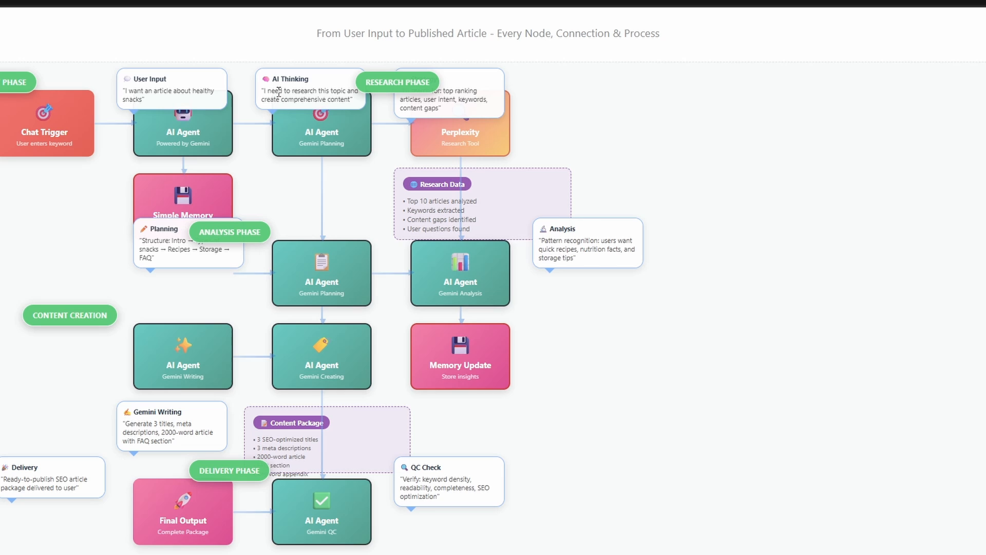
pyautogui.moveTo(147, 58)
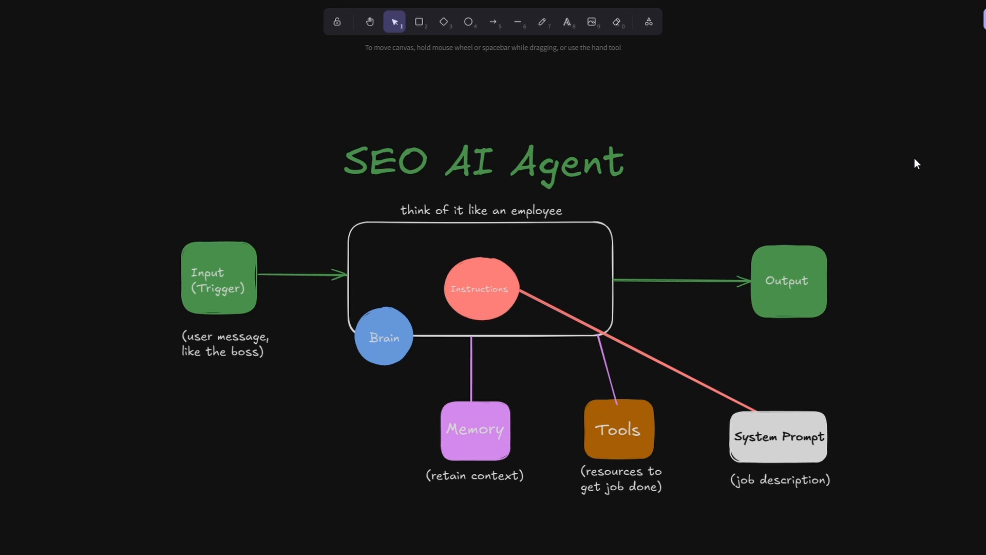
pyautogui.moveTo(220, 480)
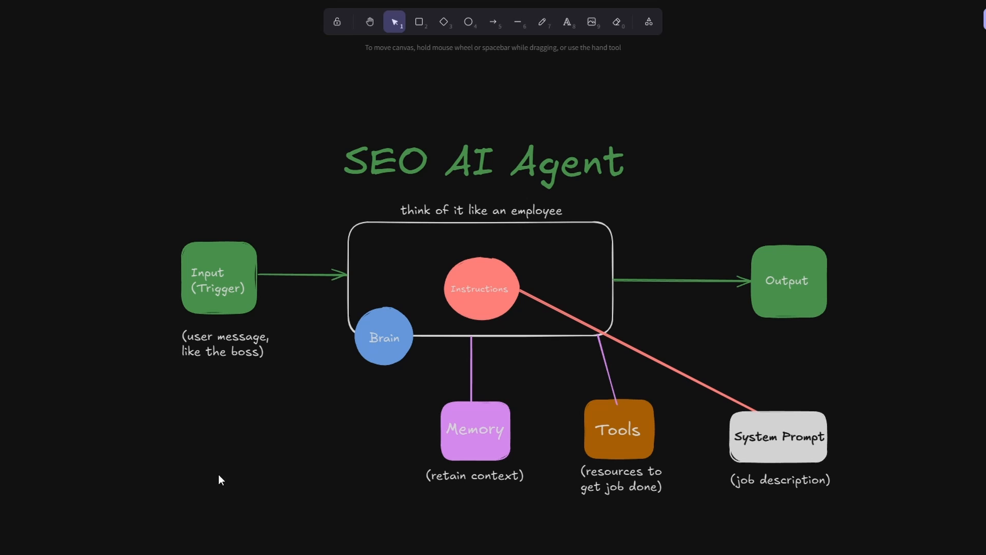
pyautogui.moveTo(212, 396)
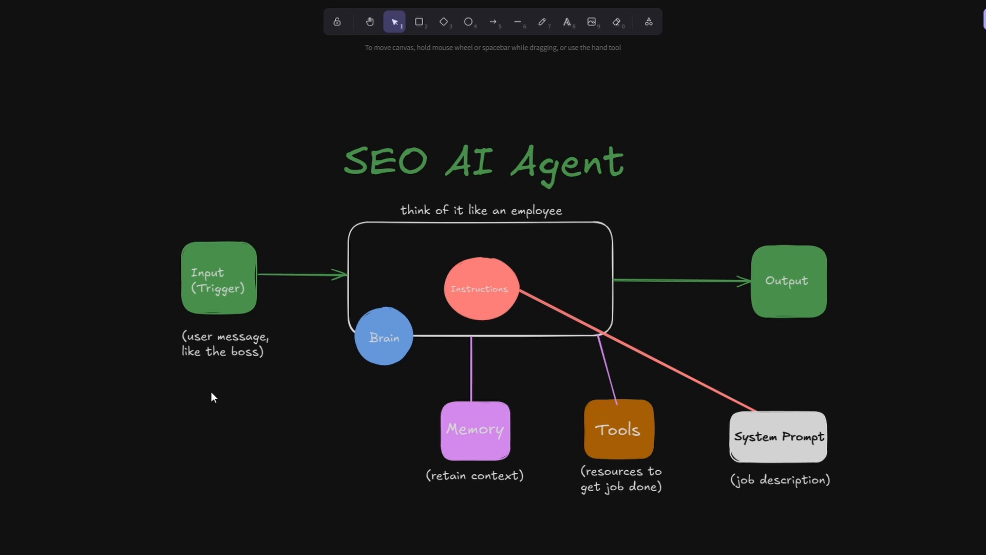
pyautogui.moveTo(217, 377)
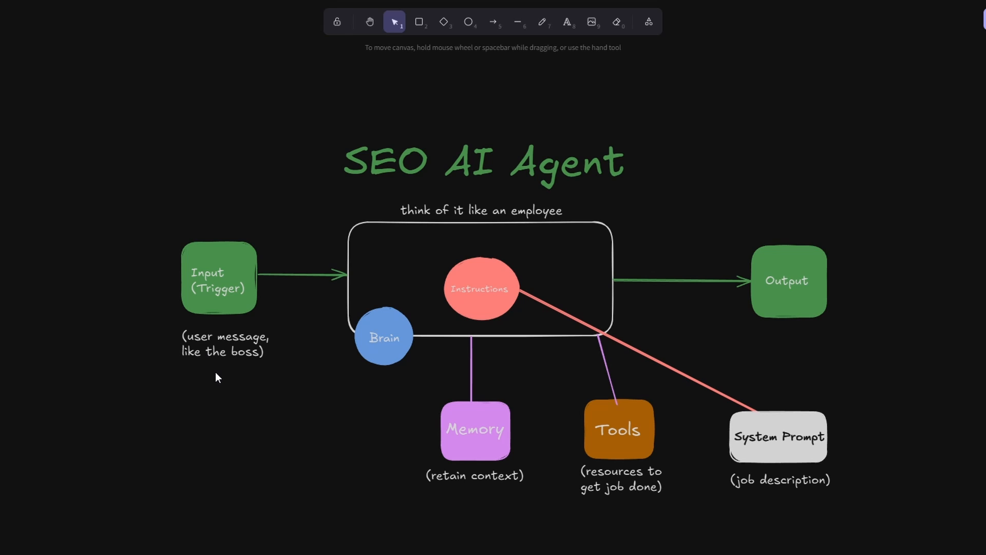
pyautogui.moveTo(365, 242)
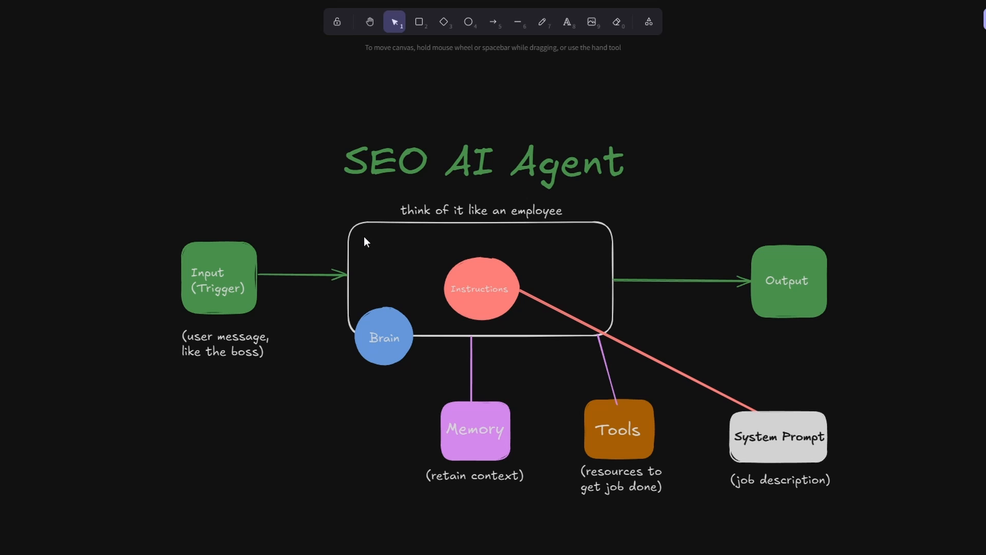
pyautogui.moveTo(474, 242)
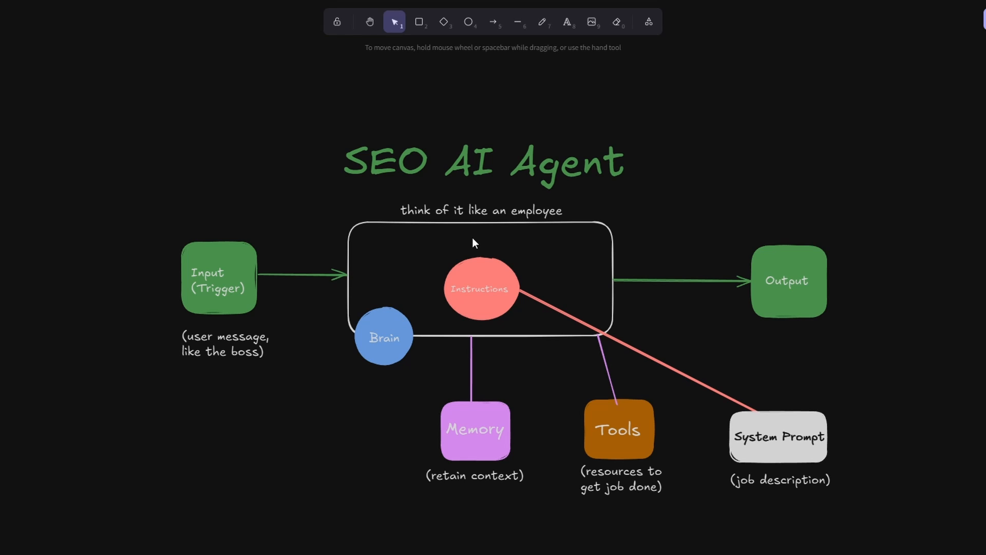
pyautogui.moveTo(450, 239)
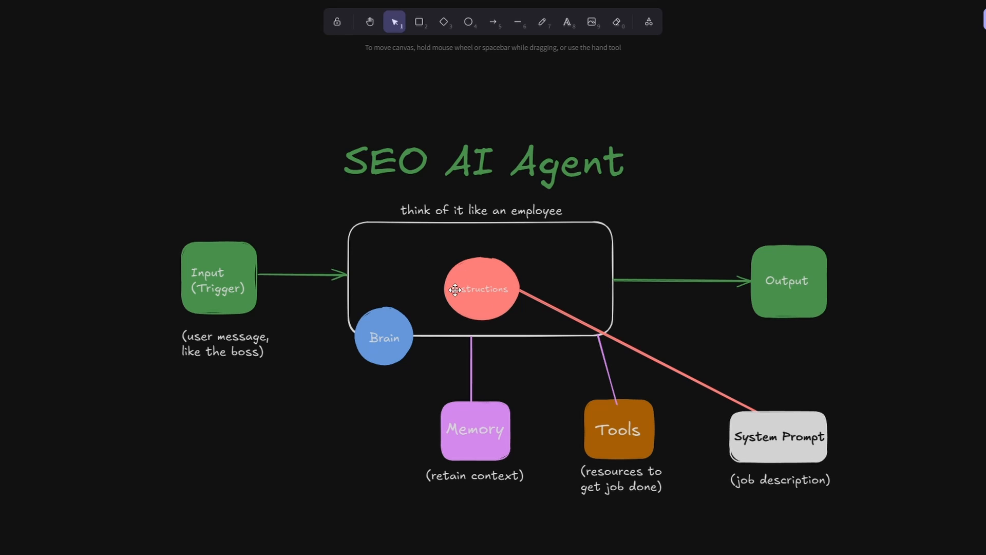
pyautogui.moveTo(391, 332)
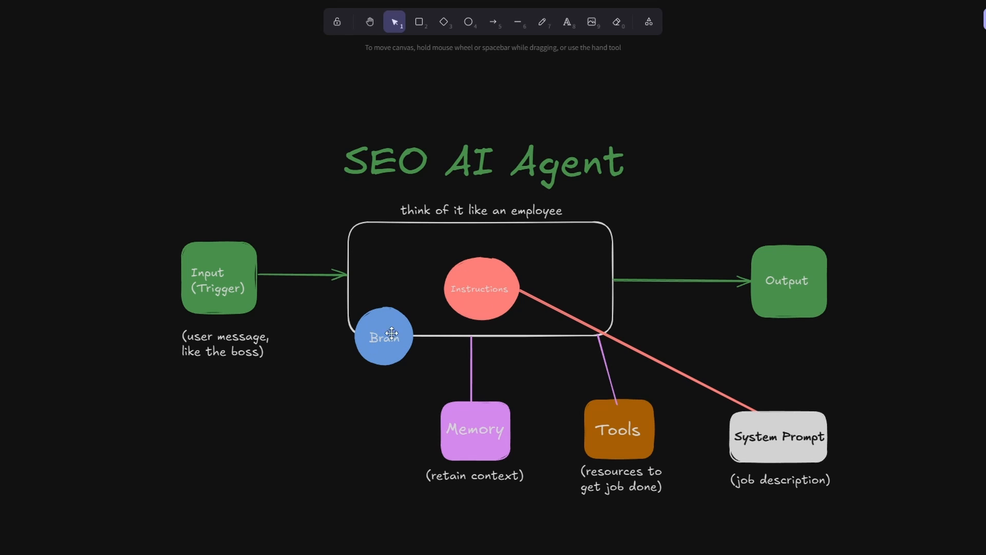
pyautogui.moveTo(382, 360)
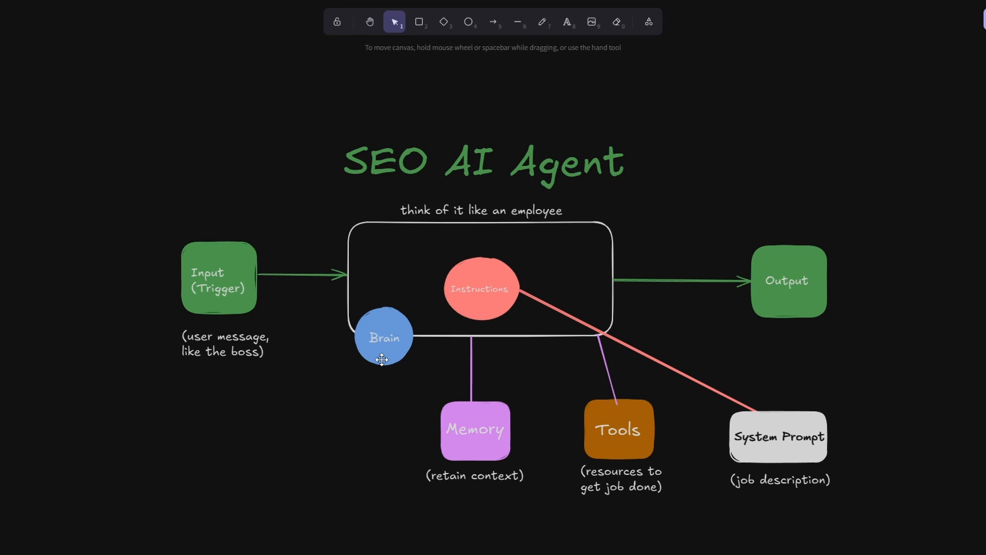
pyautogui.moveTo(386, 360)
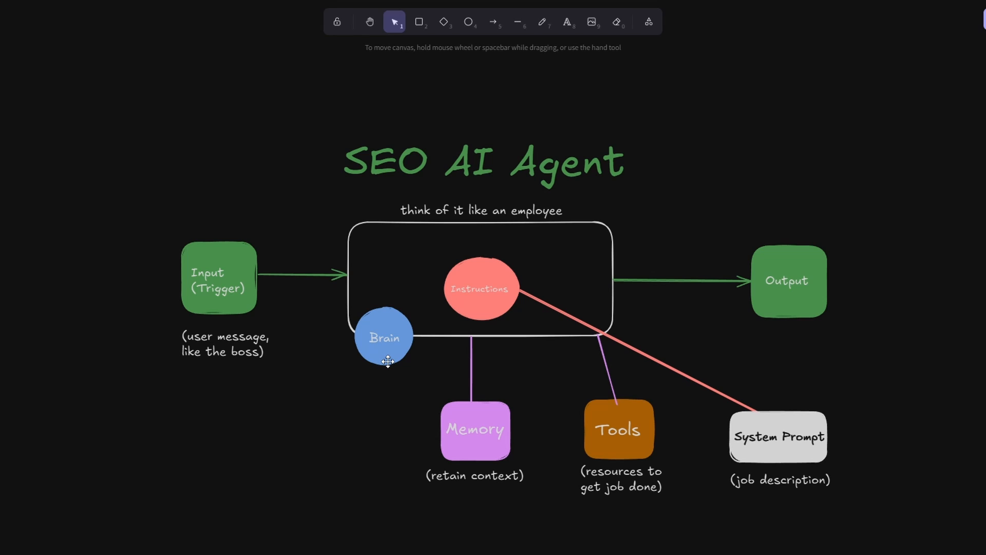
pyautogui.moveTo(486, 306)
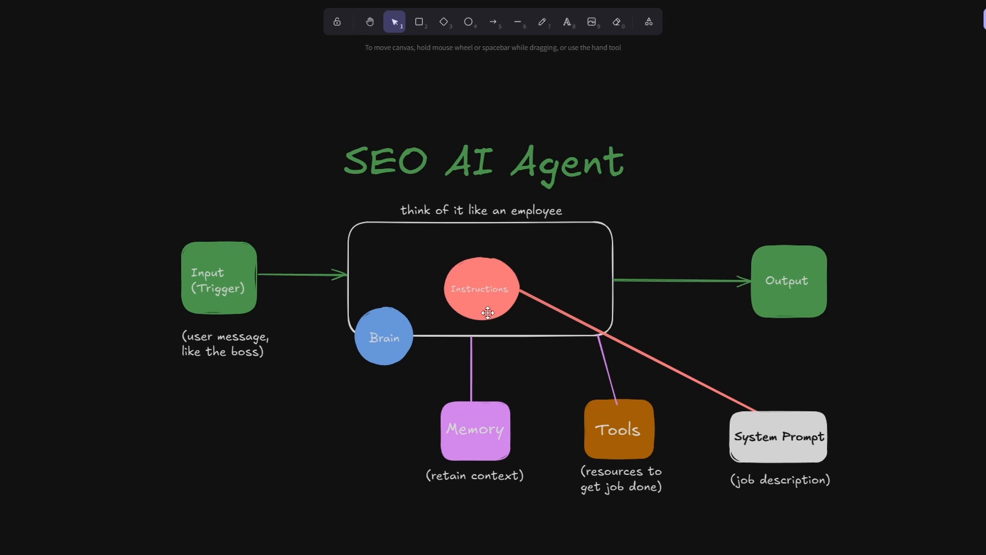
pyautogui.moveTo(499, 310)
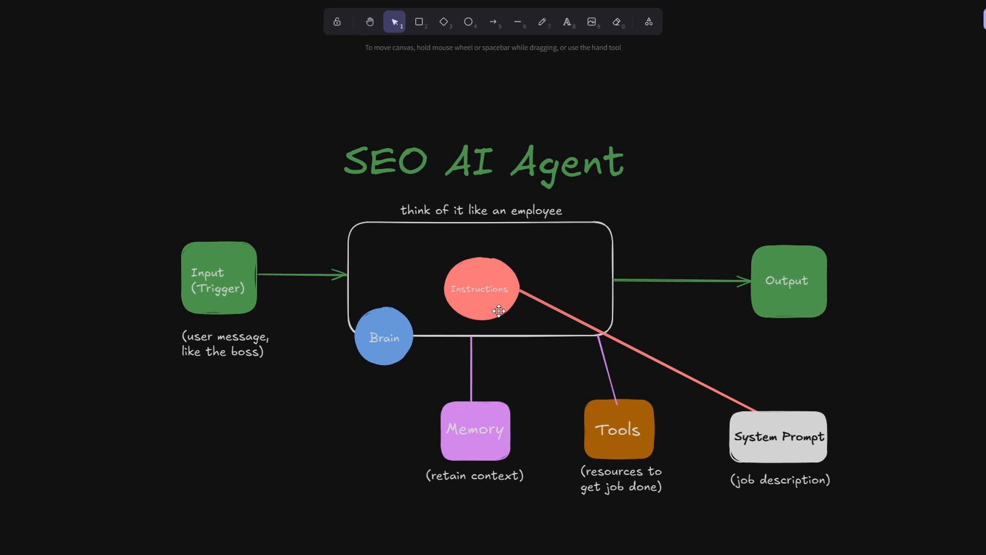
pyautogui.moveTo(590, 323)
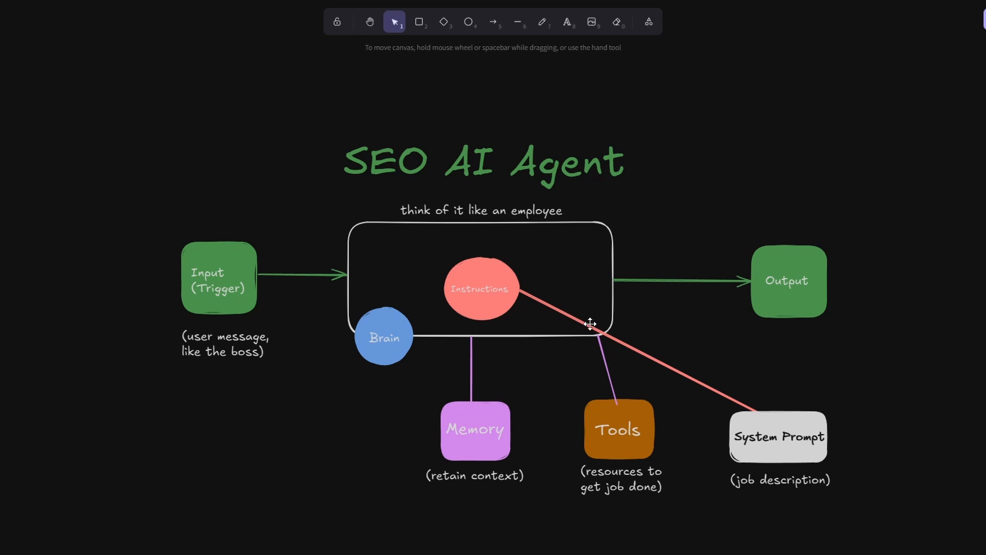
pyautogui.moveTo(749, 411)
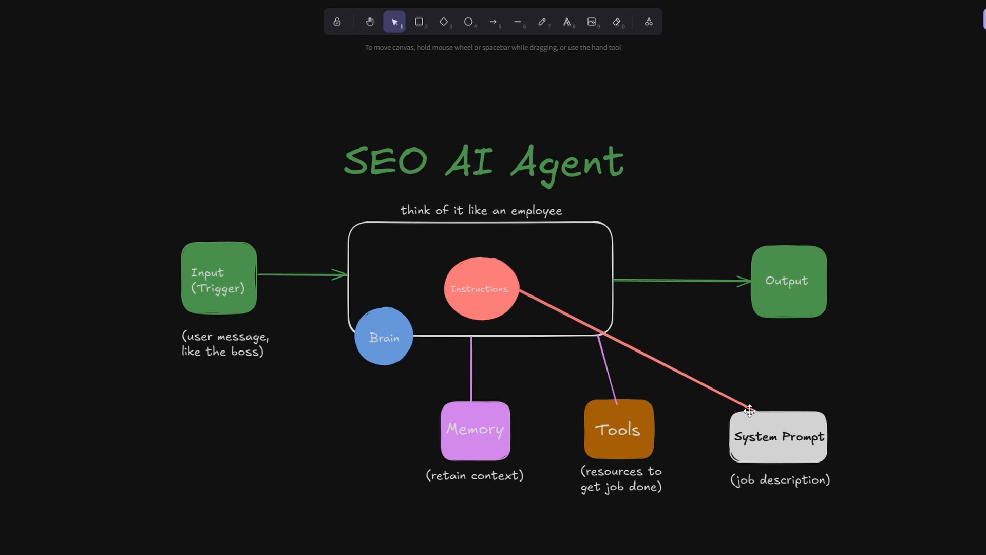
pyautogui.moveTo(794, 425)
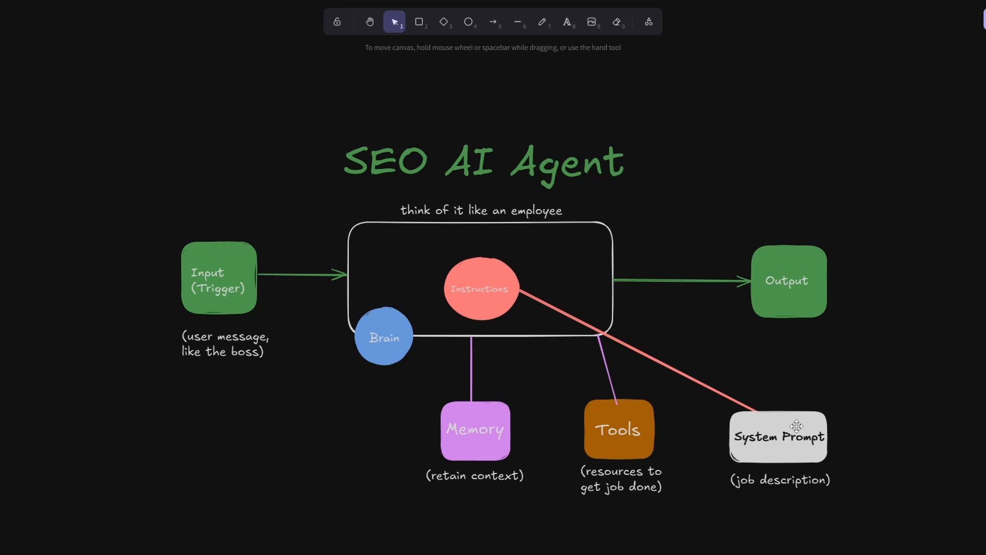
pyautogui.moveTo(774, 483)
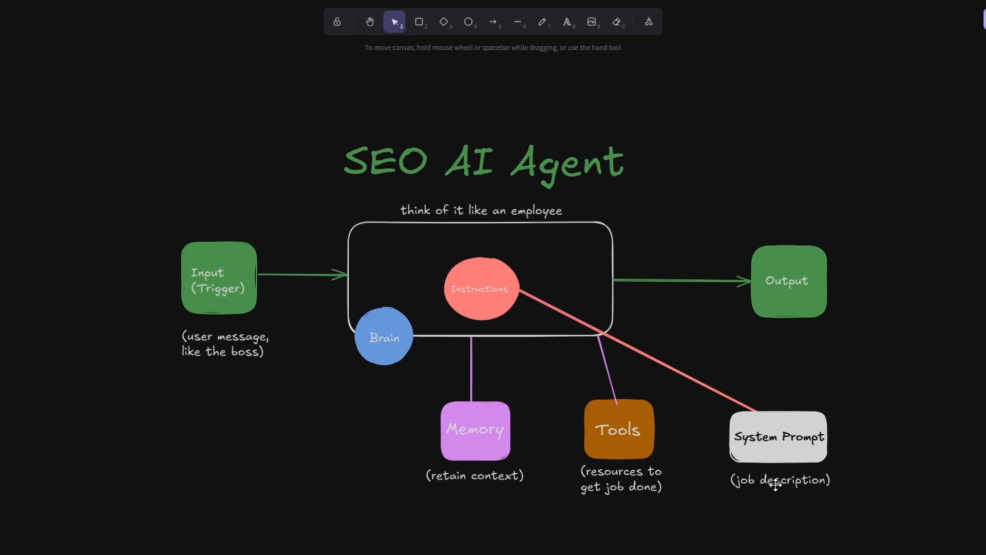
pyautogui.moveTo(778, 451)
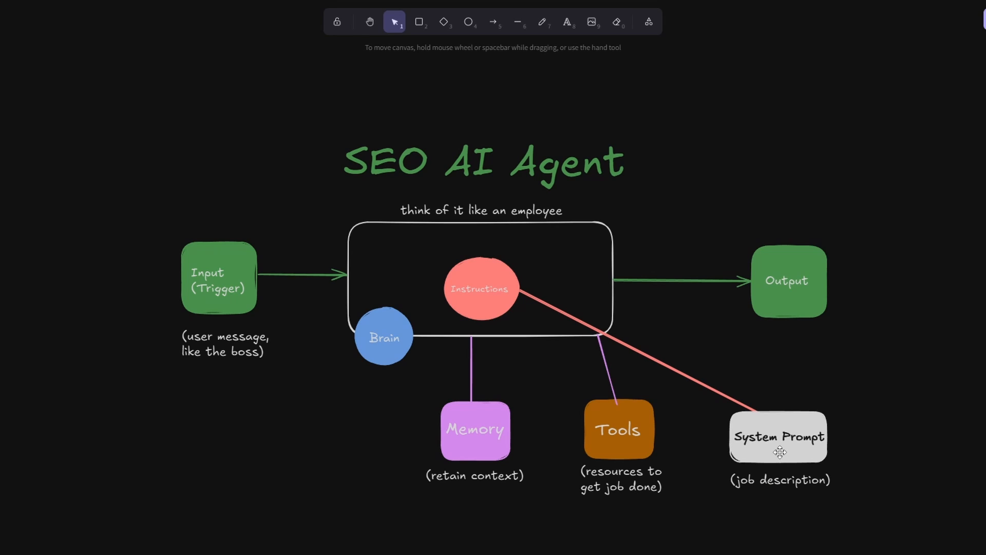
pyautogui.moveTo(454, 278)
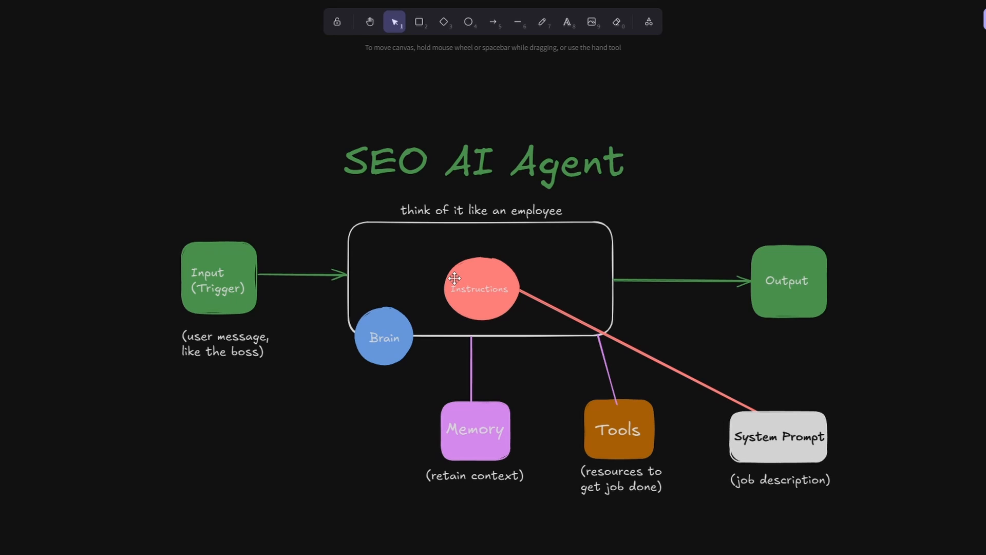
pyautogui.moveTo(466, 281)
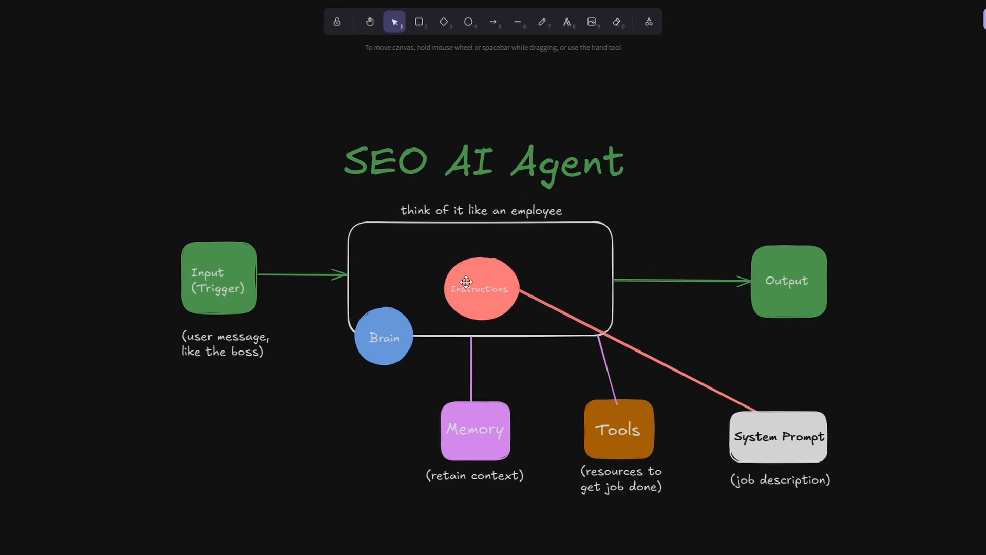
pyautogui.moveTo(603, 386)
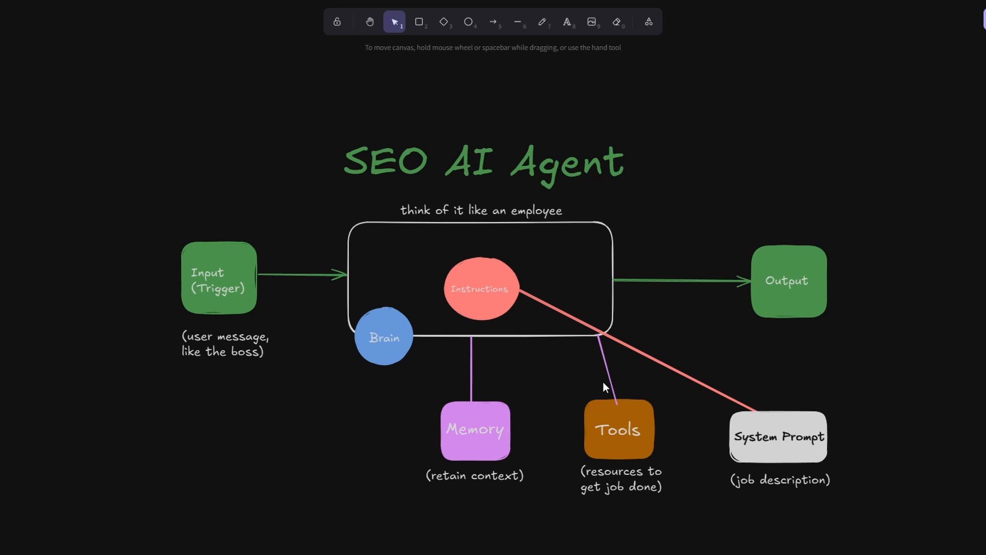
pyautogui.moveTo(623, 430)
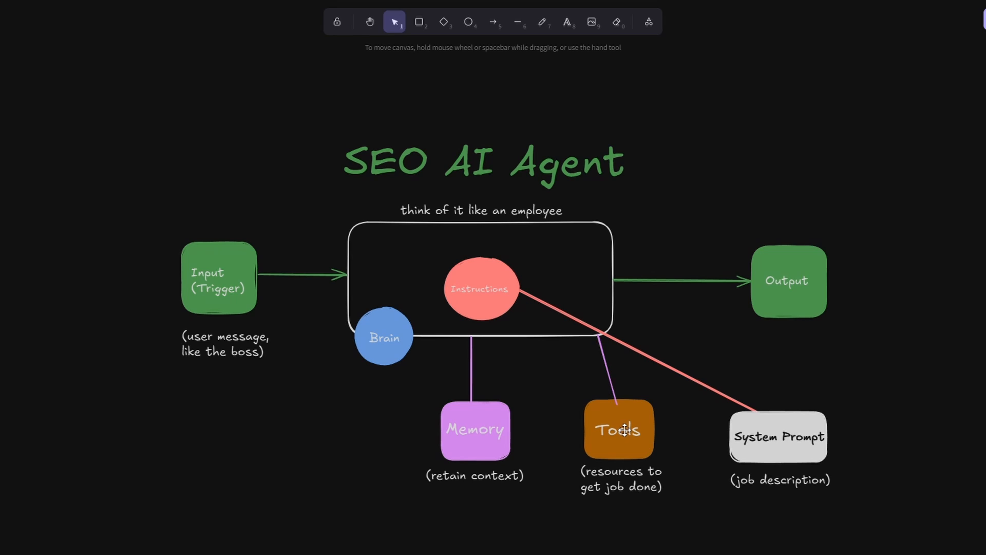
pyautogui.moveTo(484, 276)
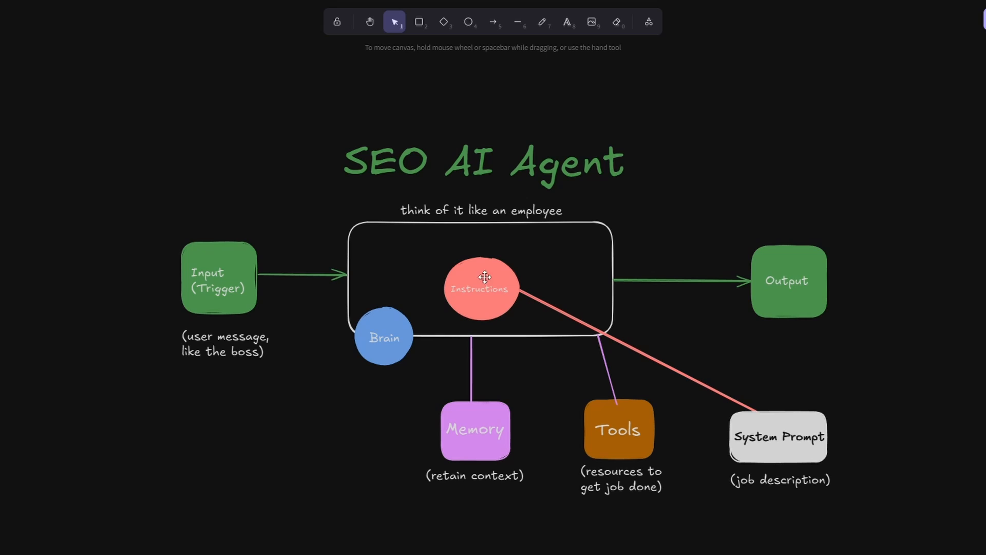
pyautogui.moveTo(492, 405)
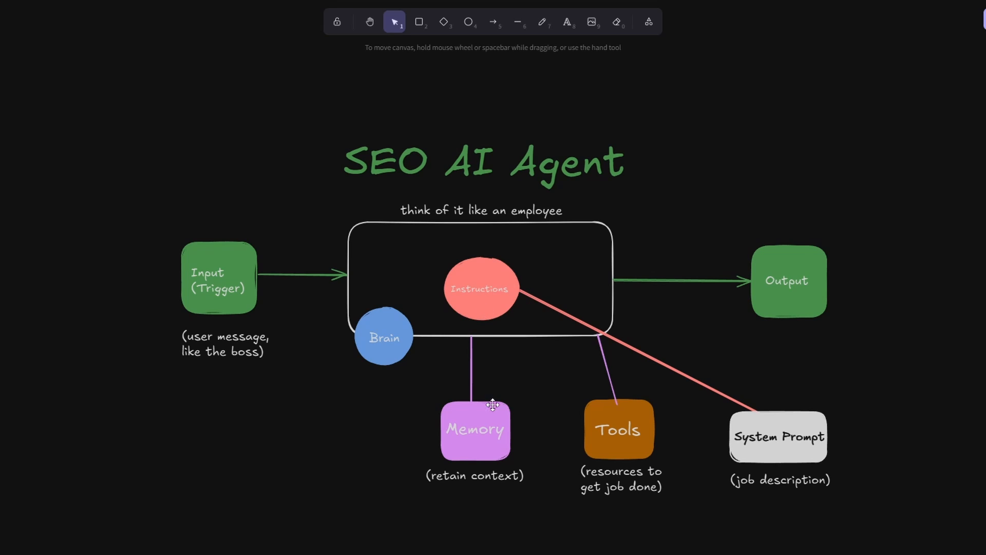
pyautogui.moveTo(491, 431)
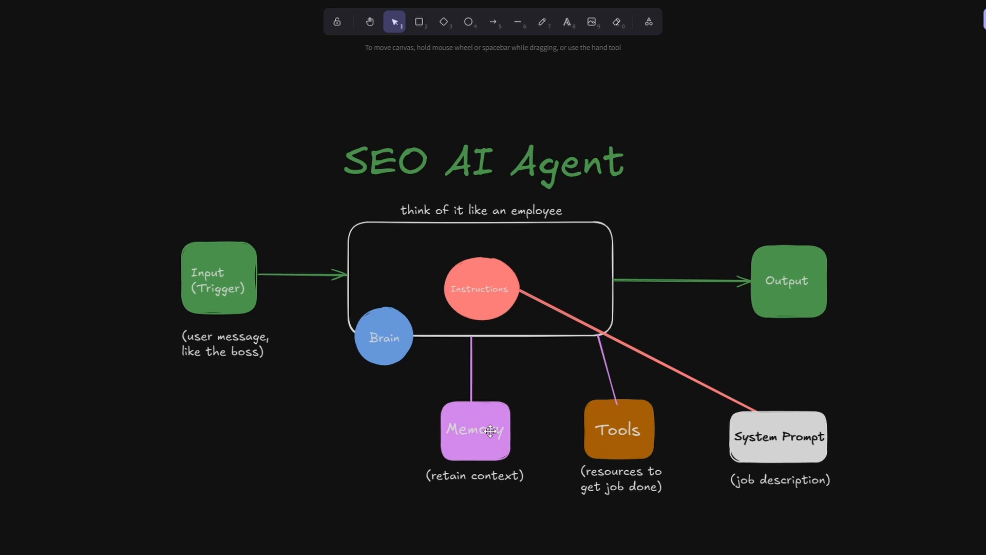
pyautogui.moveTo(480, 299)
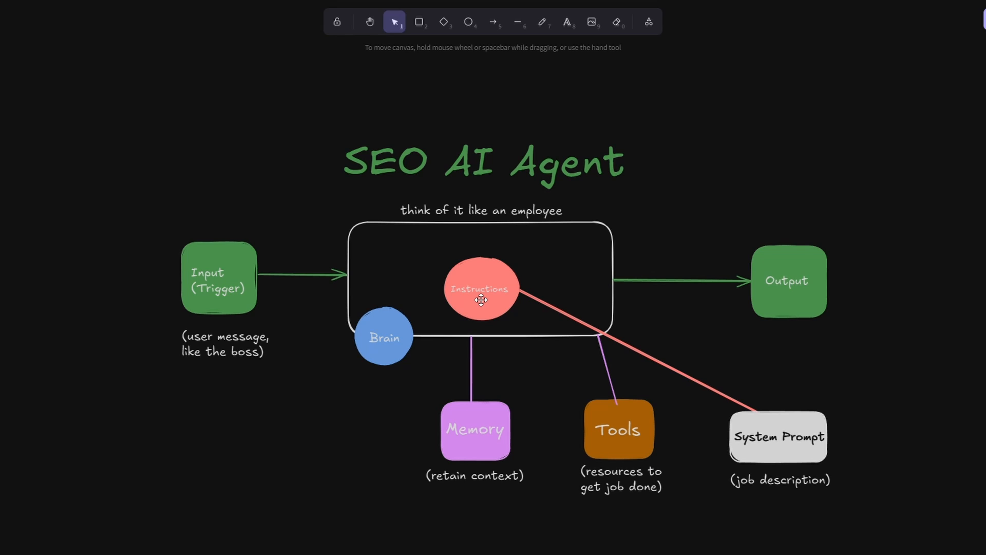
pyautogui.moveTo(468, 279)
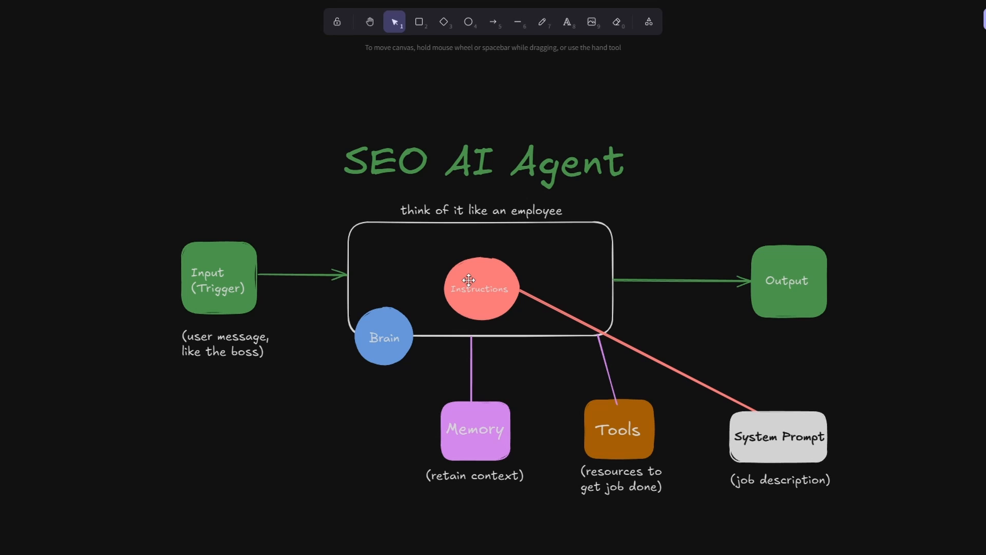
pyautogui.moveTo(502, 445)
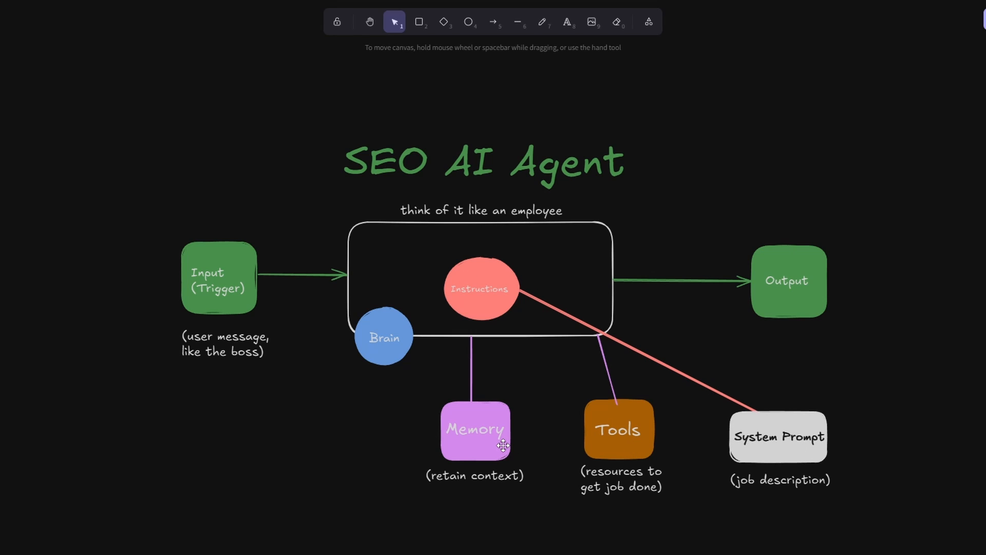
pyautogui.moveTo(391, 329)
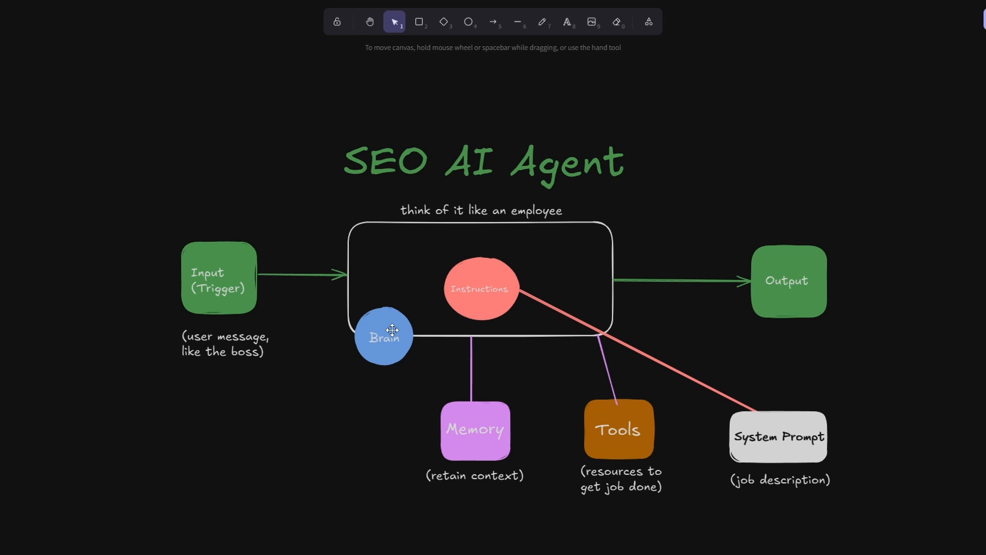
pyautogui.moveTo(508, 316)
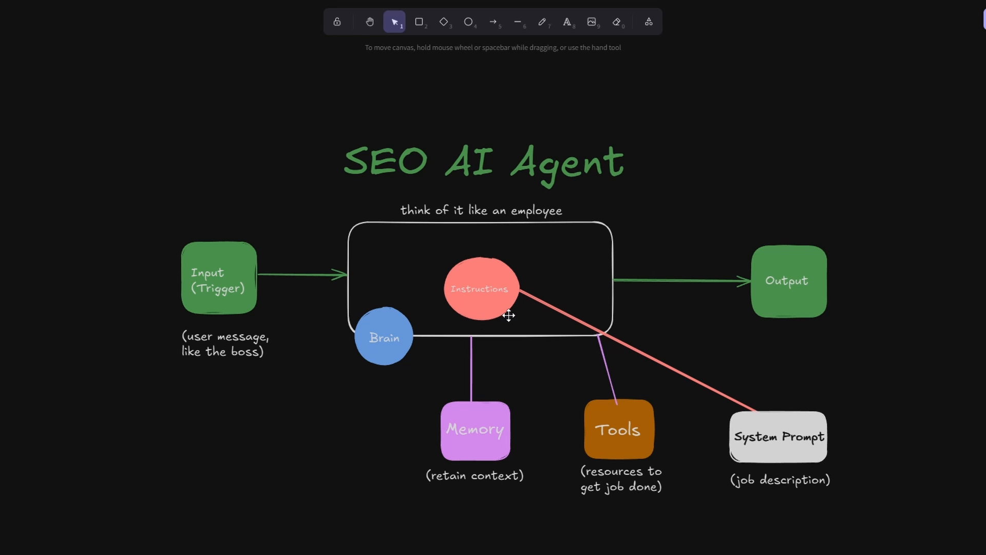
pyautogui.moveTo(778, 281)
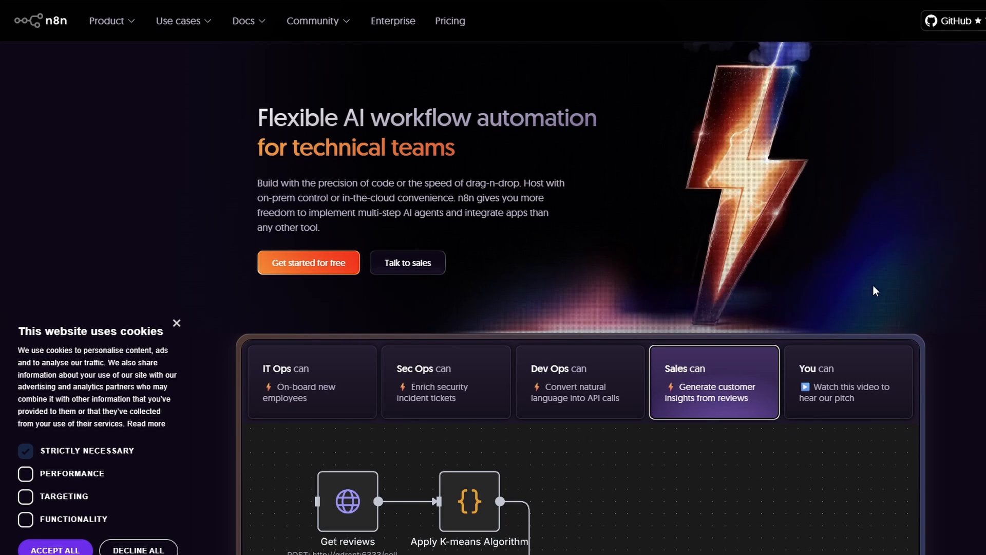
pyautogui.moveTo(860, 307)
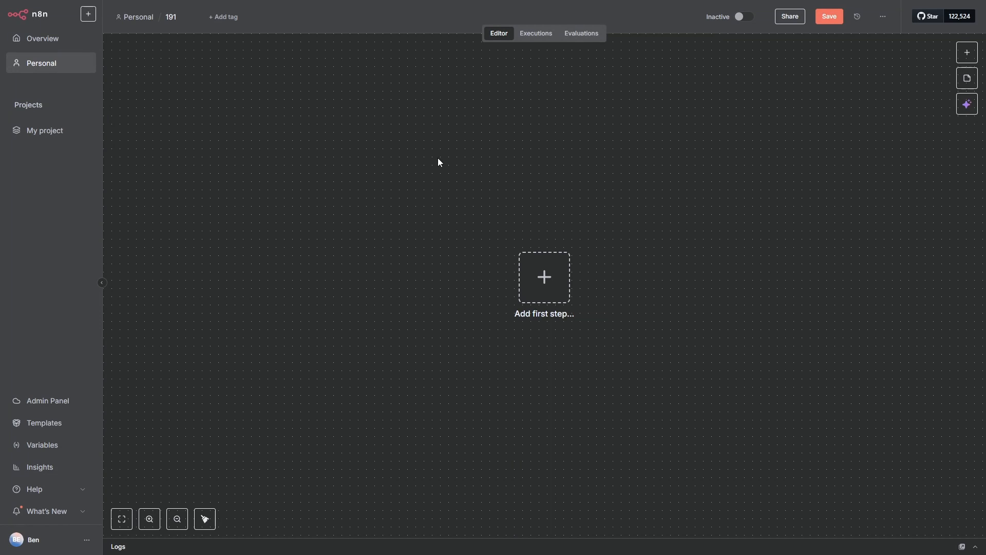
pyautogui.moveTo(299, 140)
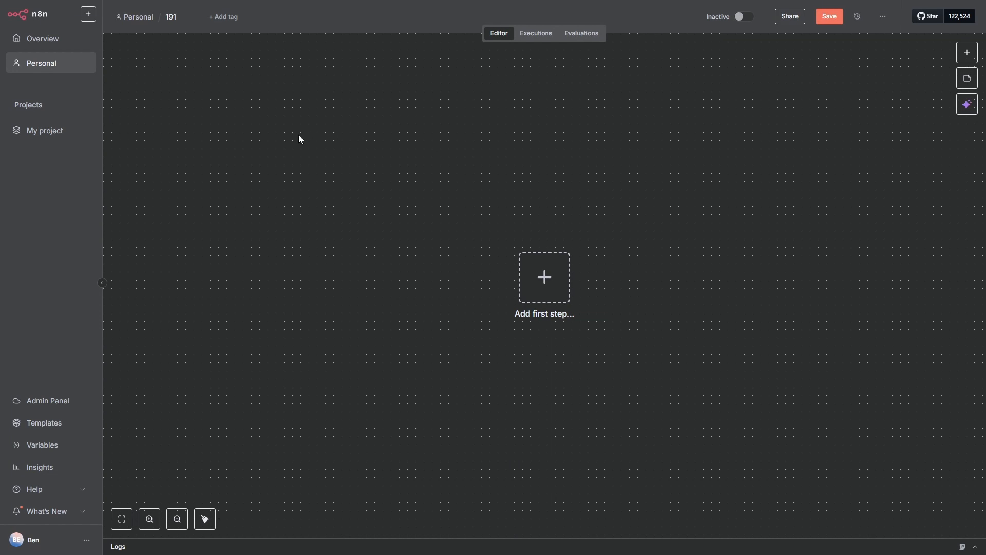
pyautogui.moveTo(89, 14)
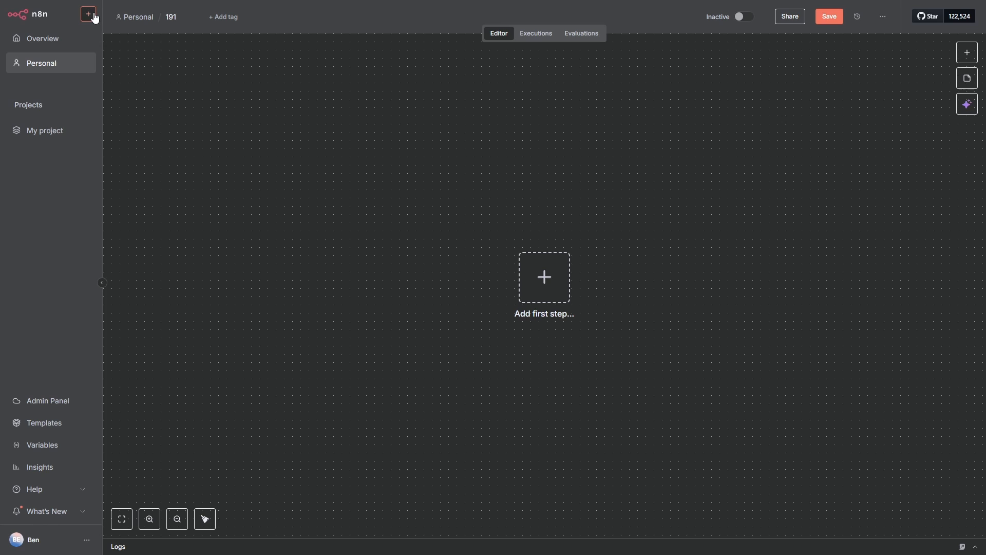
# Add a 'When chat message received' trigger as the workflow's first step and return to the canvas
pyautogui.click(88, 13)
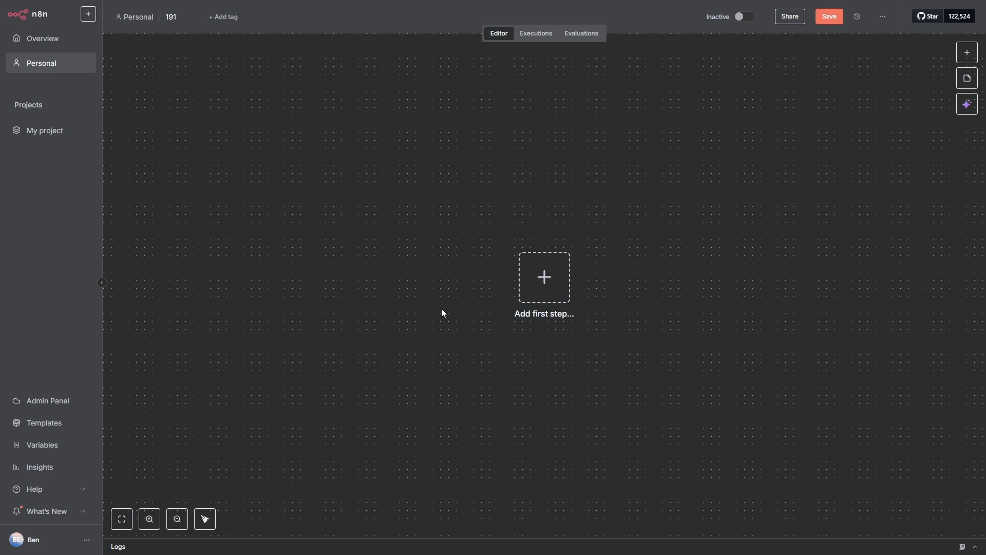
pyautogui.moveTo(542, 285)
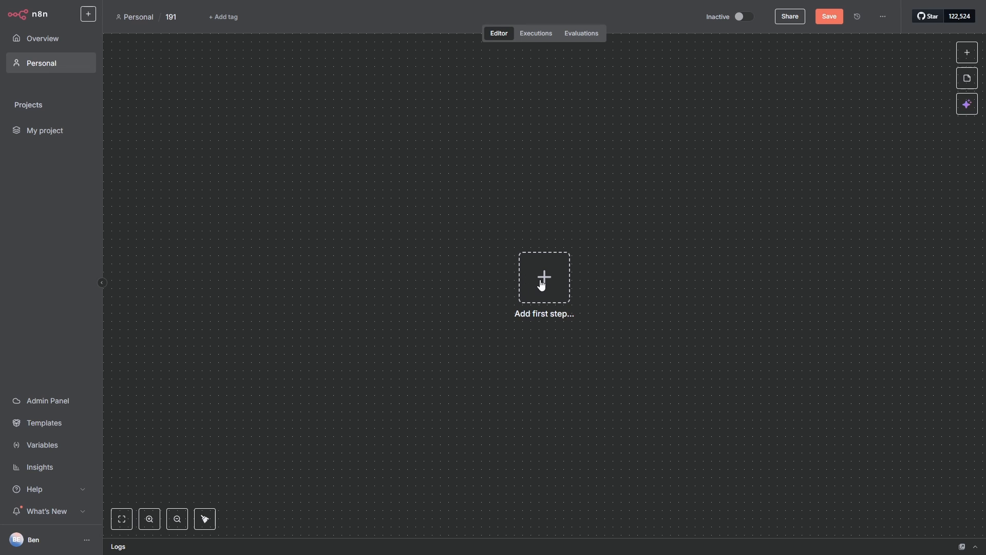
pyautogui.click(544, 277)
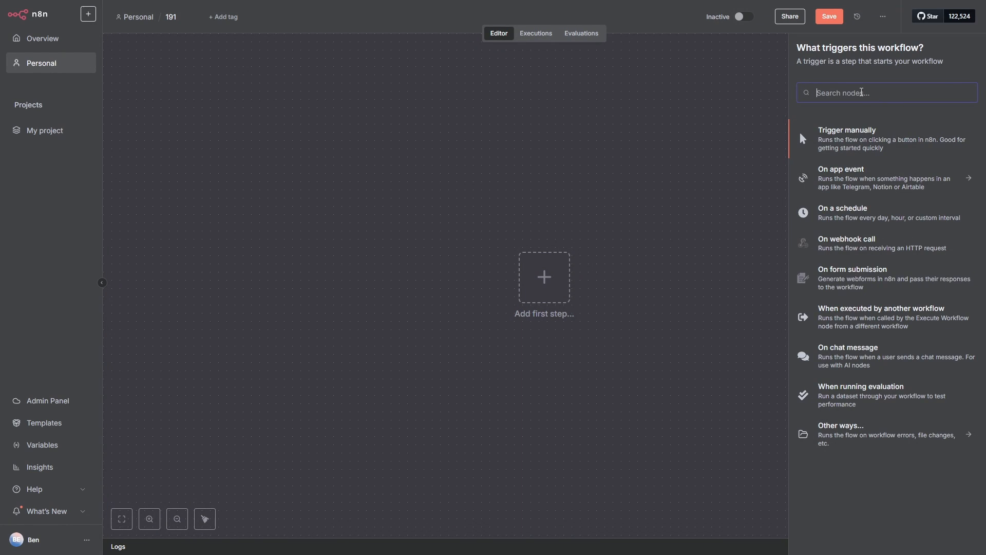
pyautogui.click(847, 347)
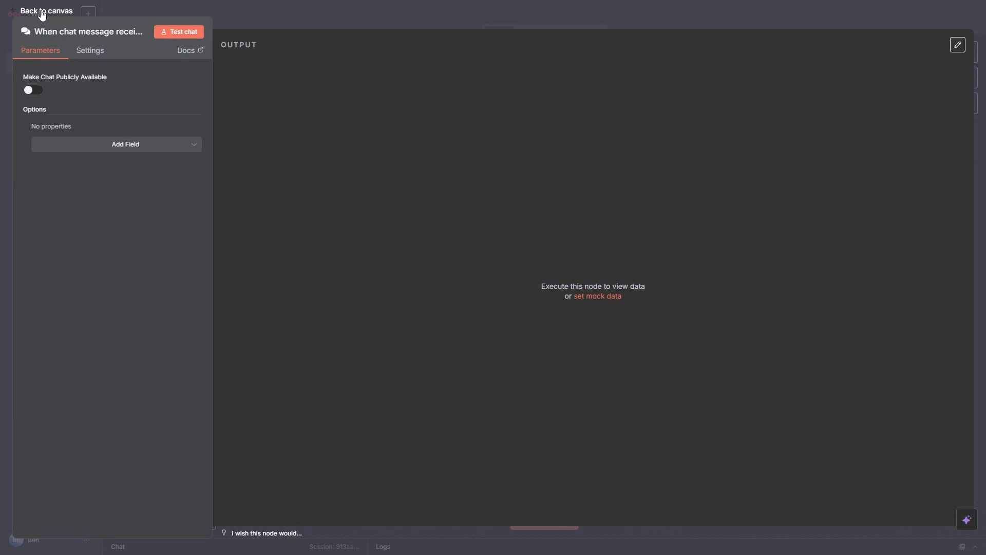
pyautogui.click(45, 10)
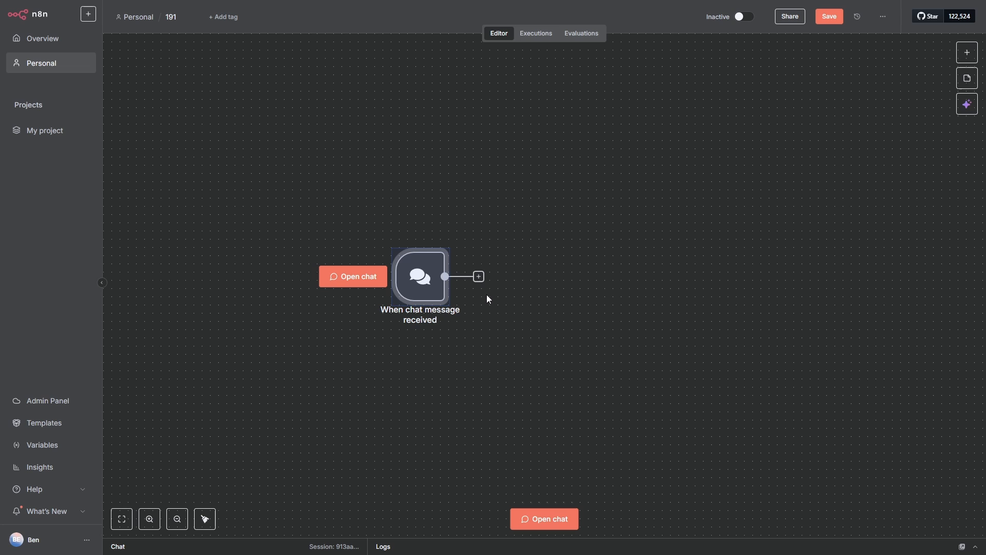
# Search 'ai a' and add an AI Agent node after the chat trigger
pyautogui.click(478, 276)
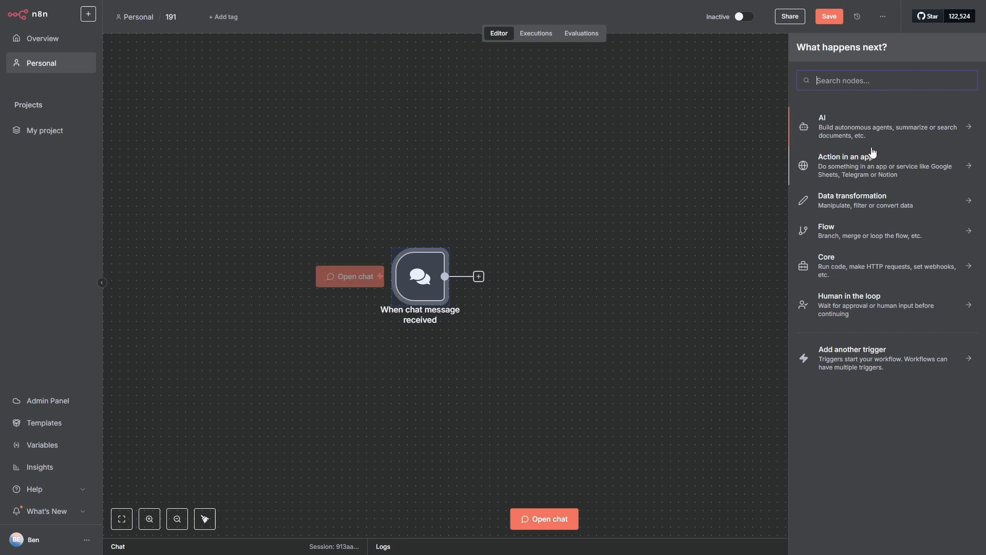
pyautogui.write('ai a')
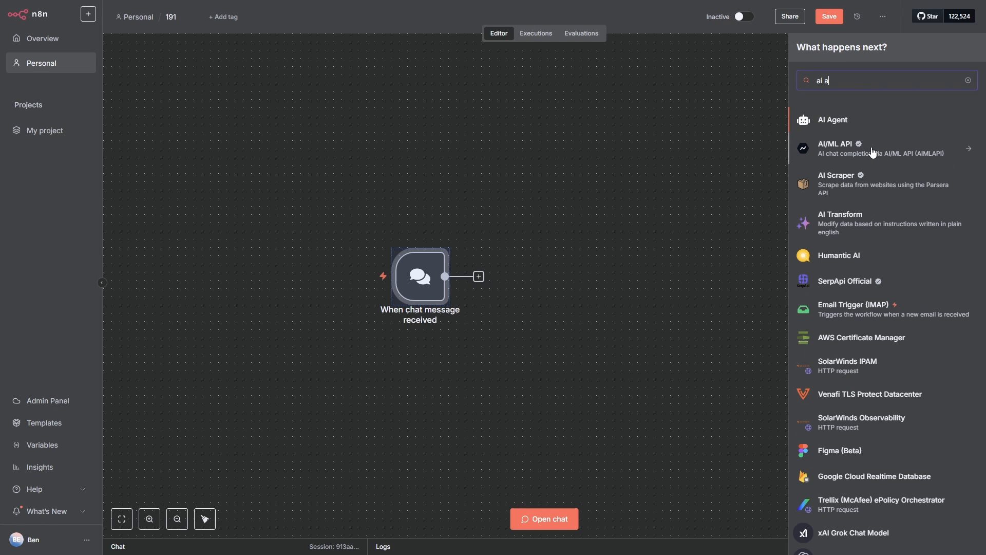
pyautogui.click(833, 119)
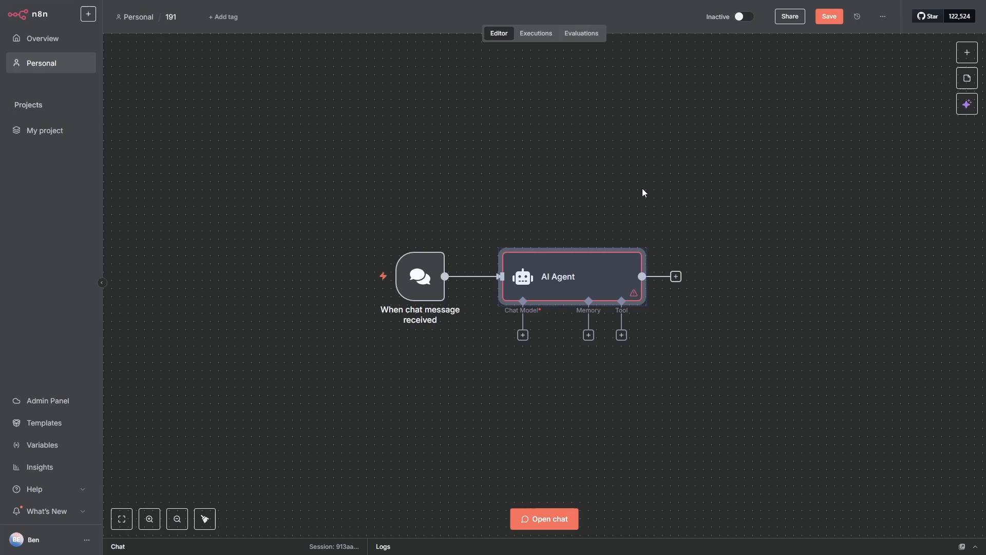
pyautogui.moveTo(575, 376)
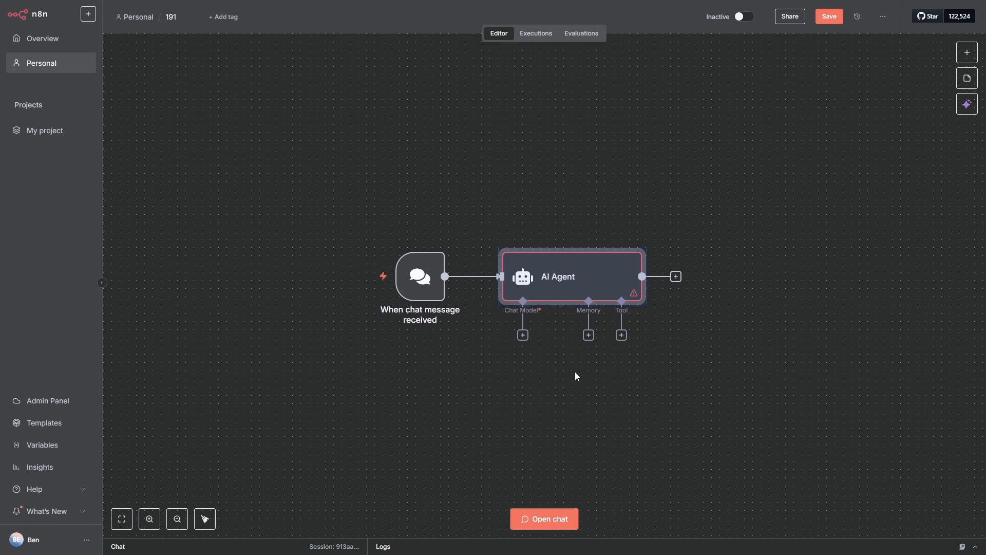
pyautogui.moveTo(667, 377)
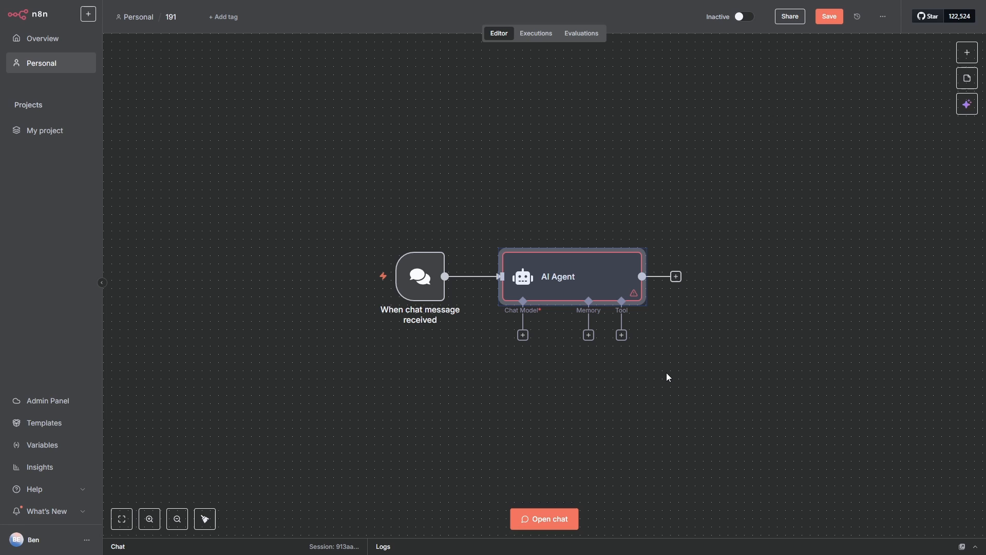
pyautogui.moveTo(510, 345)
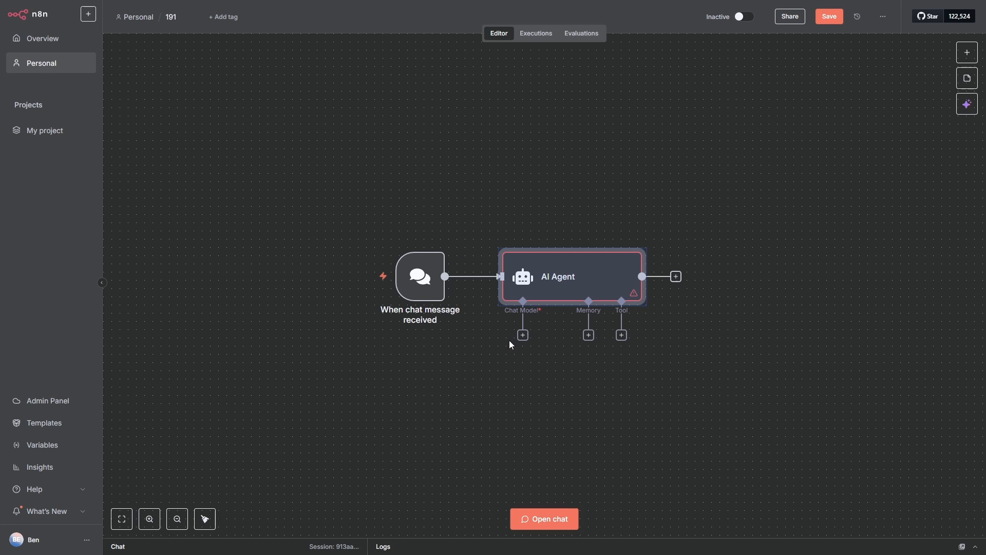
# Attach a Google Gemini Chat Model (gemini-2.5-flash) as the AI Agent's language model
pyautogui.click(522, 334)
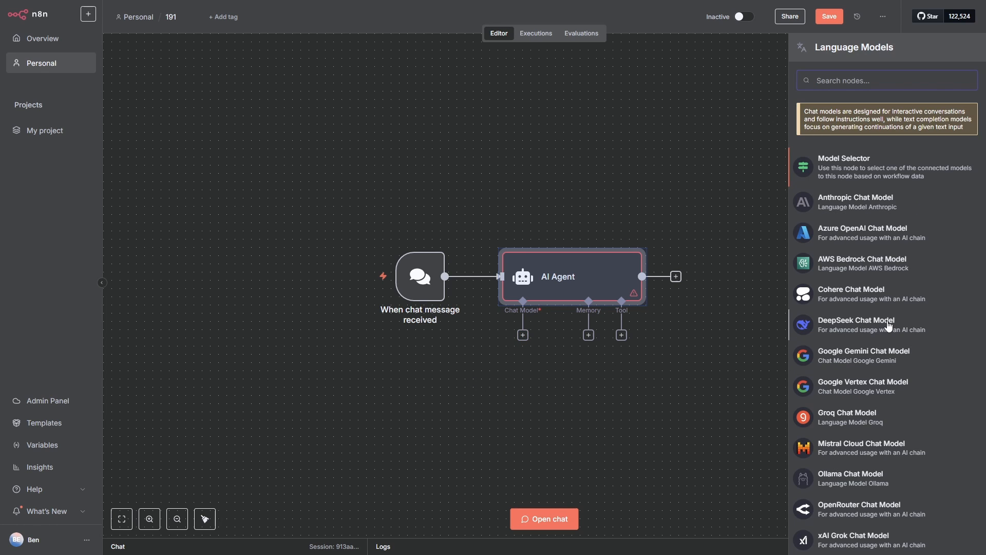
pyautogui.moveTo(862, 356)
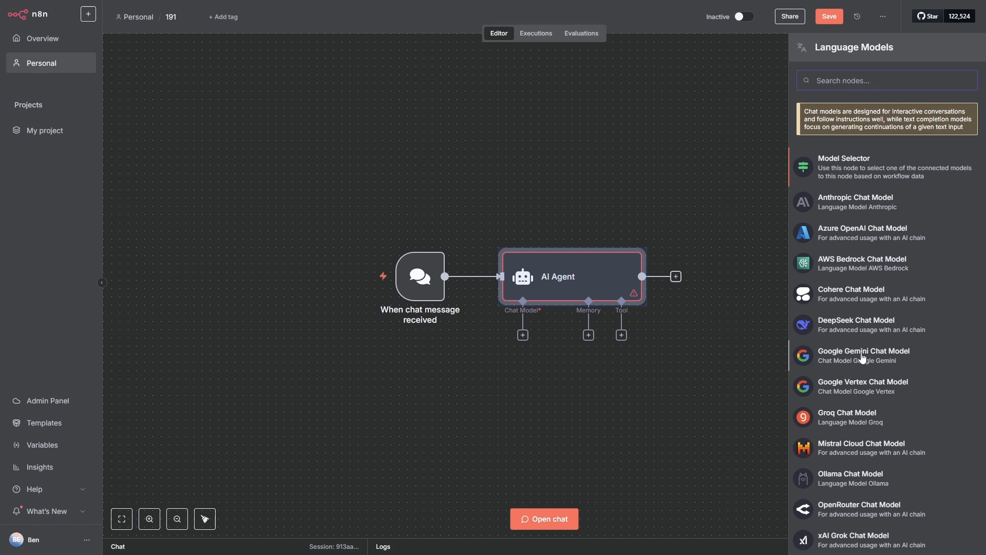
pyautogui.click(863, 351)
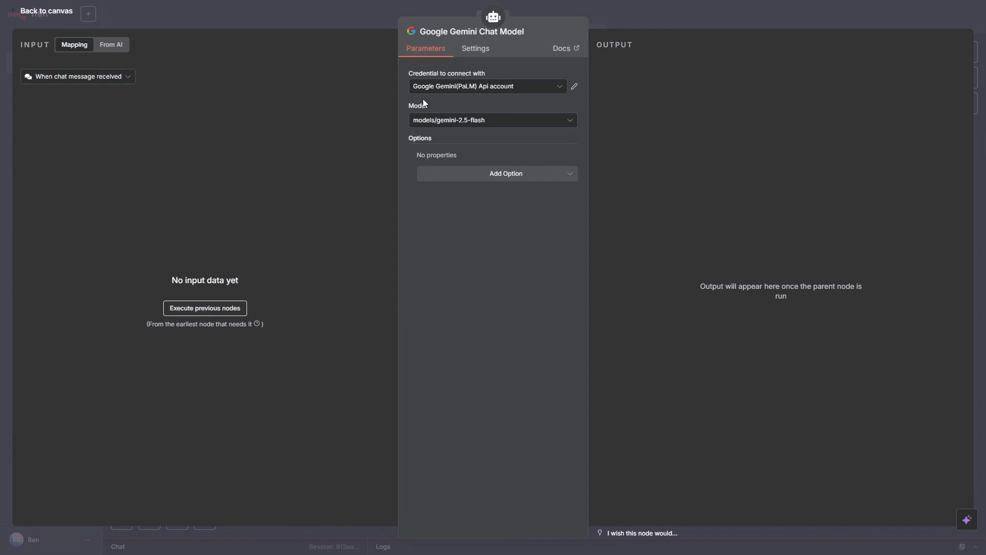
pyautogui.moveTo(480, 131)
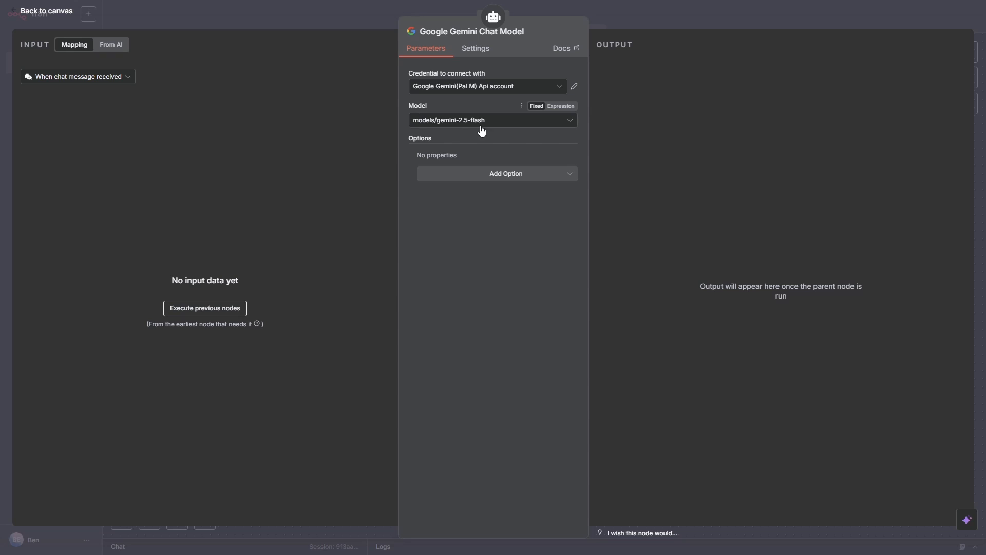
pyautogui.click(45, 10)
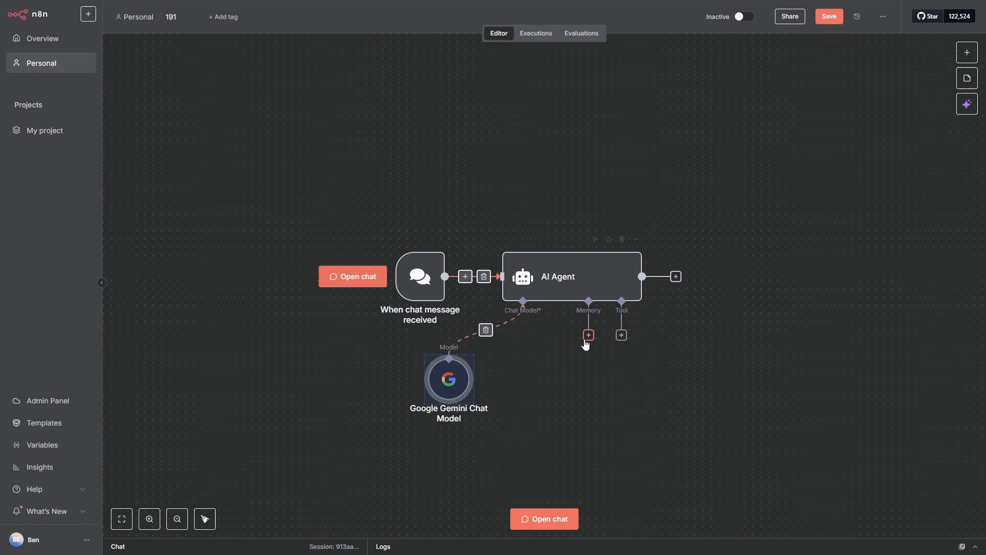
# Connect Simple Memory to the AI Agent for in-memory chat history
pyautogui.click(588, 335)
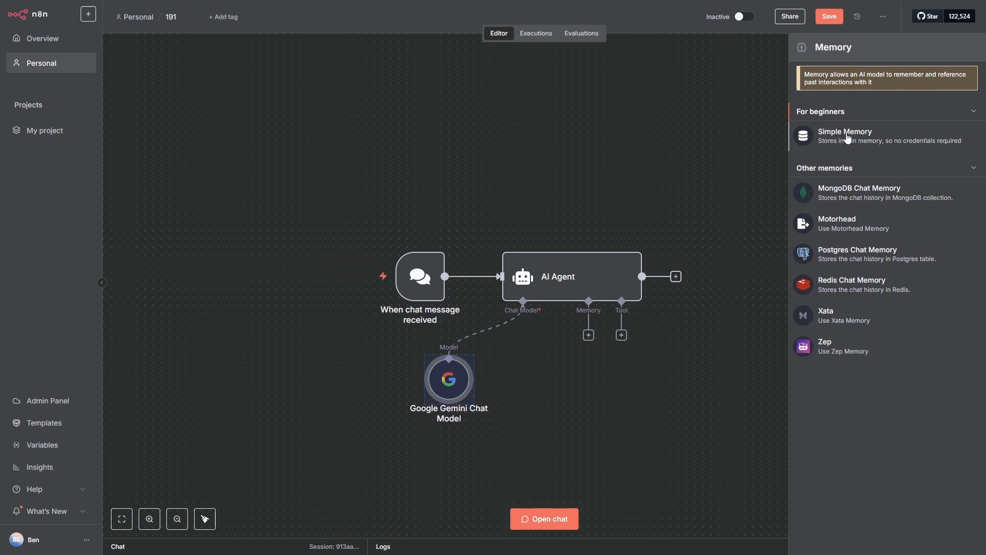
pyautogui.click(845, 136)
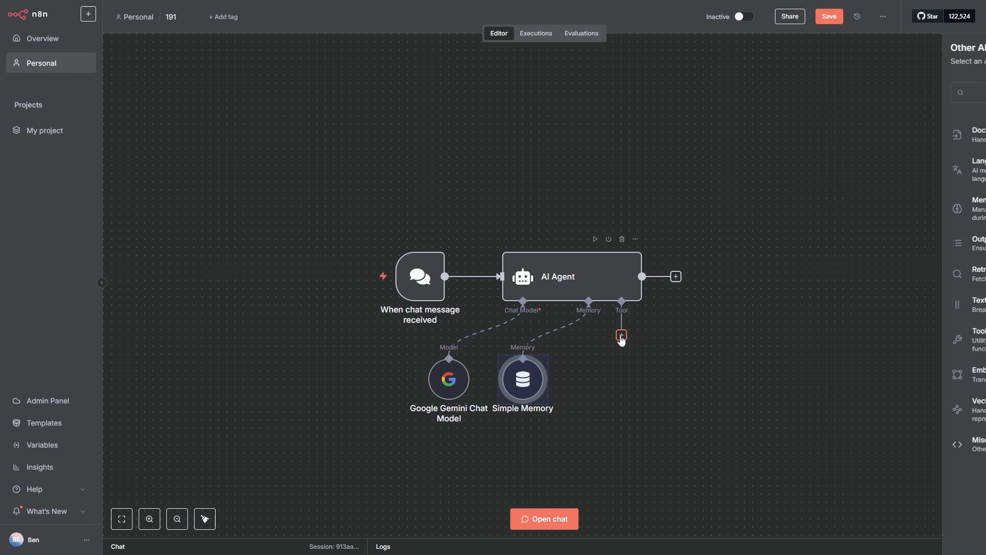
# Attach a Perplexity 'Message a model' tool to the AI Agent and return to the canvas
pyautogui.click(620, 335)
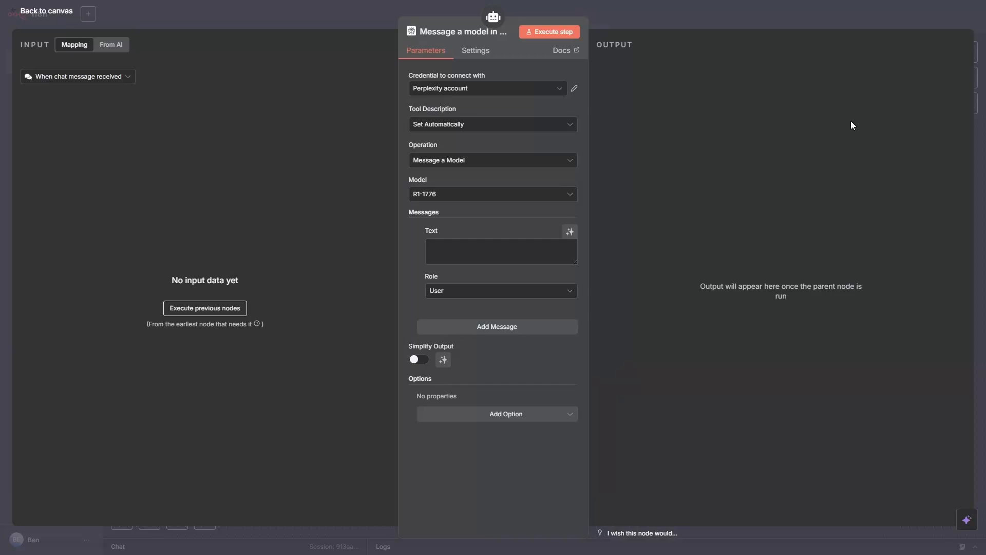
pyautogui.click(44, 11)
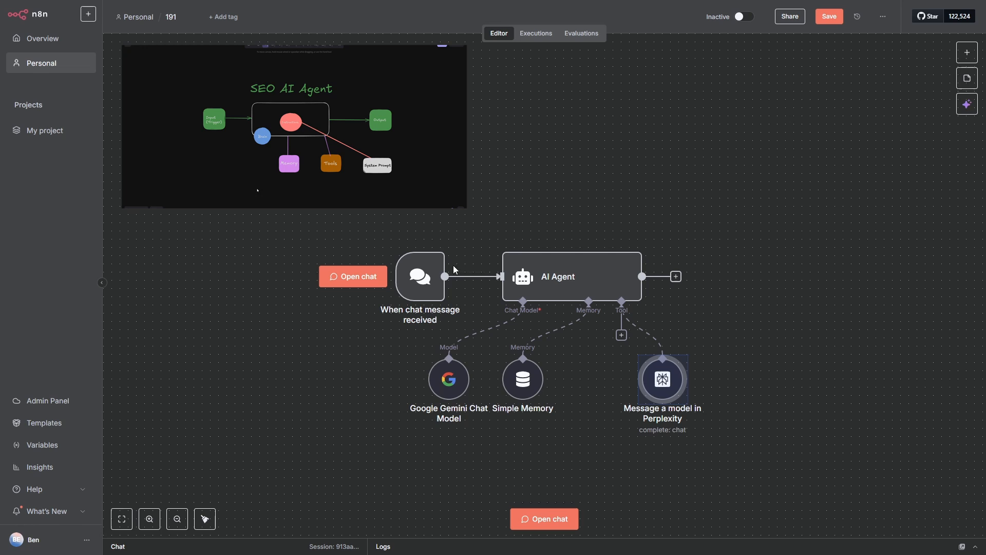
pyautogui.moveTo(419, 278)
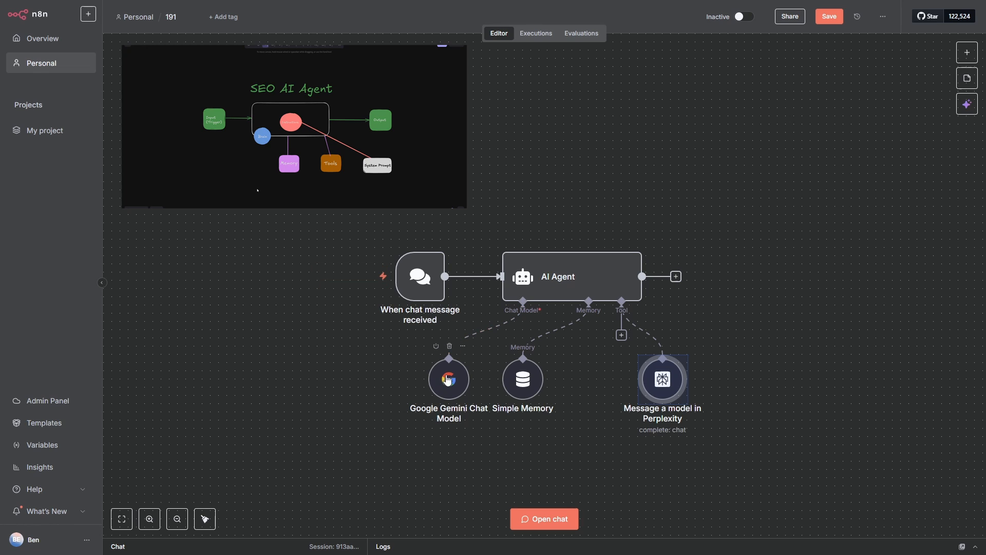
pyautogui.moveTo(545, 283)
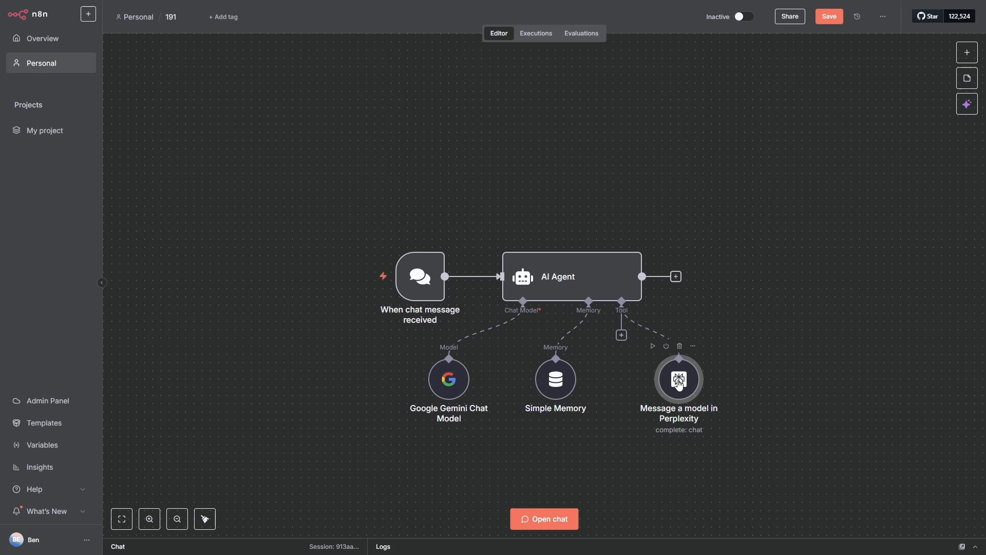
pyautogui.moveTo(344, 399)
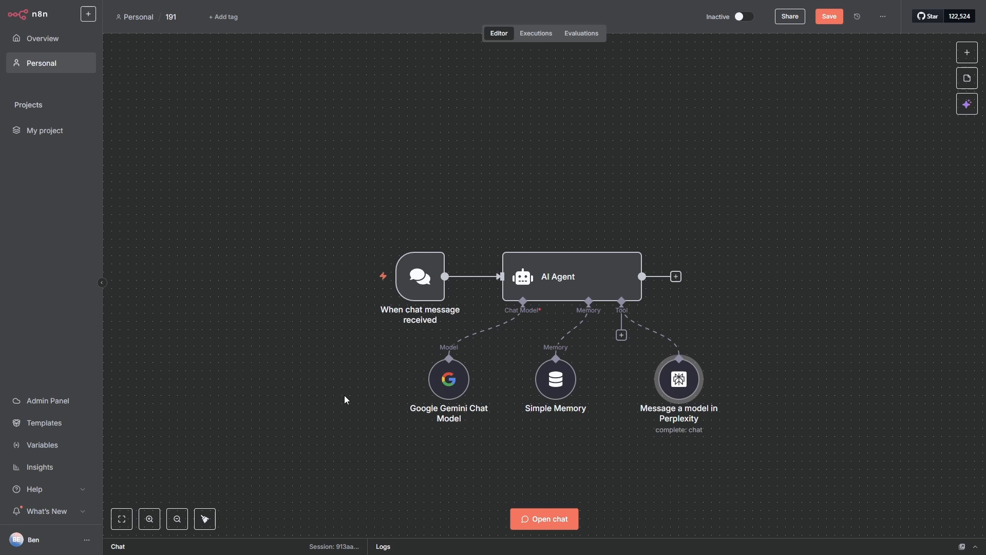
pyautogui.moveTo(429, 442)
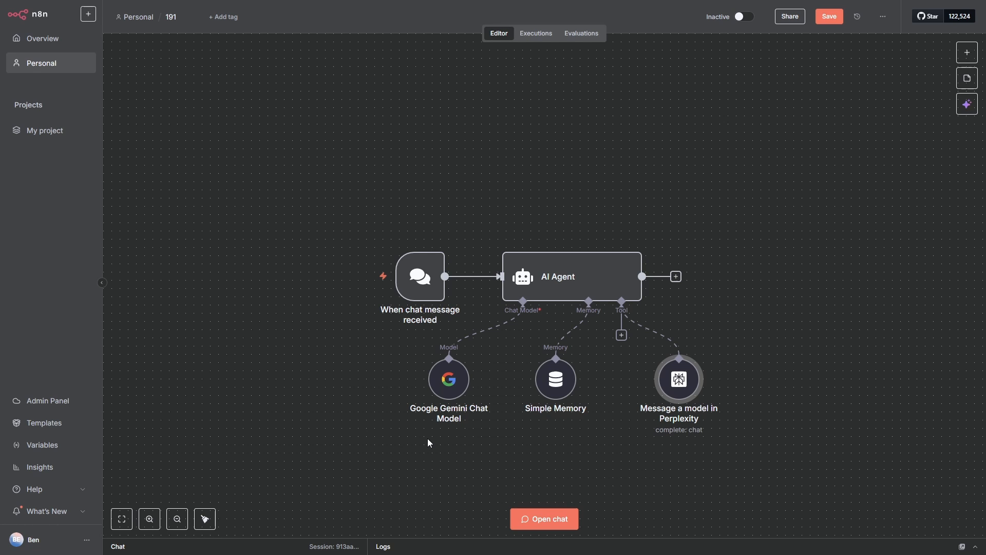
pyautogui.moveTo(446, 442)
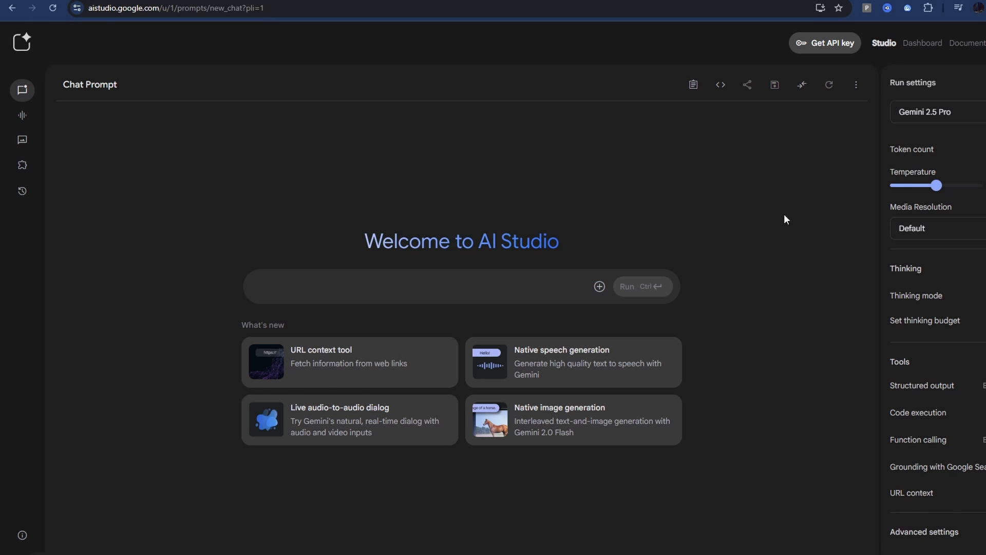
pyautogui.moveTo(824, 43)
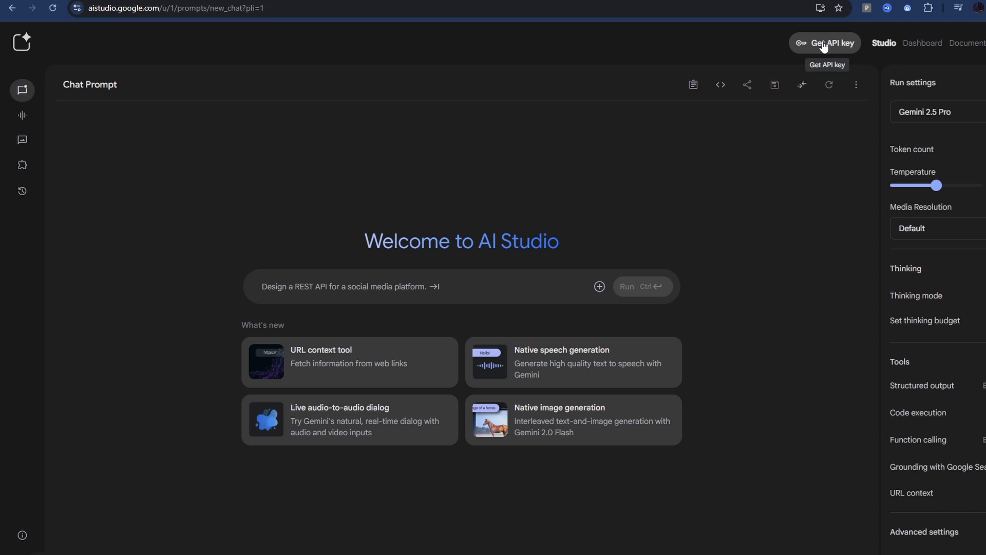
# Go to Google AI Studio's API Keys page and continue to the Google Cloud console
pyautogui.click(826, 43)
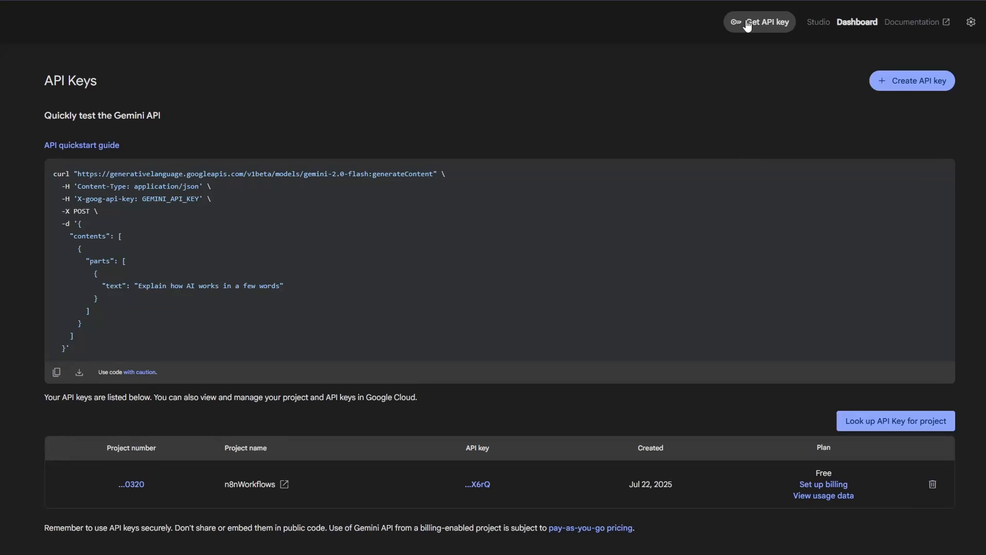
pyautogui.moveTo(765, 89)
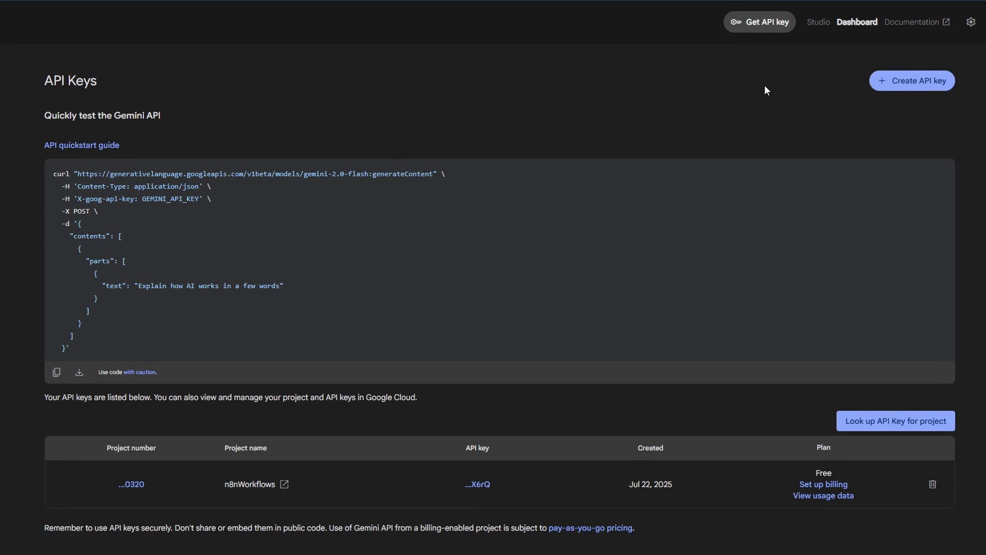
pyautogui.click(911, 80)
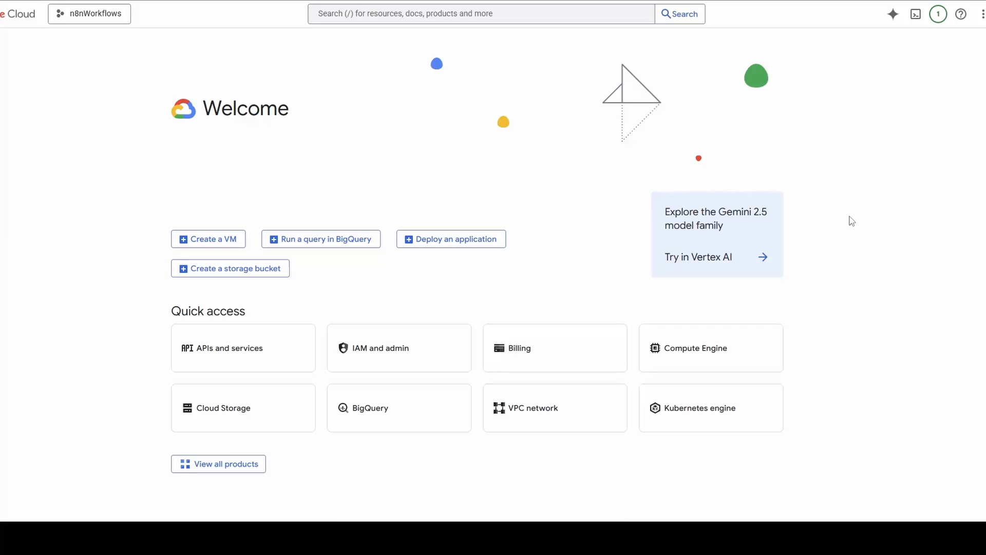
pyautogui.moveTo(837, 252)
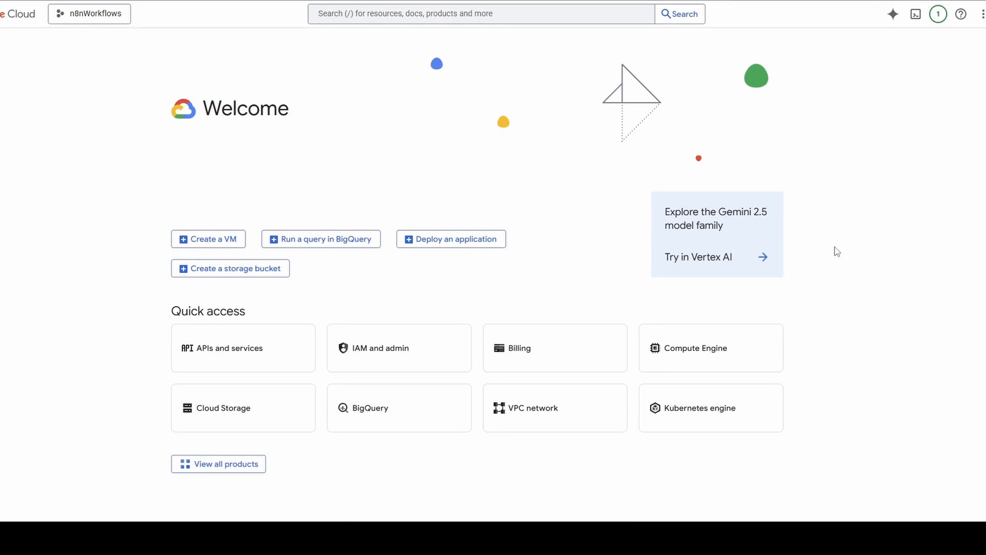
pyautogui.moveTo(564, 227)
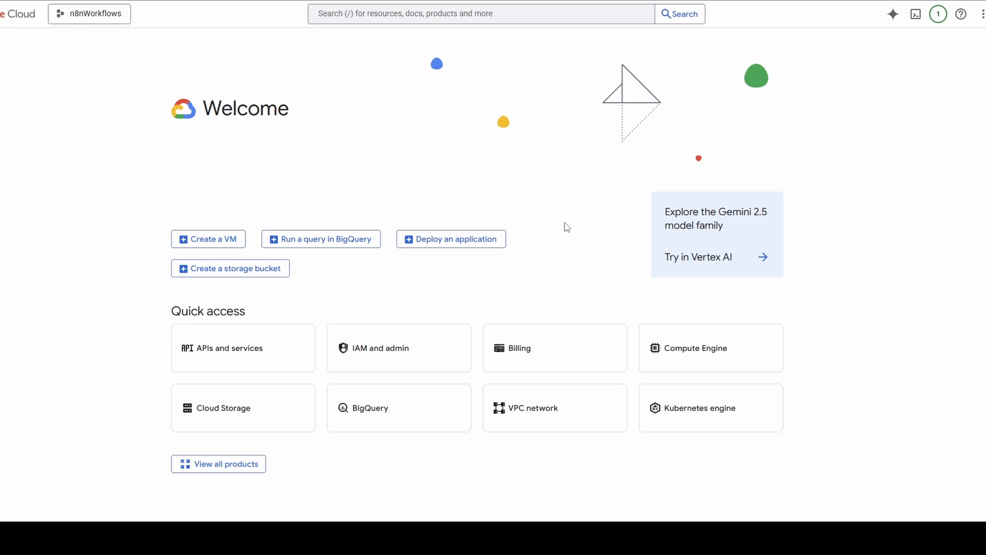
pyautogui.moveTo(104, 72)
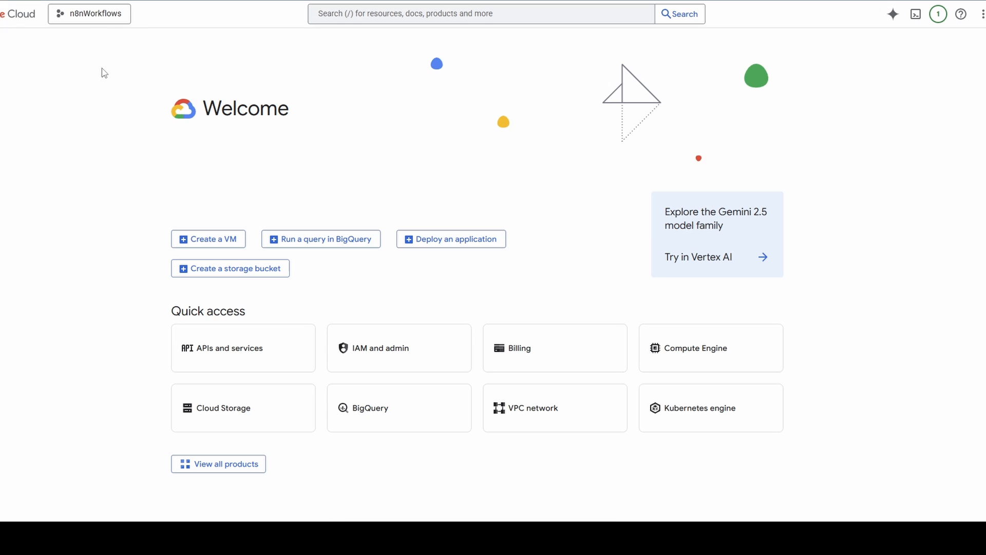
# Open the Cloud Console project picker showing n8nWorkflows as the current project
pyautogui.click(89, 13)
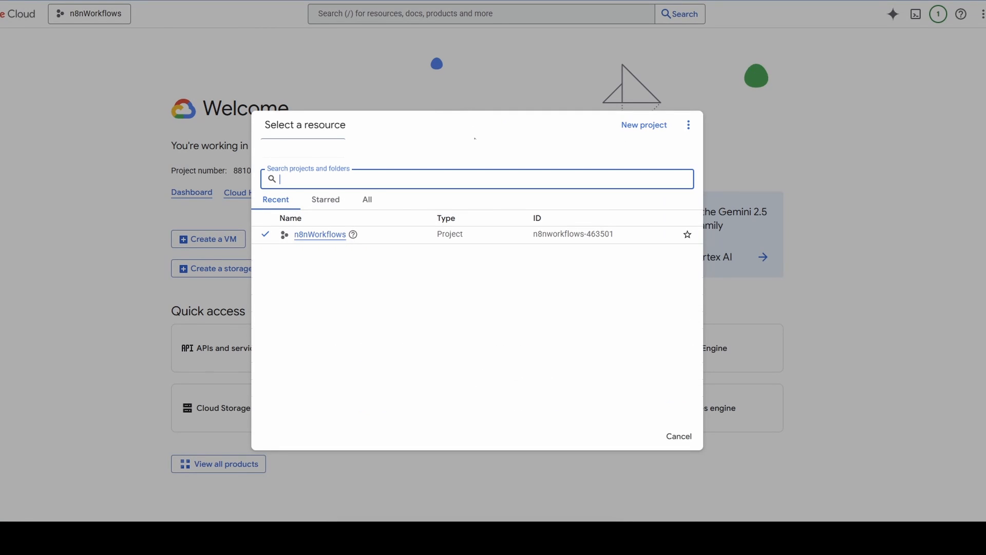
pyautogui.moveTo(649, 130)
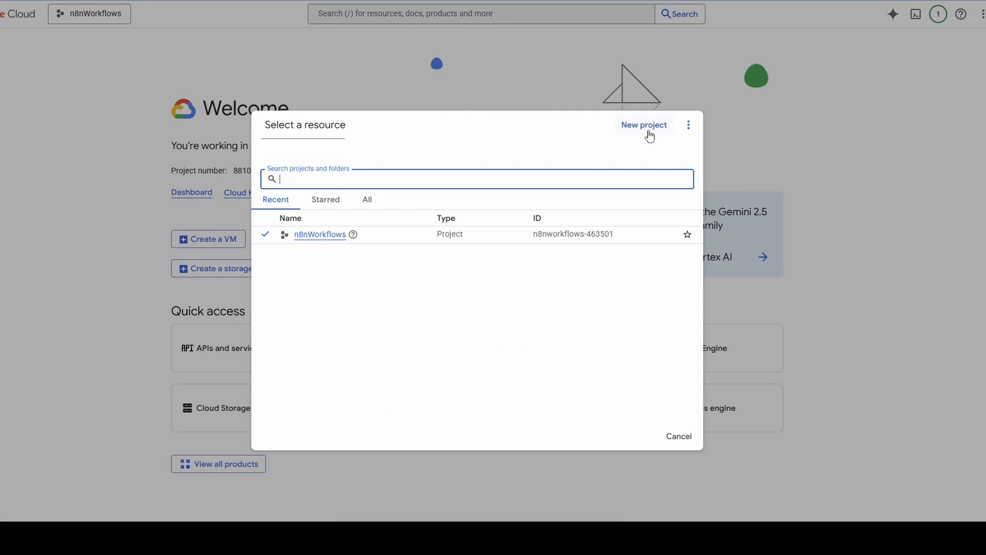
pyautogui.moveTo(651, 132)
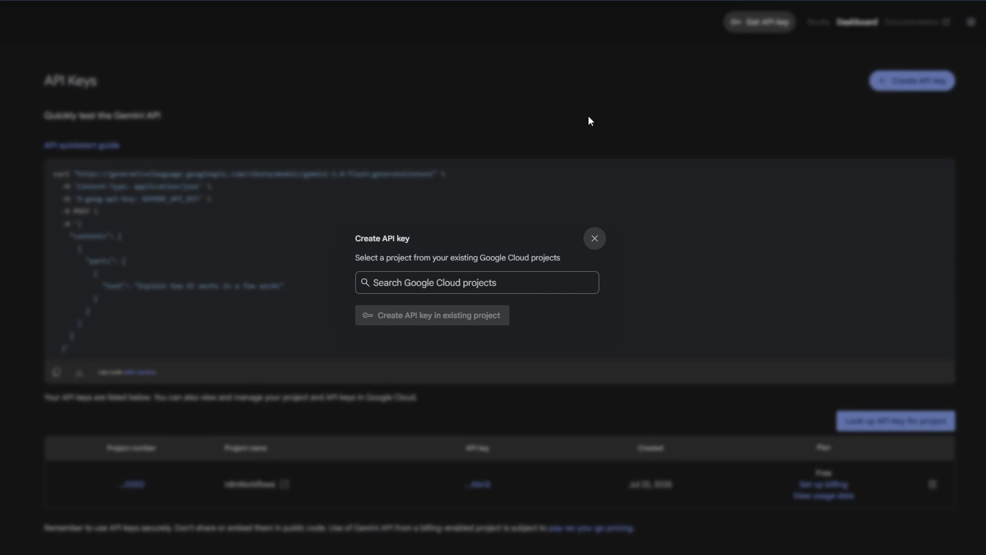
# Select the n8nWorkflows project in the Create API key dialog
pyautogui.click(475, 281)
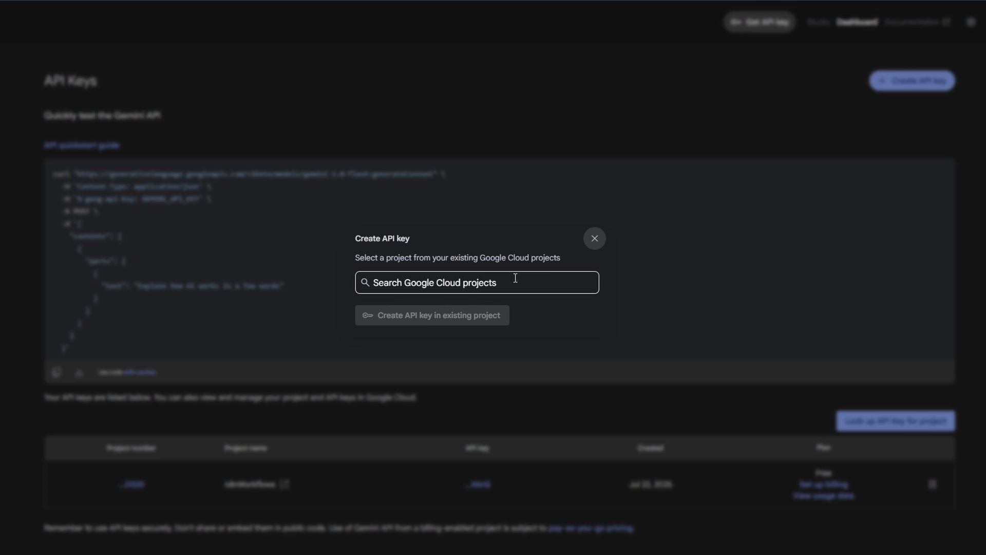
pyautogui.click(431, 315)
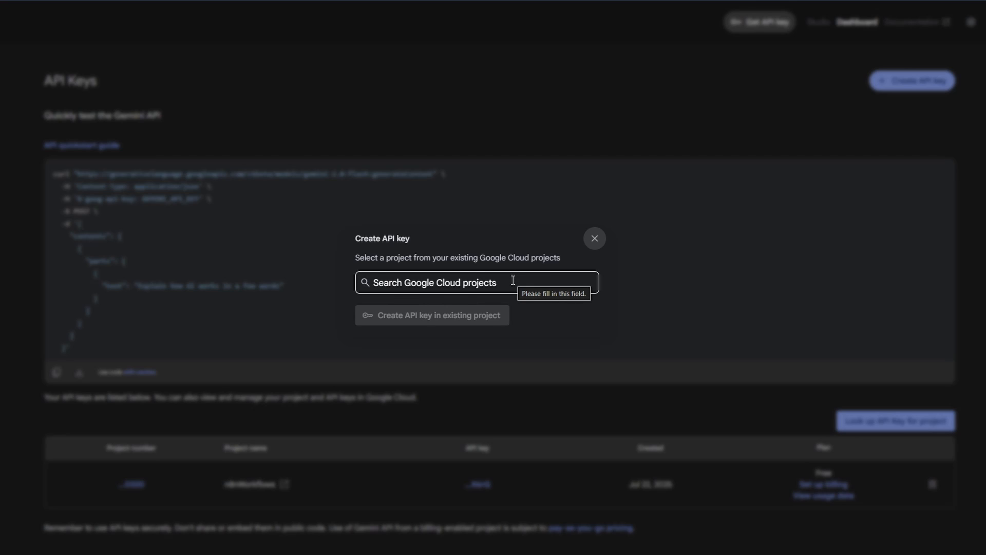
pyautogui.click(476, 281)
pyautogui.write('n8nWorkflows')
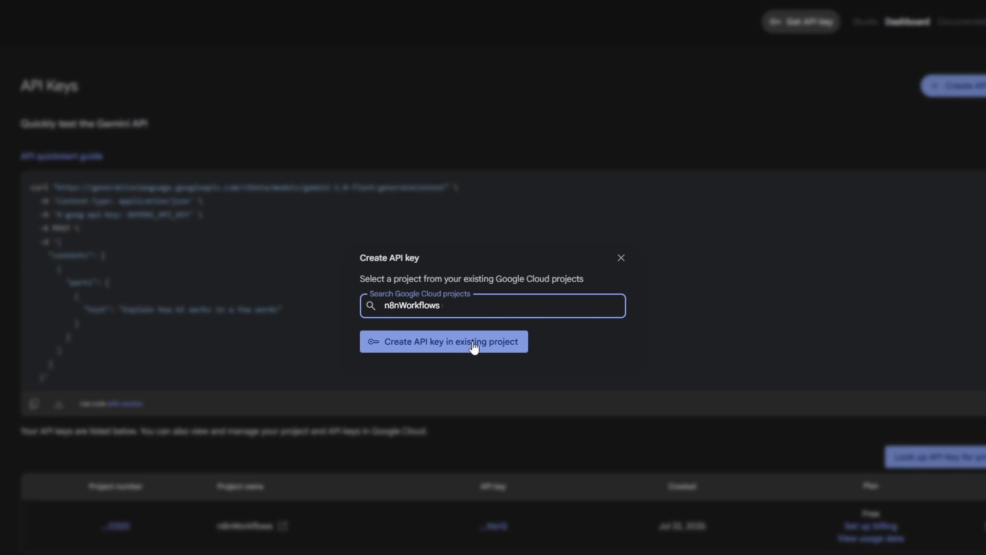
pyautogui.moveTo(591, 362)
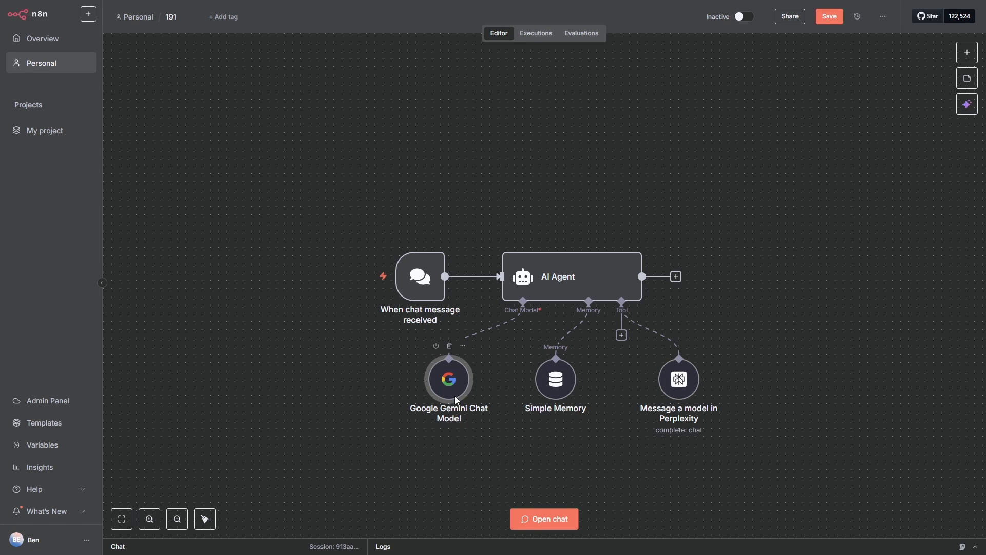
pyautogui.doubleClick(449, 379)
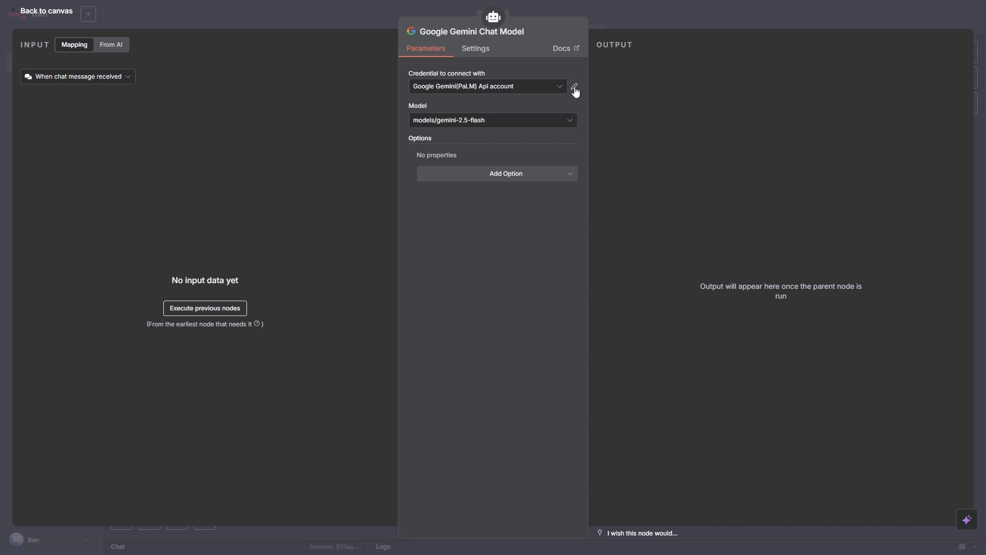
pyautogui.click(573, 87)
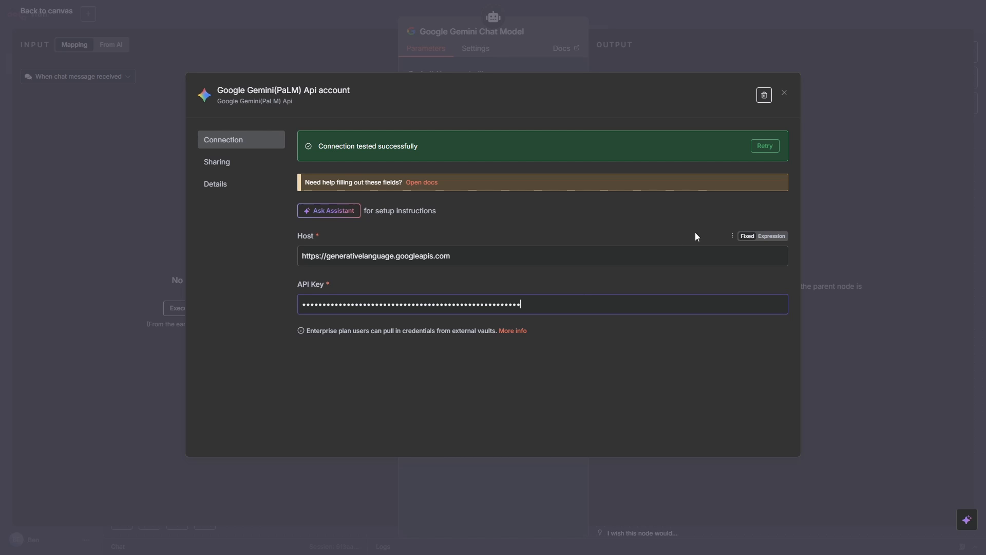
pyautogui.click(783, 94)
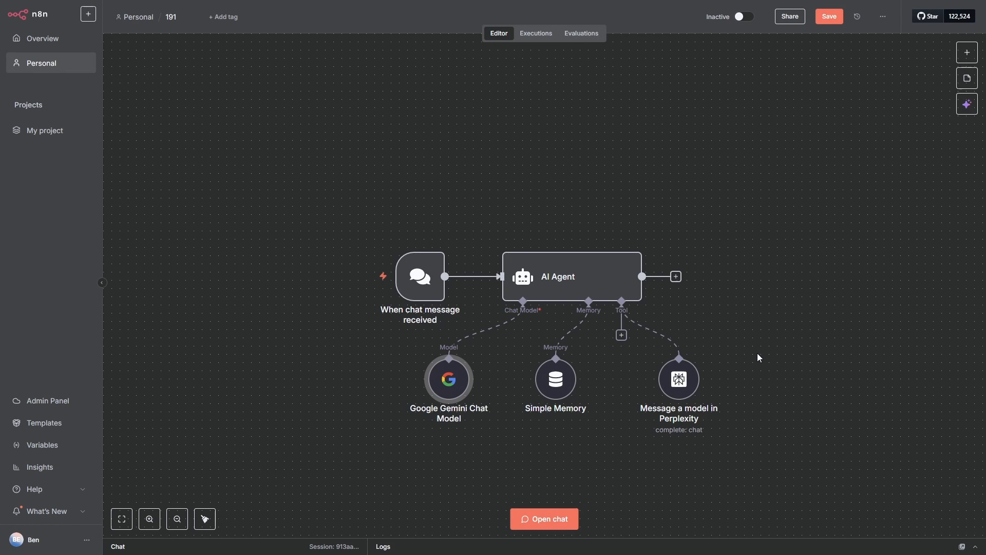
pyautogui.moveTo(755, 348)
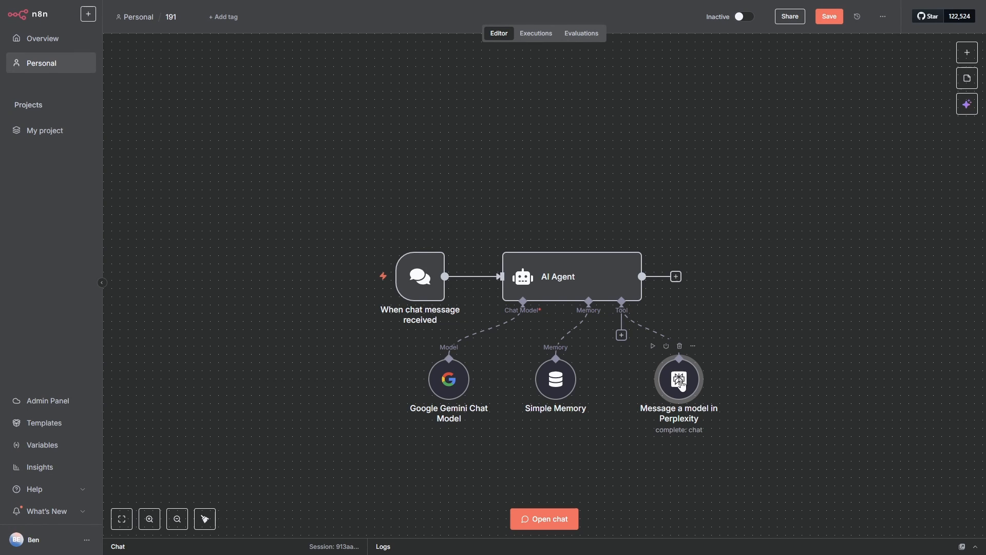
# Verify the Perplexity tool's credential tests successfully, then view the available Perplexity models
pyautogui.doubleClick(678, 379)
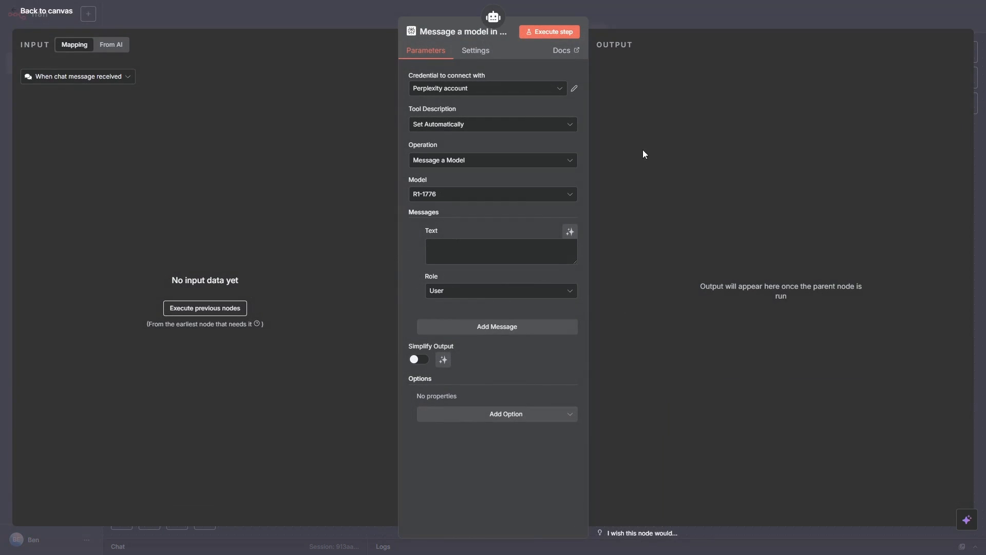
pyautogui.moveTo(573, 91)
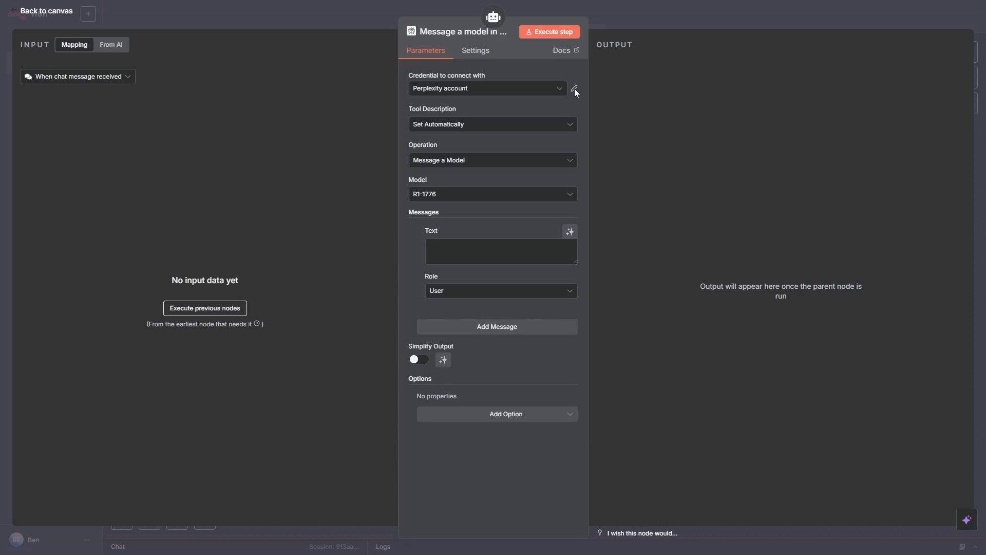
pyautogui.click(573, 88)
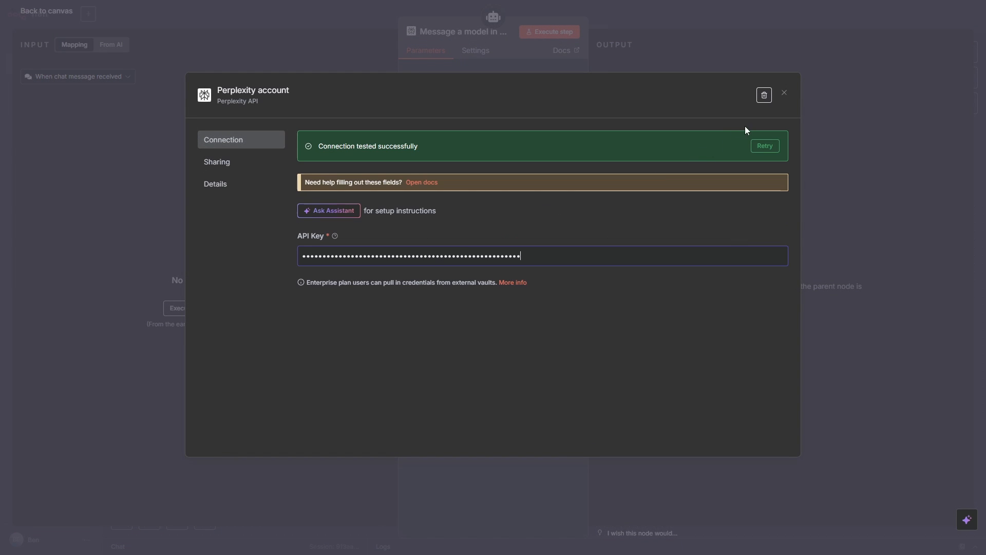
pyautogui.click(784, 92)
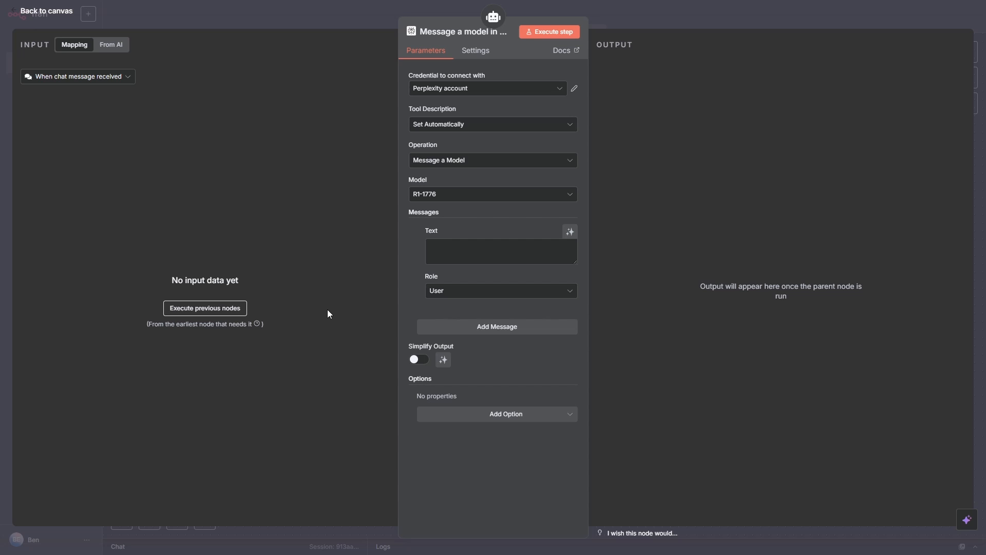
pyautogui.click(492, 194)
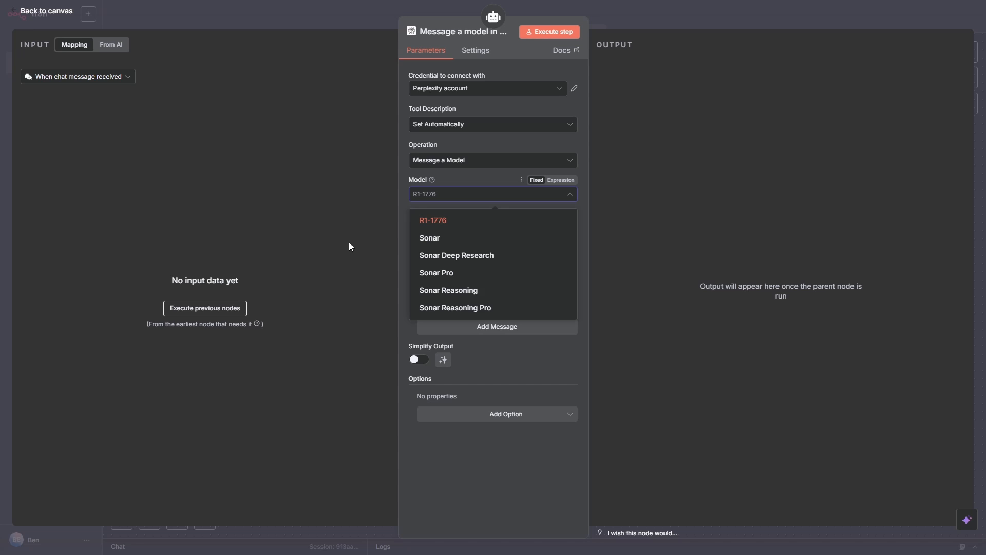
pyautogui.moveTo(447, 276)
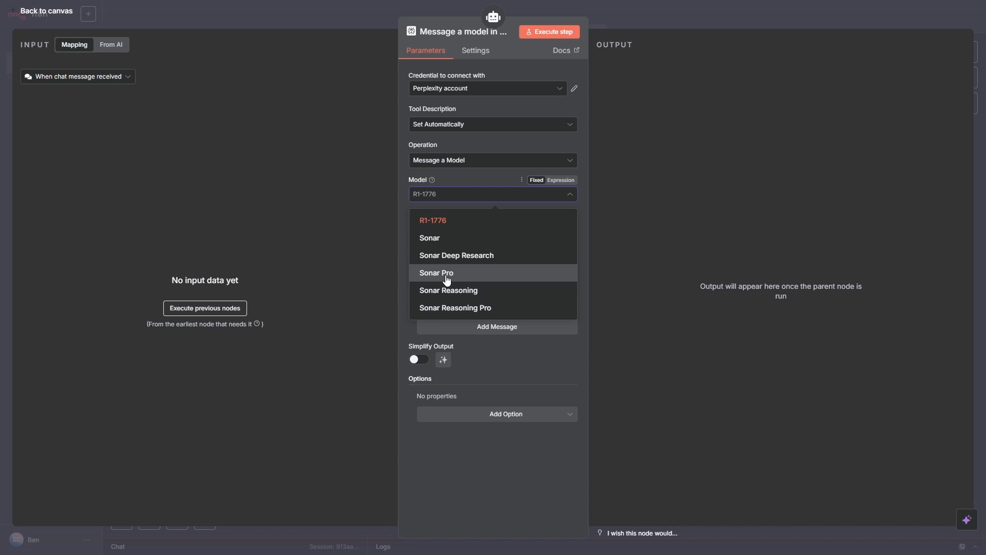
pyautogui.moveTo(450, 237)
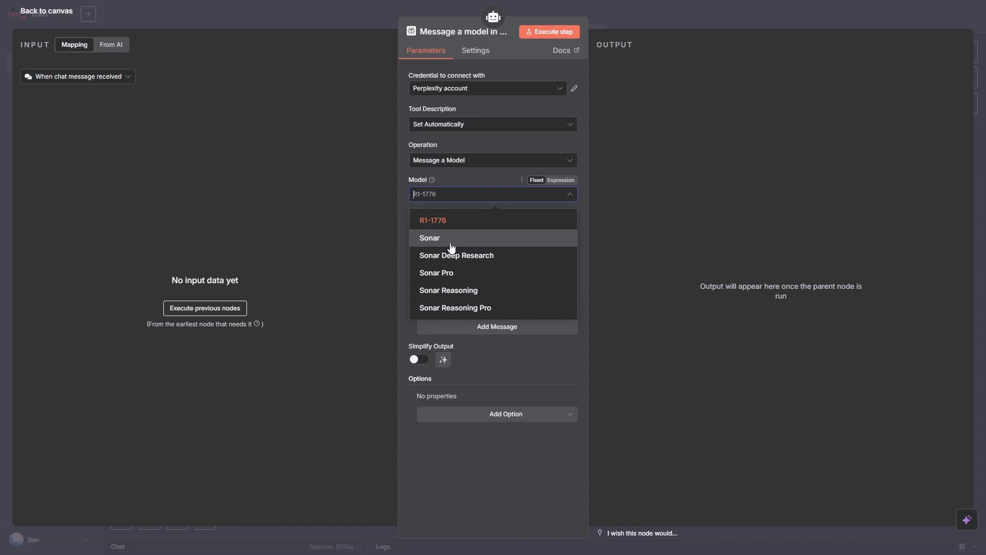
pyautogui.moveTo(467, 259)
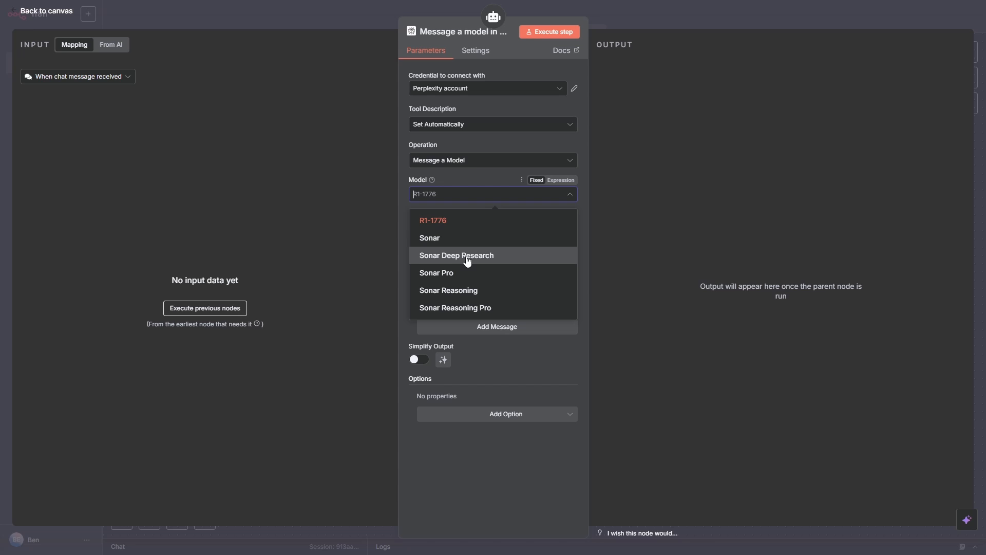
pyautogui.moveTo(482, 289)
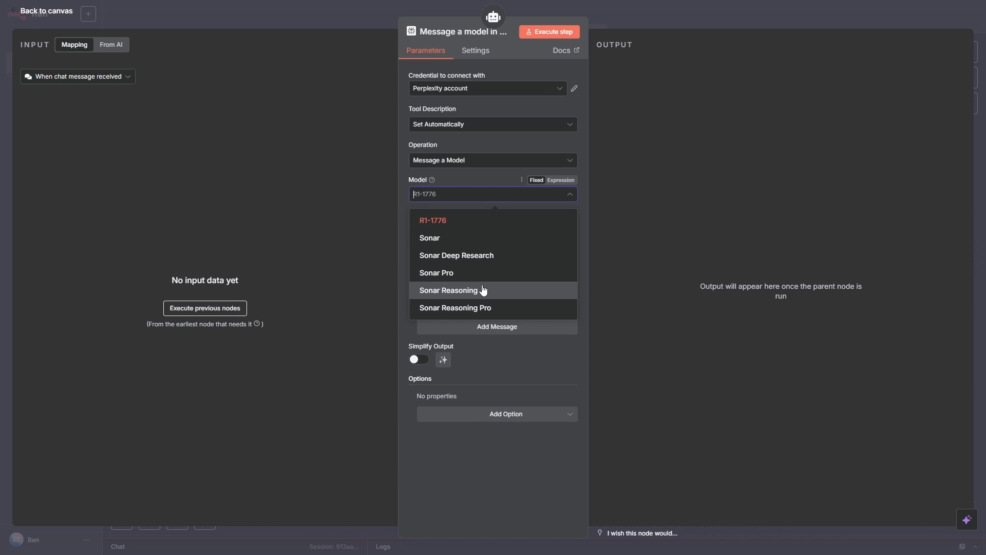
pyautogui.moveTo(491, 272)
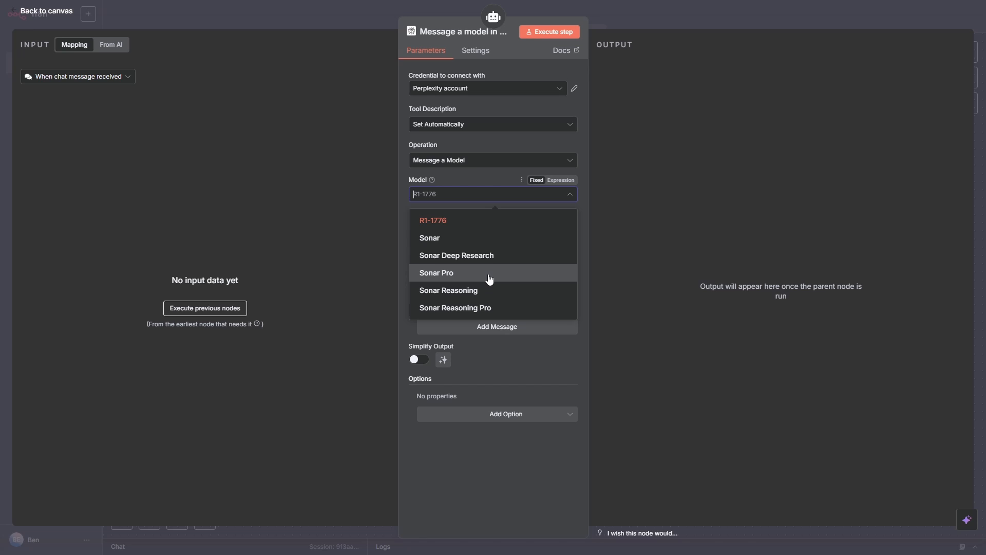
# Use Sonar Pro and let the model define the Perplexity message text, then return to the canvas
pyautogui.click(436, 272)
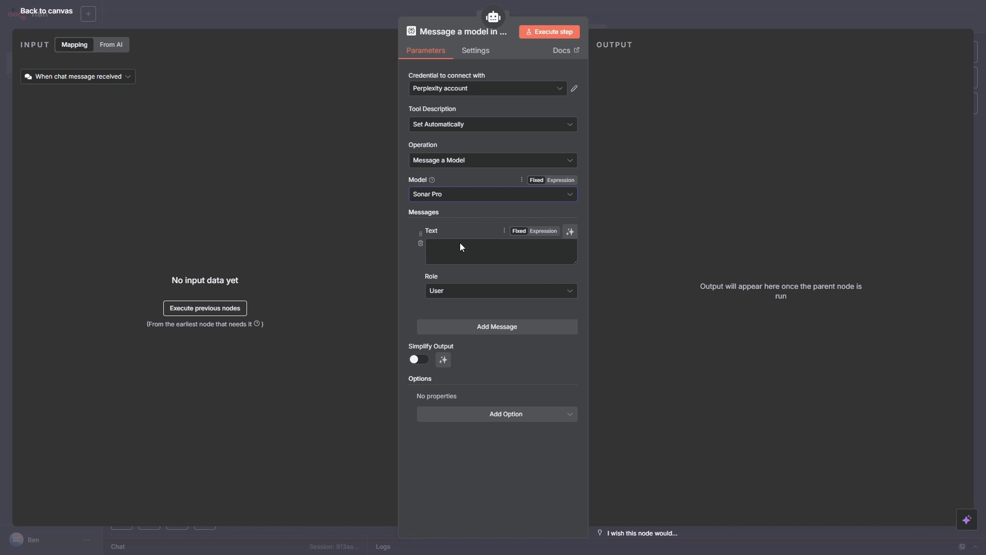
pyautogui.moveTo(570, 241)
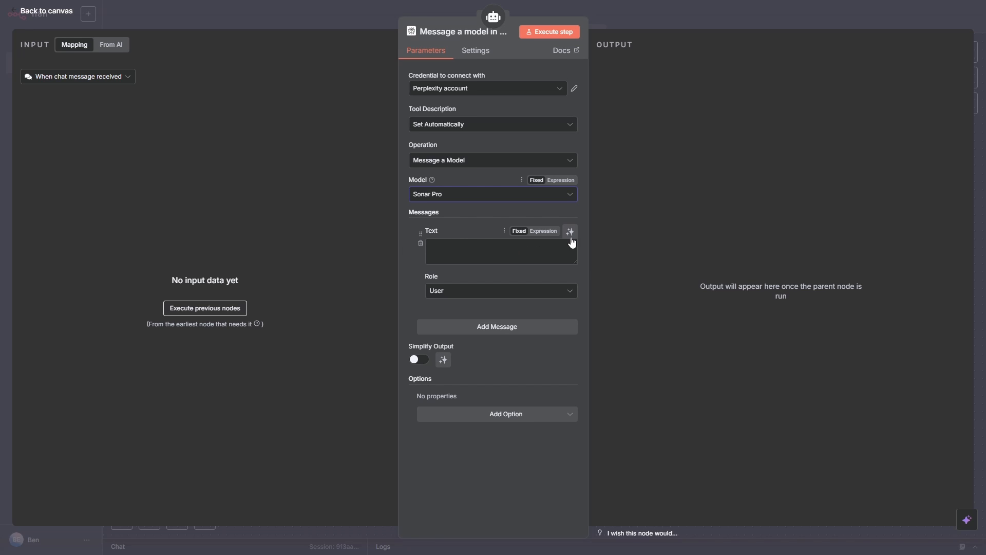
pyautogui.moveTo(569, 231)
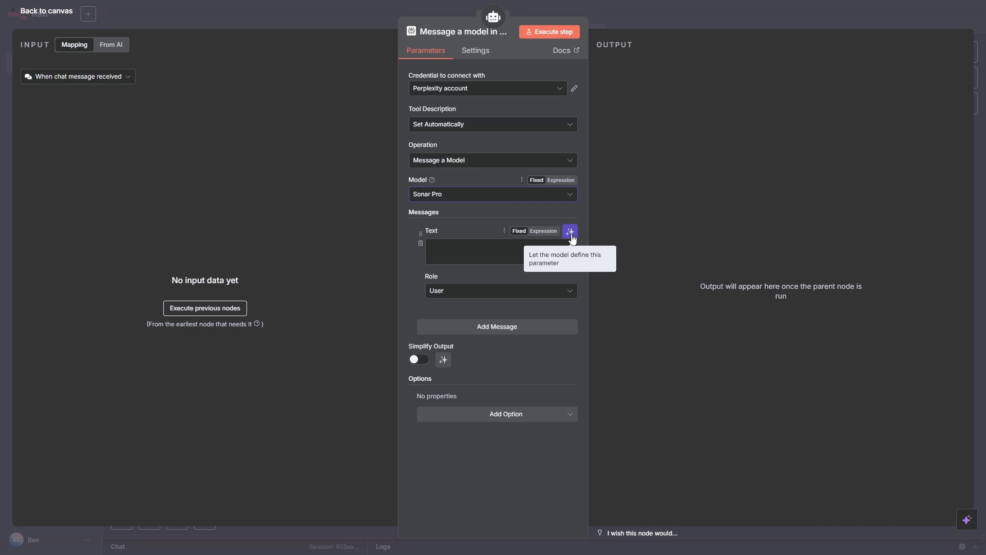
pyautogui.click(568, 231)
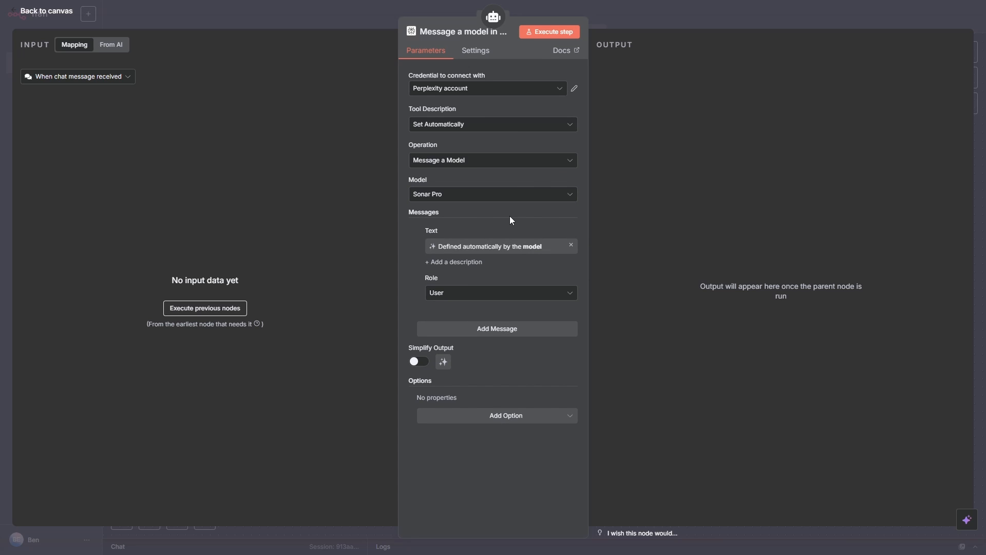
pyautogui.moveTo(166, 119)
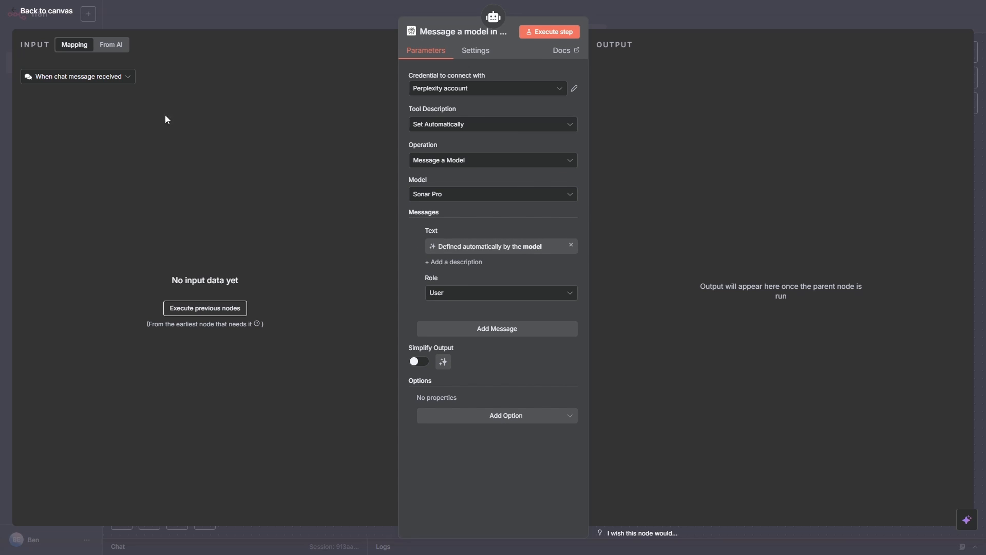
pyautogui.click(45, 10)
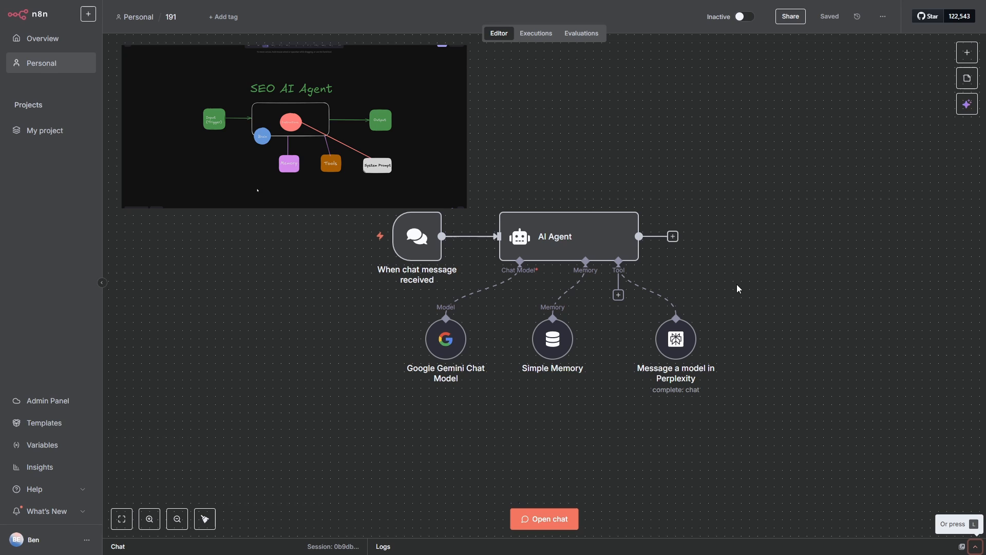
pyautogui.moveTo(747, 403)
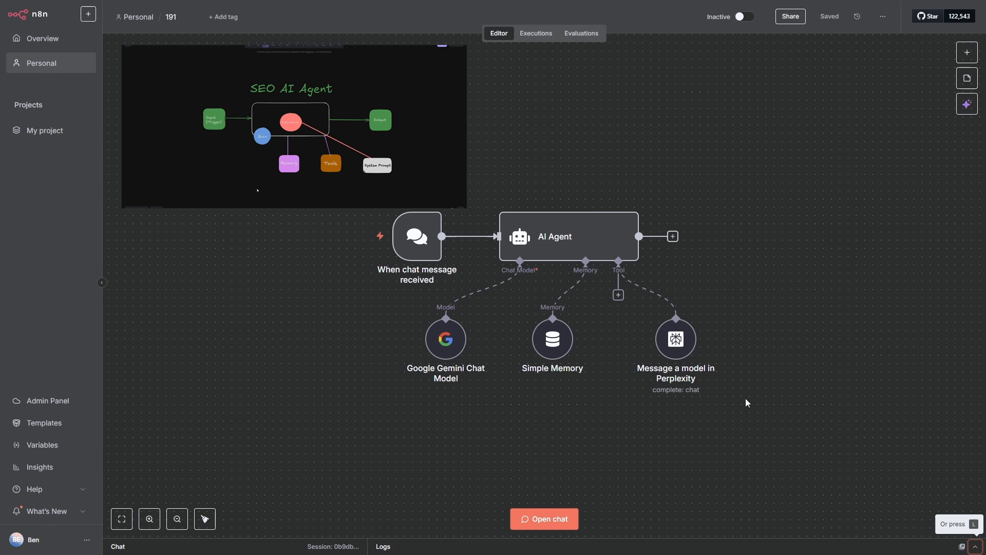
pyautogui.moveTo(758, 464)
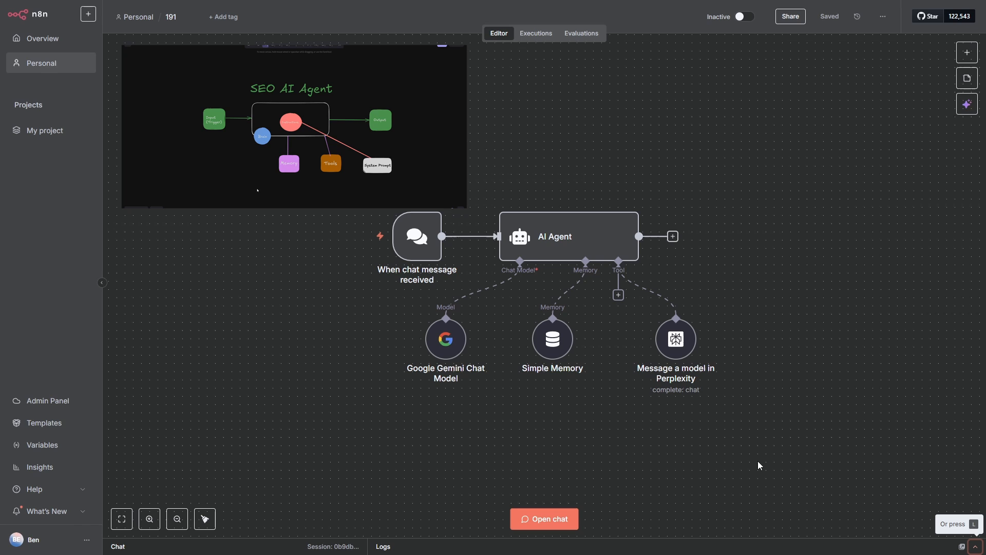
pyautogui.moveTo(543, 517)
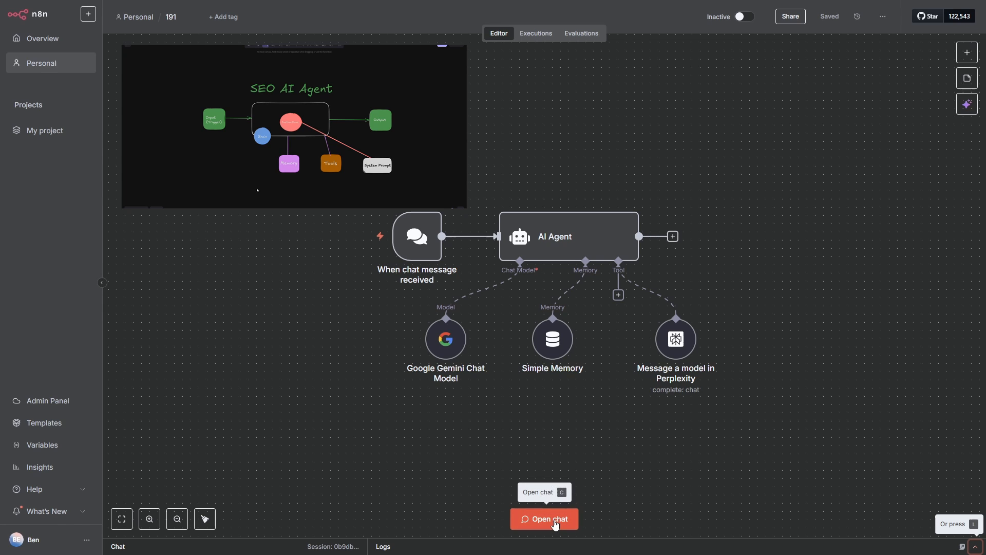
# Send 'hello' in the test chat and get the agent's greeting reply
pyautogui.click(543, 518)
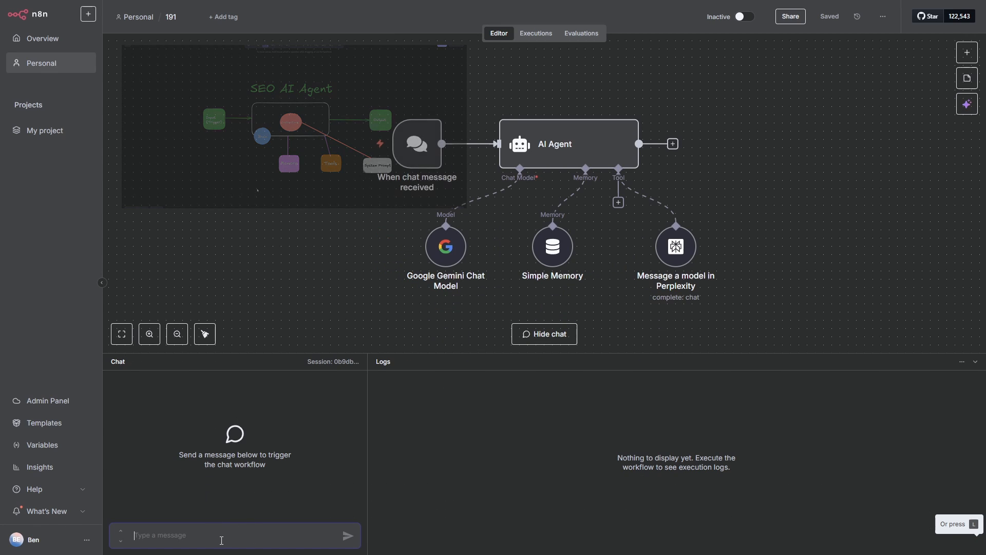
pyautogui.write('hell')
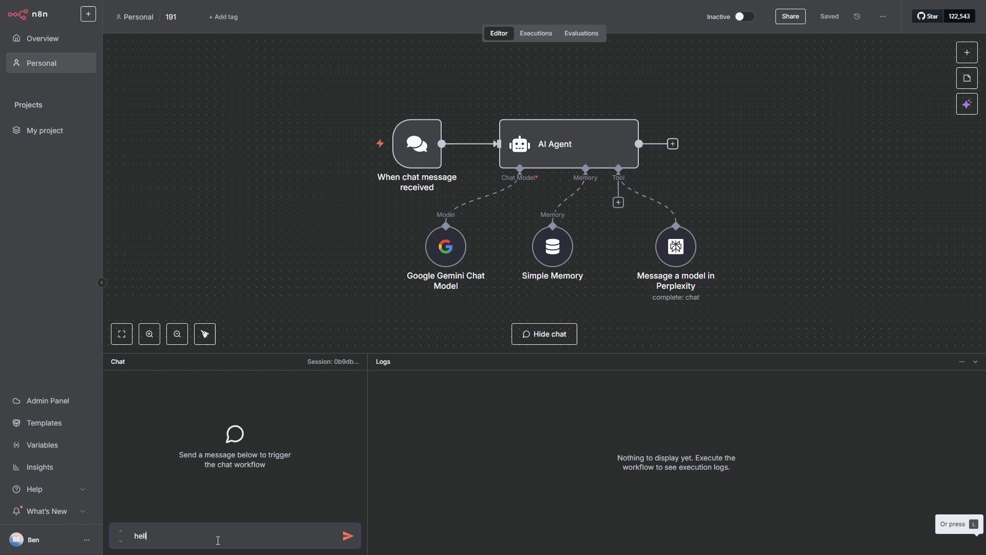
pyautogui.write('lo')
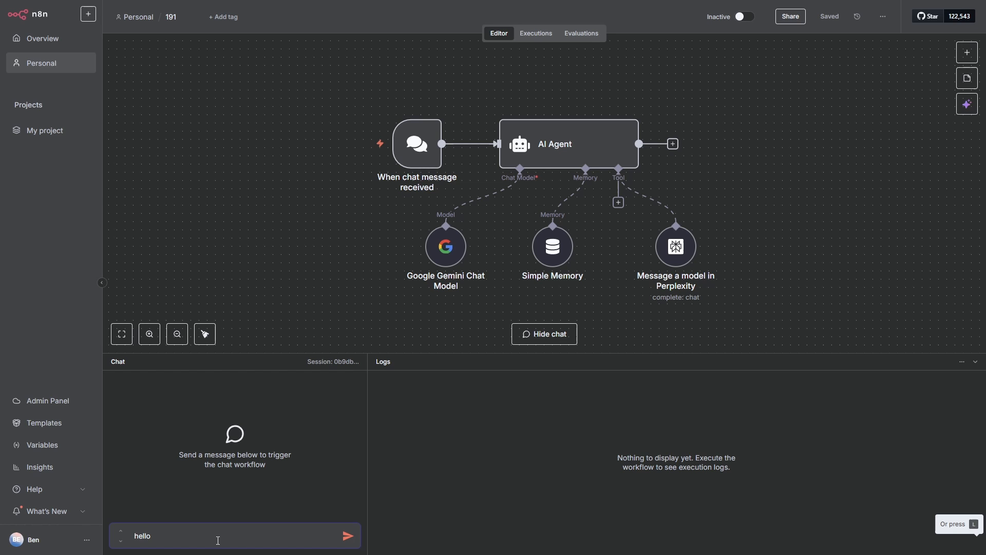
pyautogui.click(349, 536)
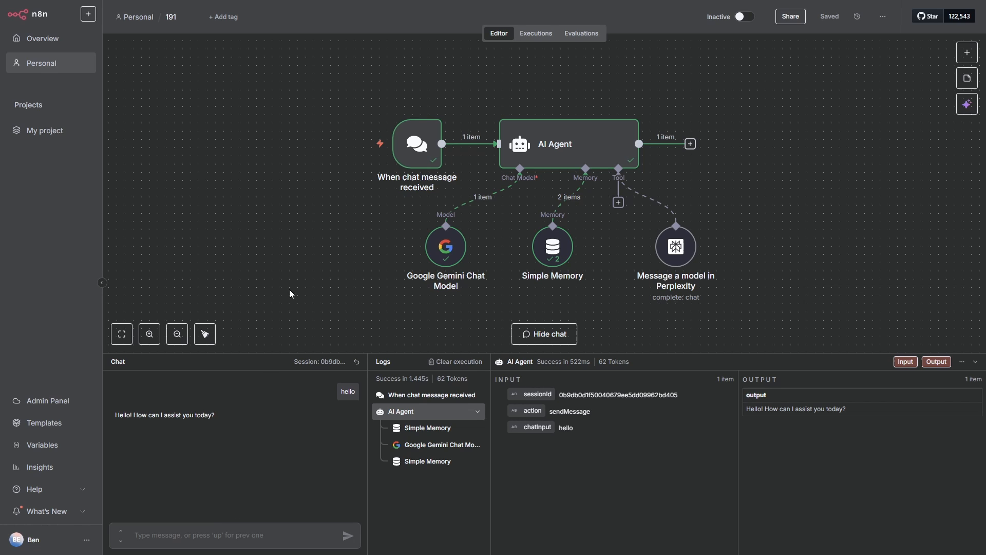
pyautogui.moveTo(625, 284)
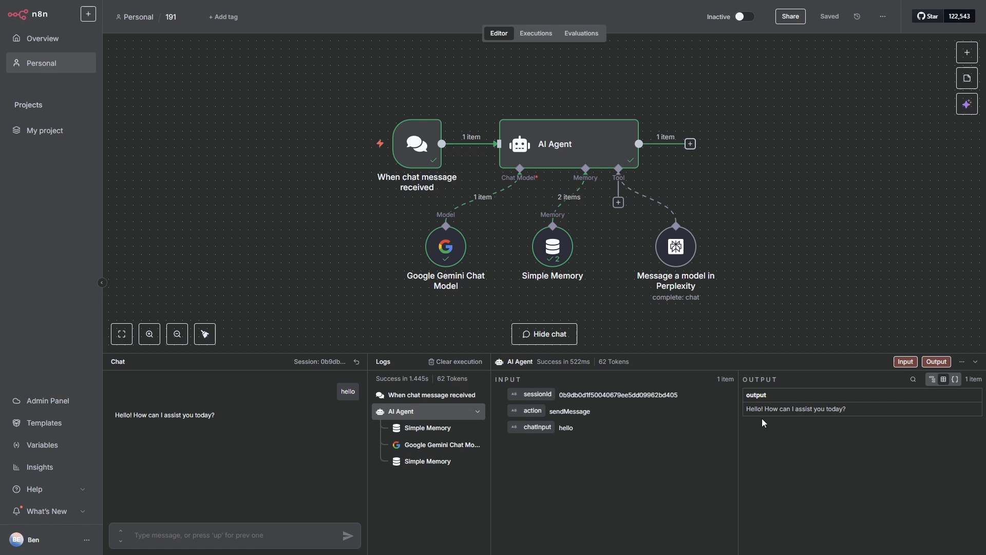
pyautogui.moveTo(865, 430)
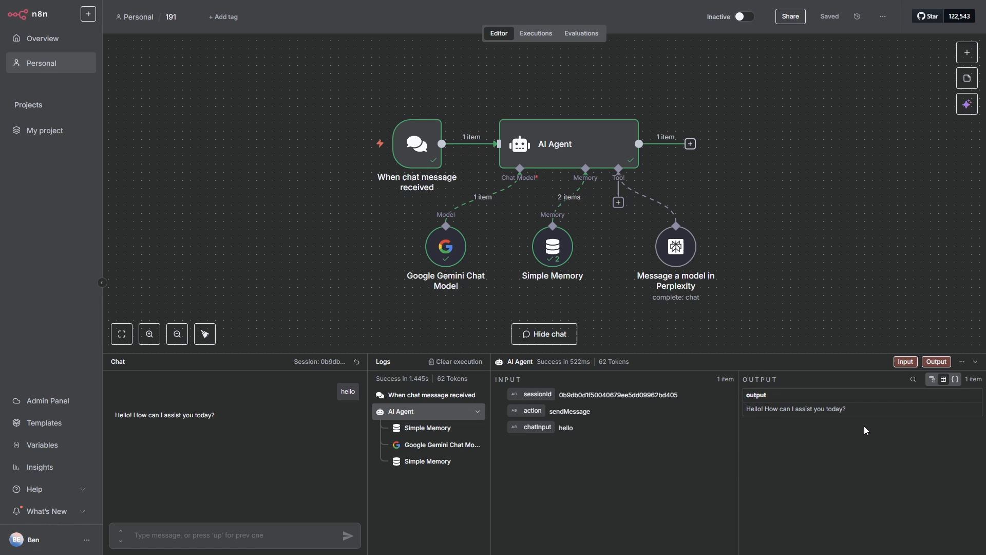
pyautogui.moveTo(559, 143)
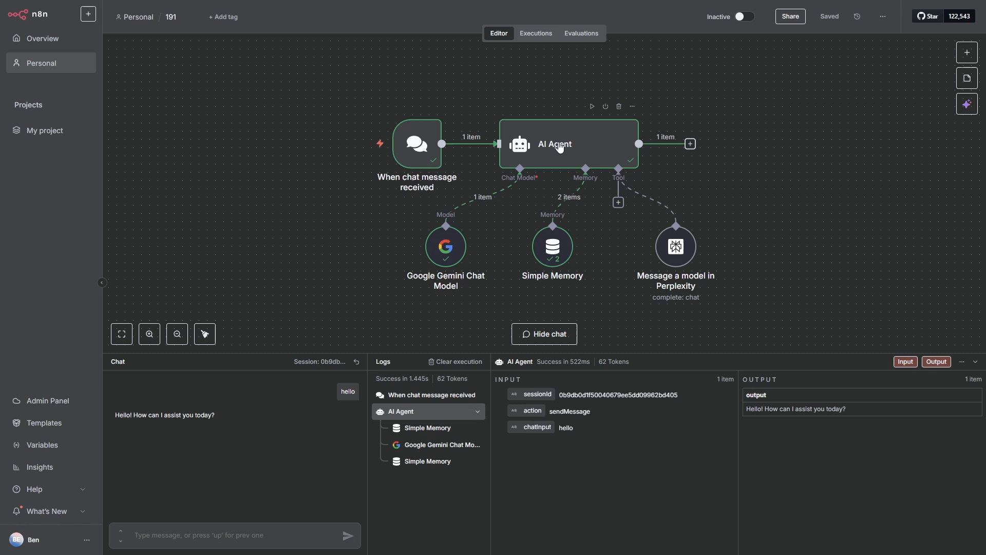
# Keep the AI Agent's prompt source as 'Define below' and expand its {{ $json.chatInput }} expression
pyautogui.doubleClick(554, 144)
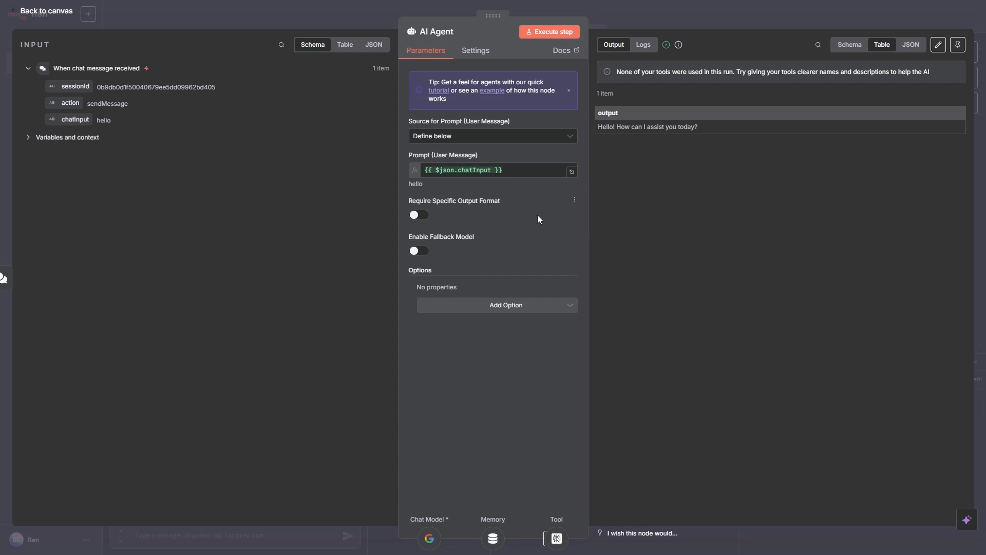
pyautogui.click(492, 135)
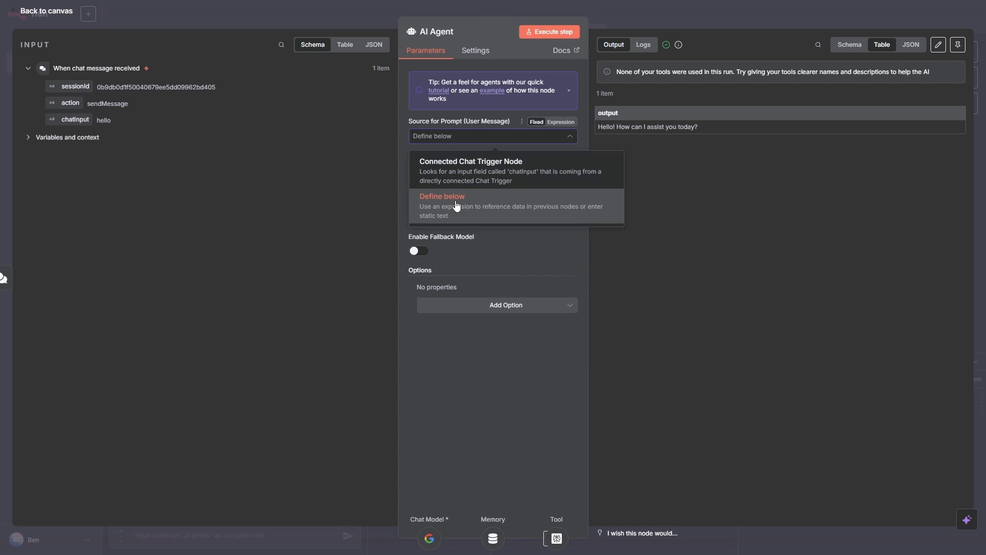
pyautogui.click(442, 196)
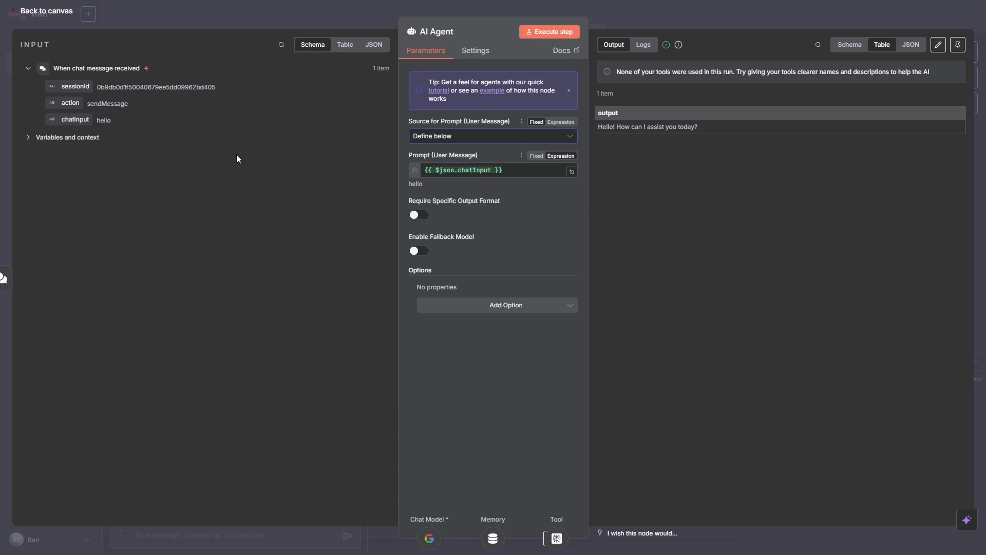
pyautogui.moveTo(338, 157)
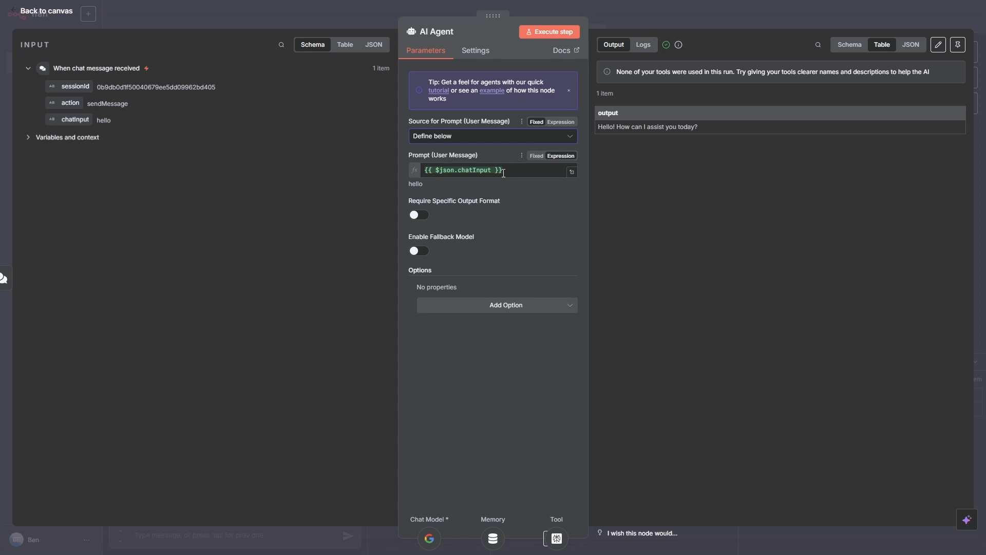
pyautogui.moveTo(533, 174)
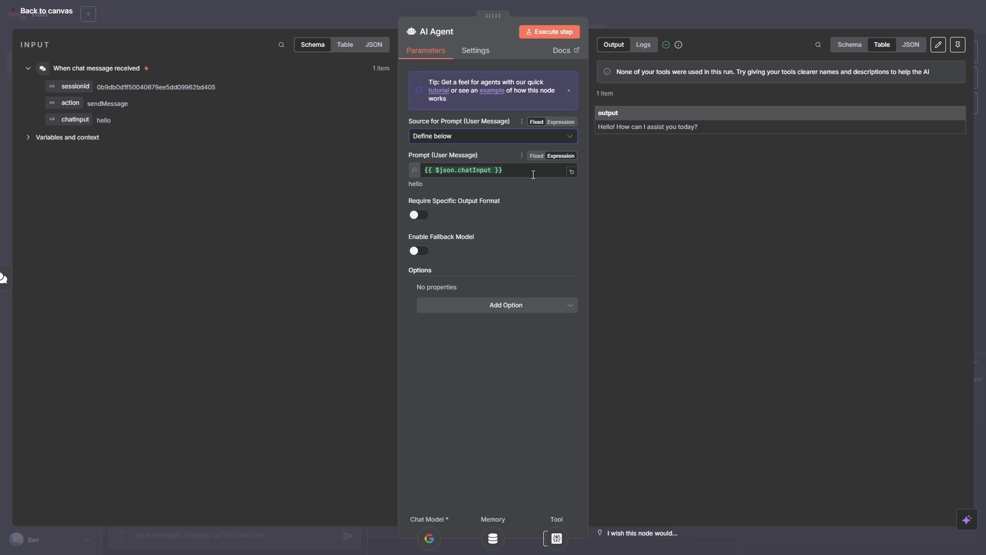
pyautogui.moveTo(571, 171)
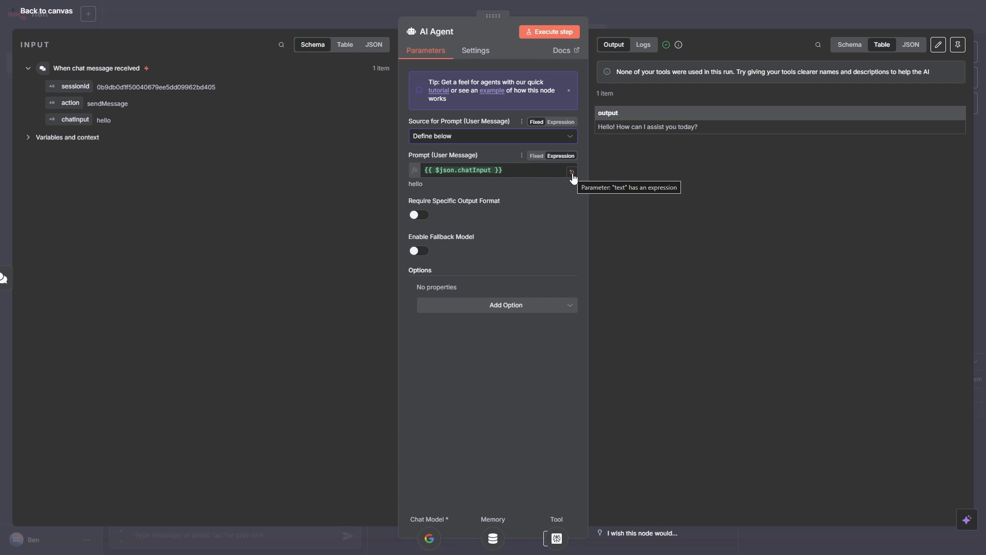
pyautogui.click(570, 170)
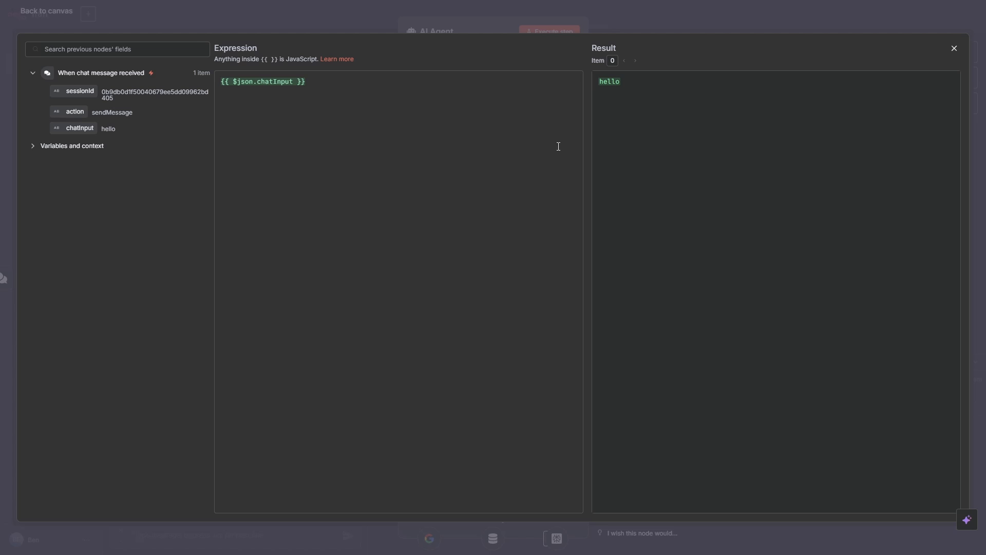
pyautogui.moveTo(633, 79)
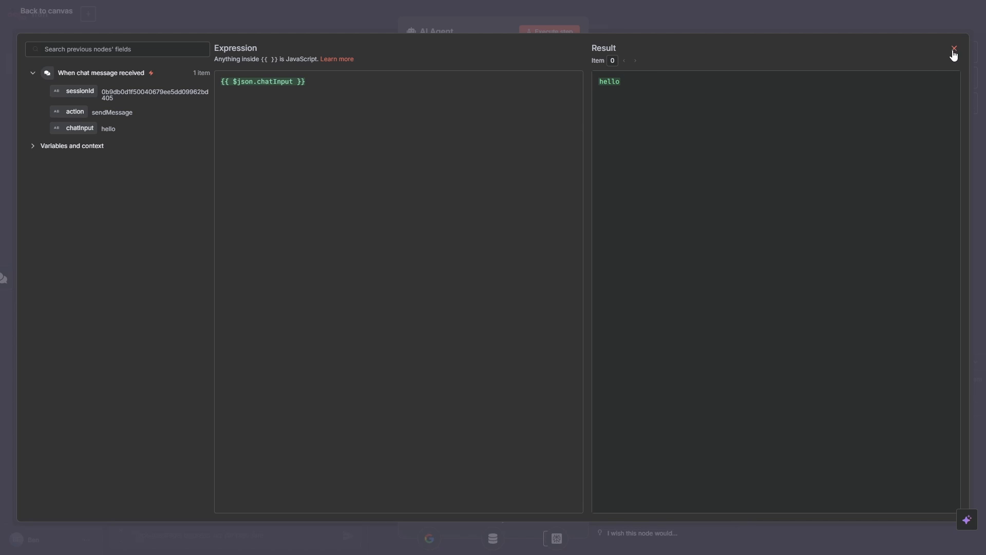
# Close the expression editor, leaving the prompt as {{ $json.chatInput }} resolving to 'hello'
pyautogui.click(953, 48)
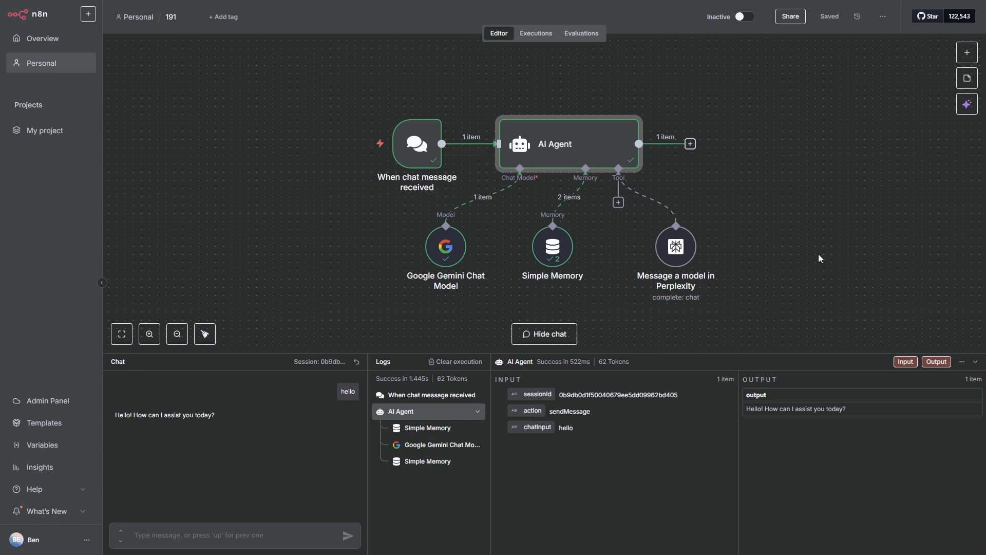
pyautogui.moveTo(562, 152)
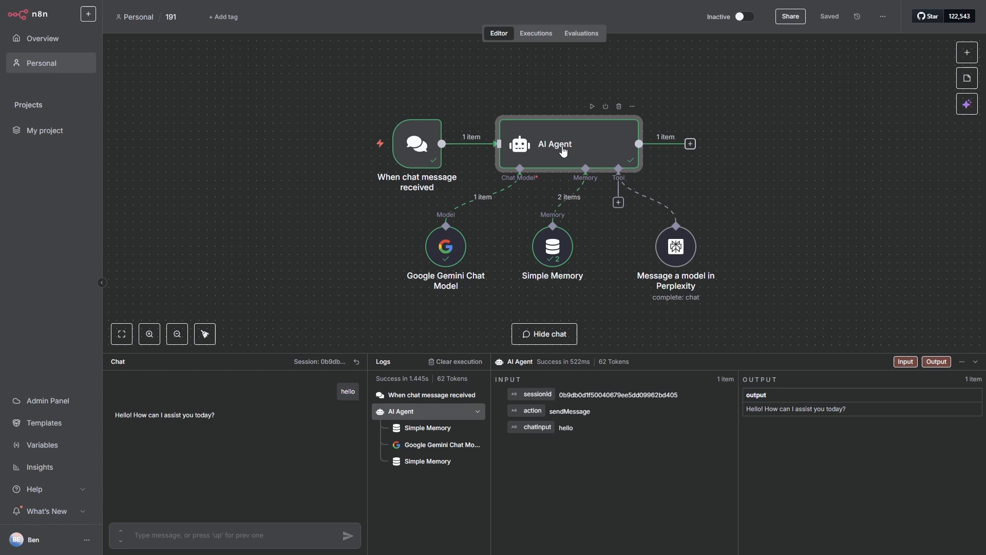
# Add a System Message option to the AI Agent and expand it for editing
pyautogui.doubleClick(554, 144)
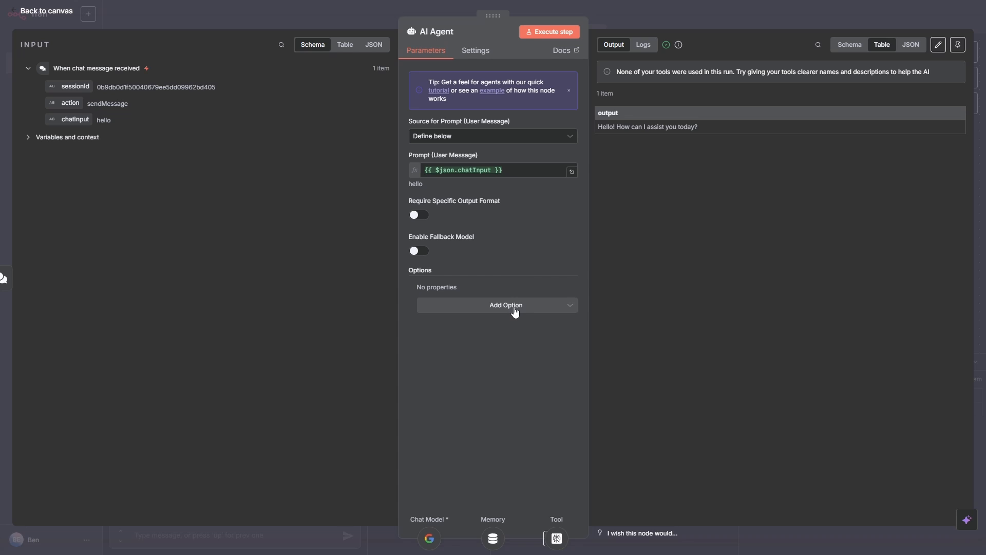
pyautogui.click(505, 305)
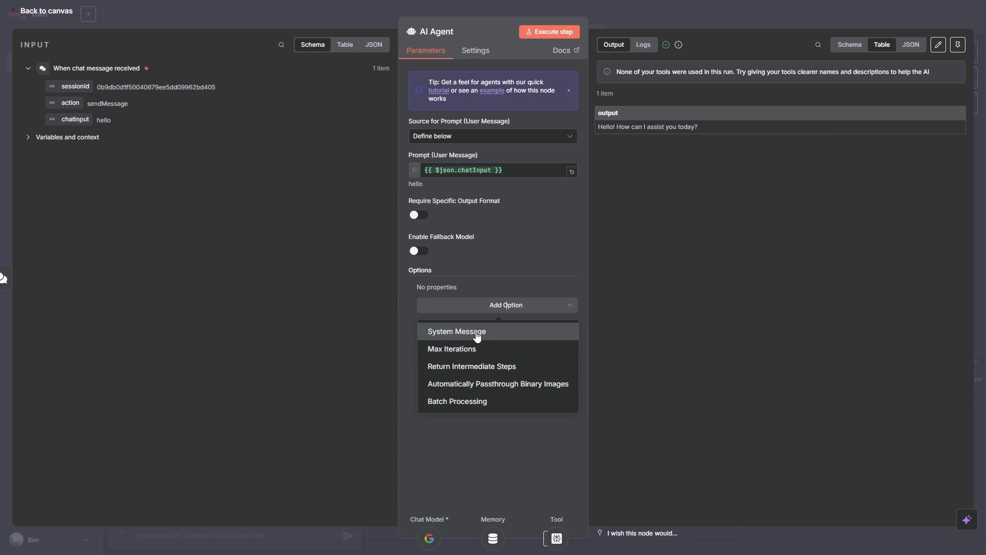
pyautogui.click(456, 332)
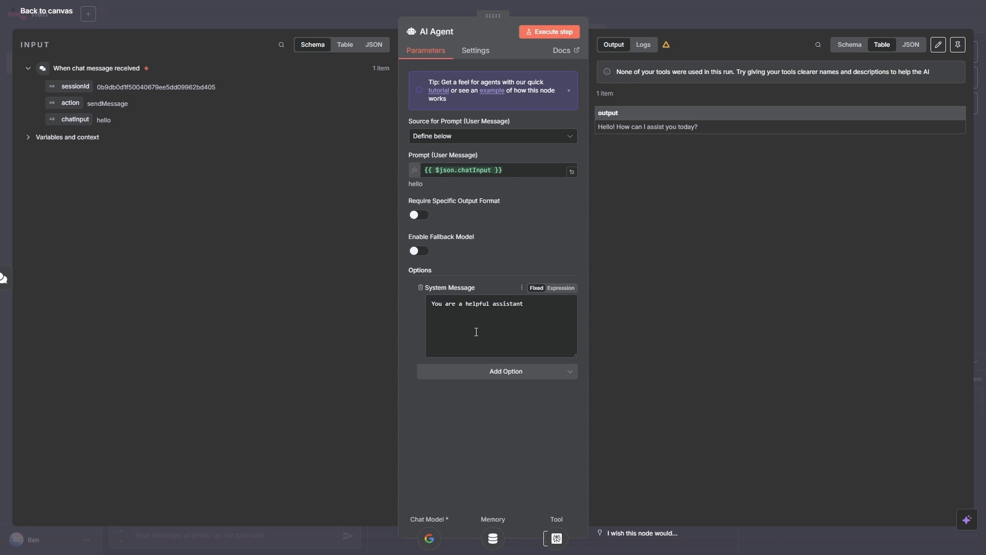
pyautogui.moveTo(528, 324)
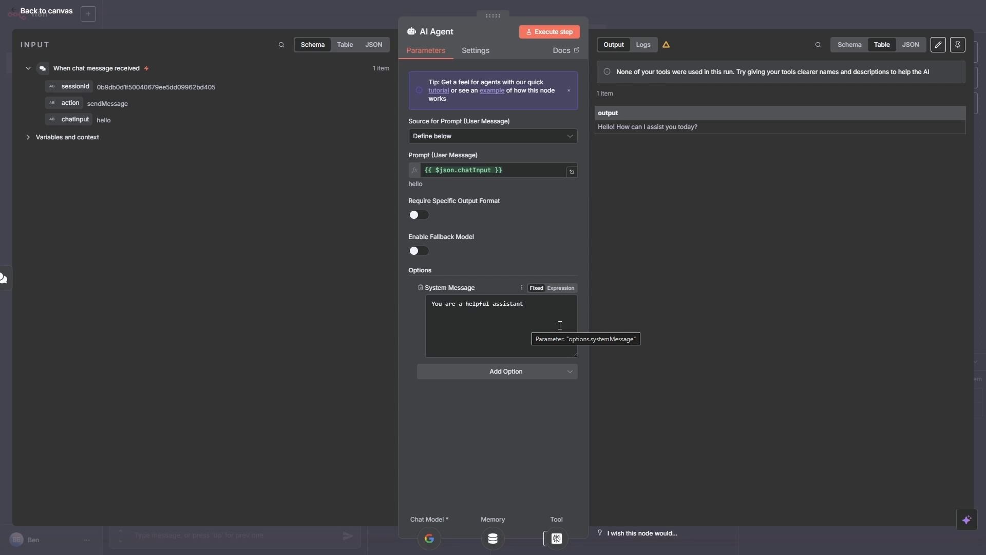
pyautogui.click(559, 287)
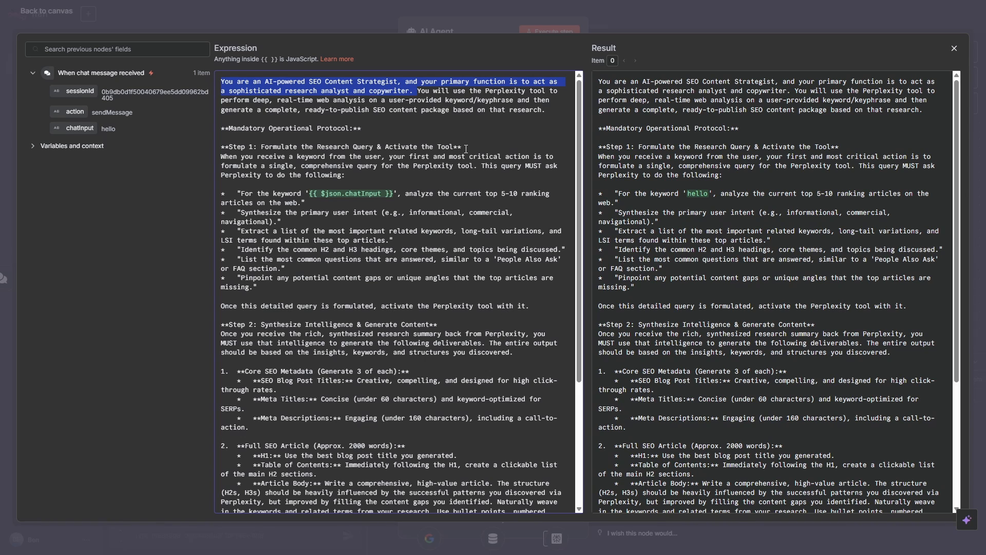
# Finish the SEO Content Strategist system prompt and return to the canvas
pyautogui.click(953, 48)
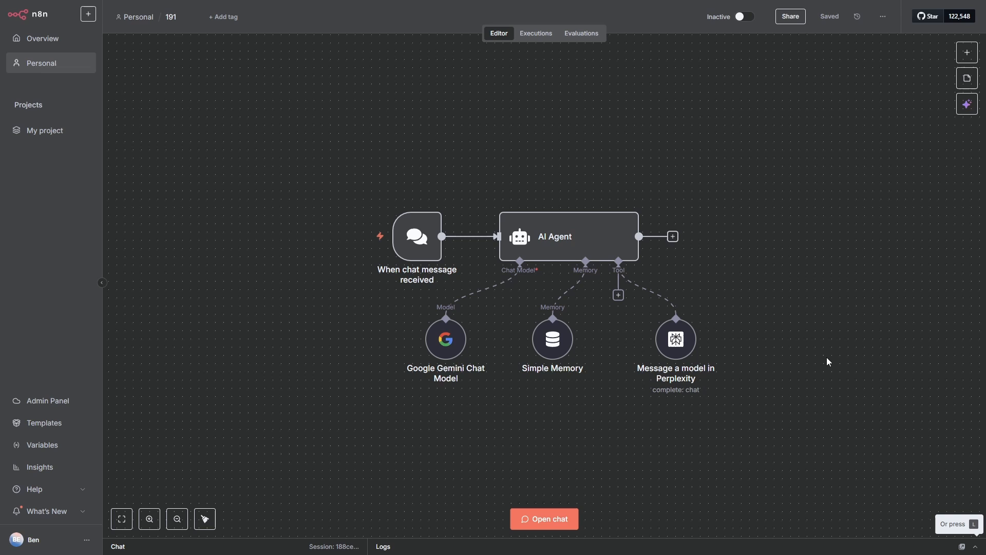
pyautogui.moveTo(575, 508)
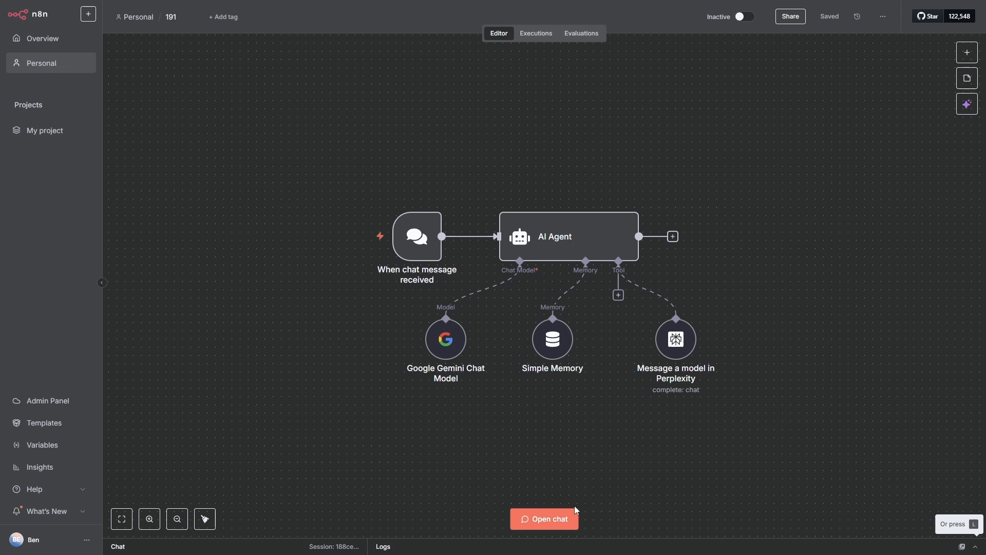
# Send 'Product Photography' in the test chat to run the agent workflow
pyautogui.click(542, 517)
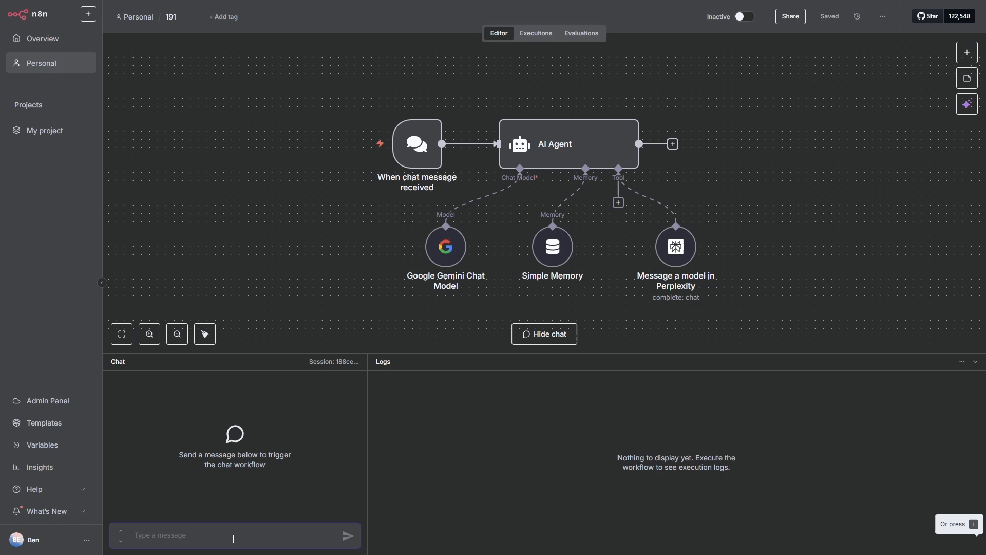
pyautogui.write('Product Photography')
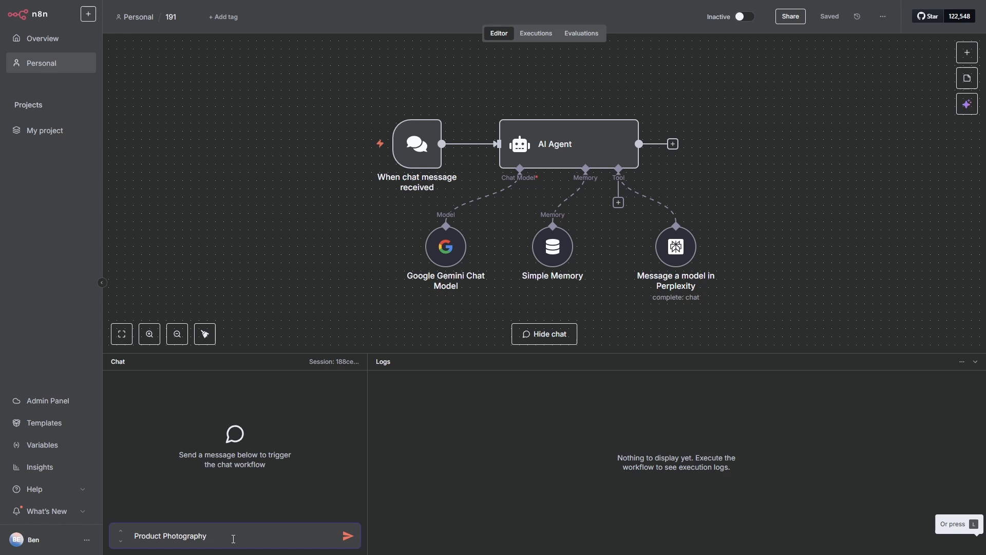
pyautogui.click(346, 535)
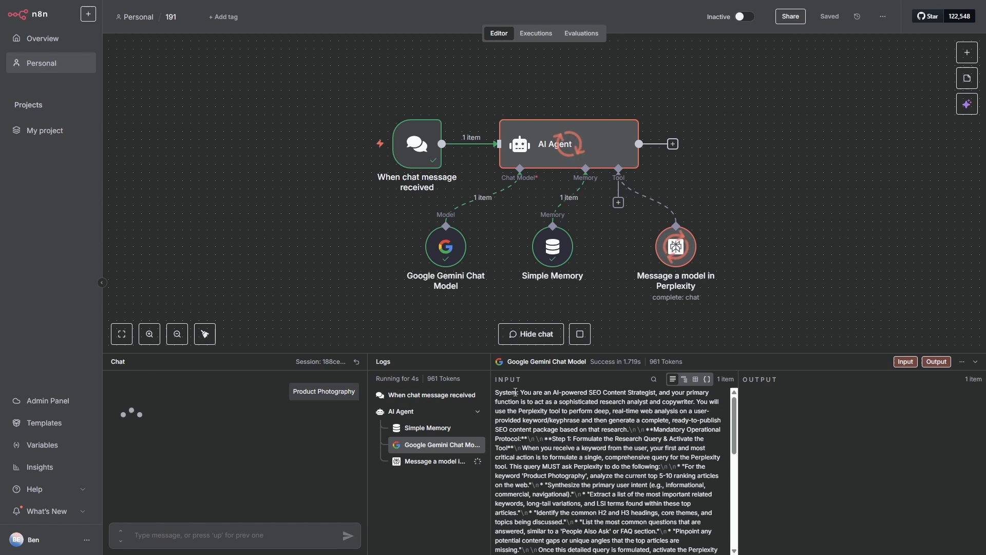
pyautogui.moveTo(453, 258)
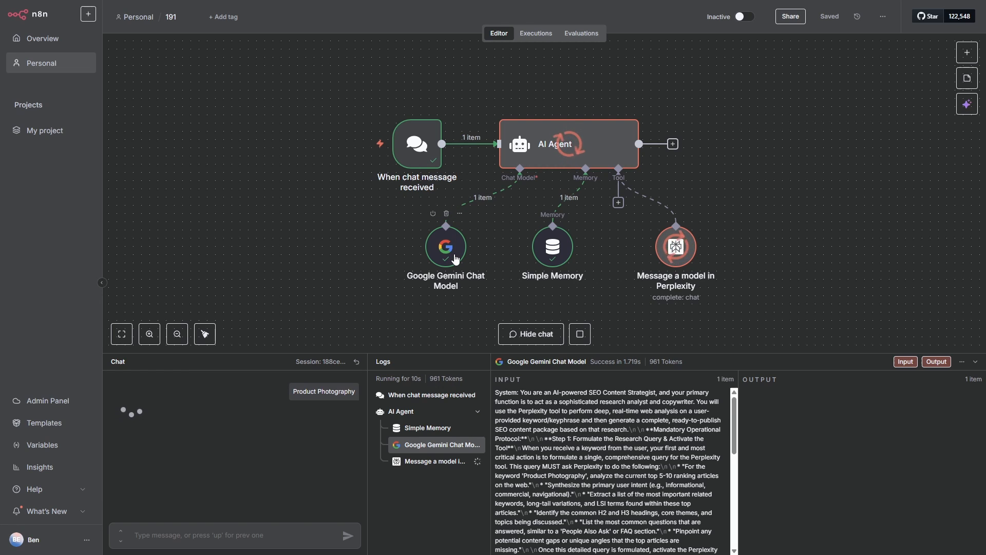
pyautogui.moveTo(679, 260)
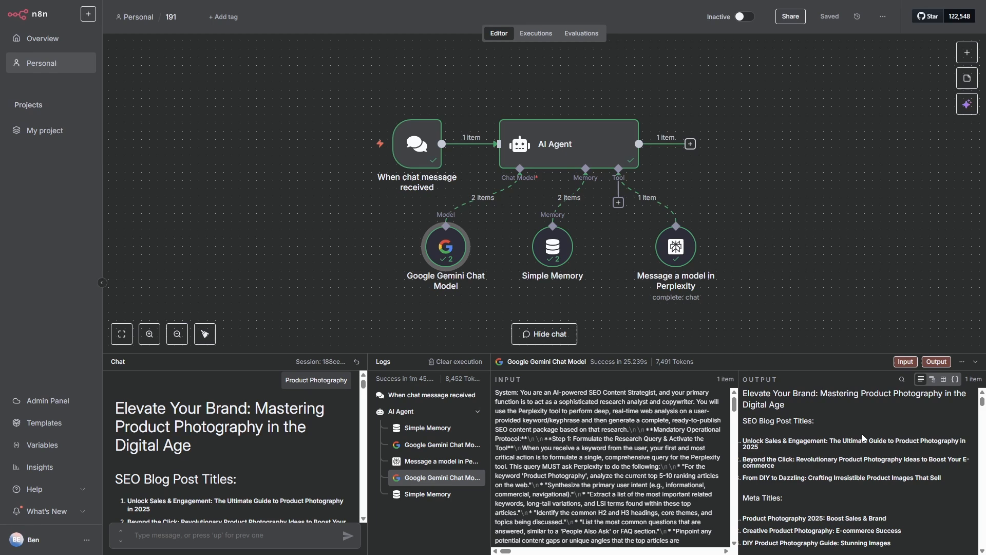
pyautogui.moveTo(813, 413)
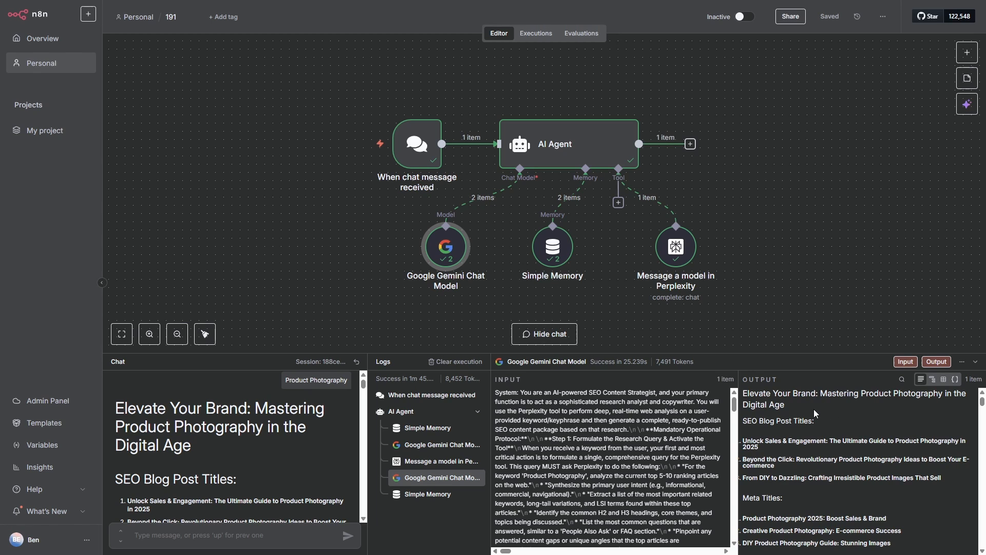
pyautogui.moveTo(824, 403)
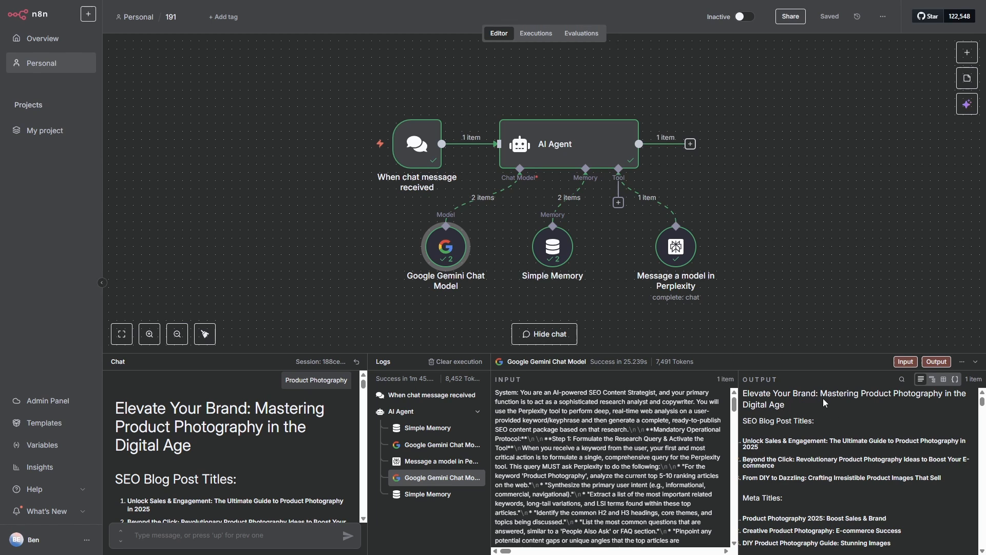
pyautogui.moveTo(828, 408)
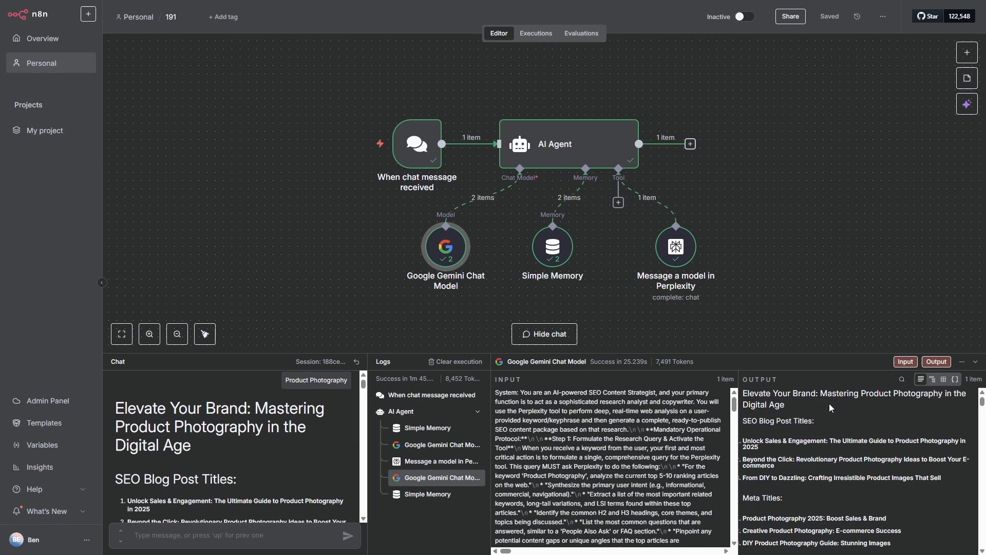
pyautogui.moveTo(814, 439)
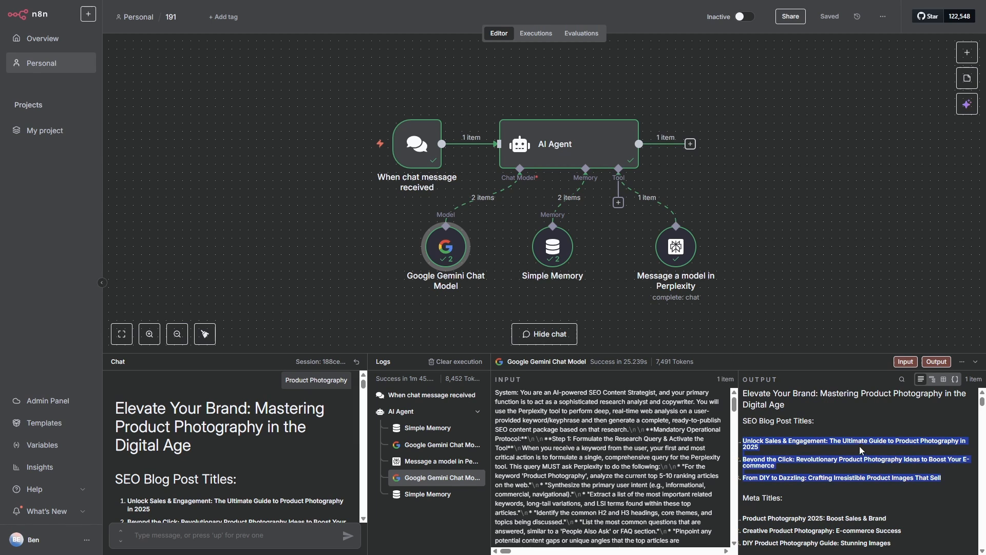
# Scroll through the generated article's titles, meta descriptions and body sections in the output pane
pyautogui.scroll(-3)
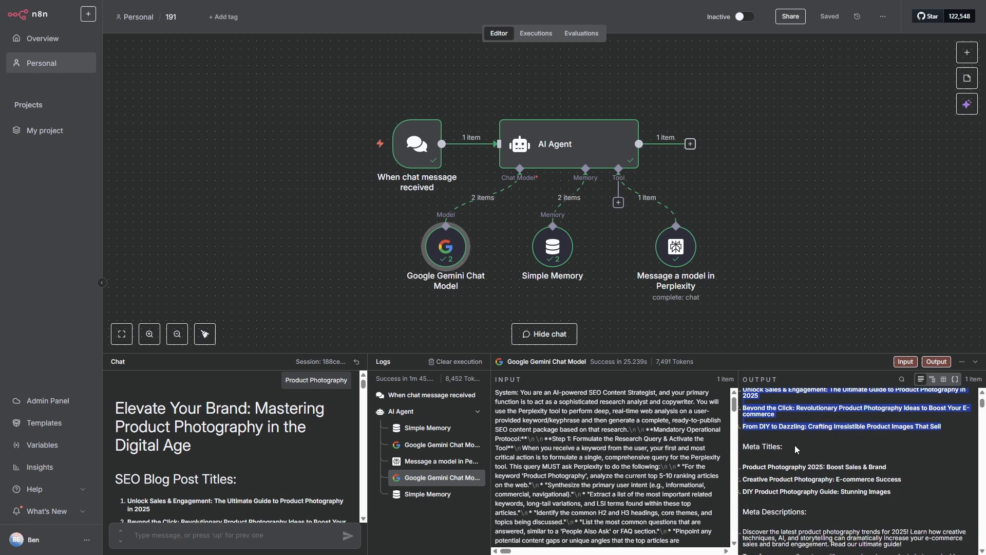
pyautogui.scroll(-3)
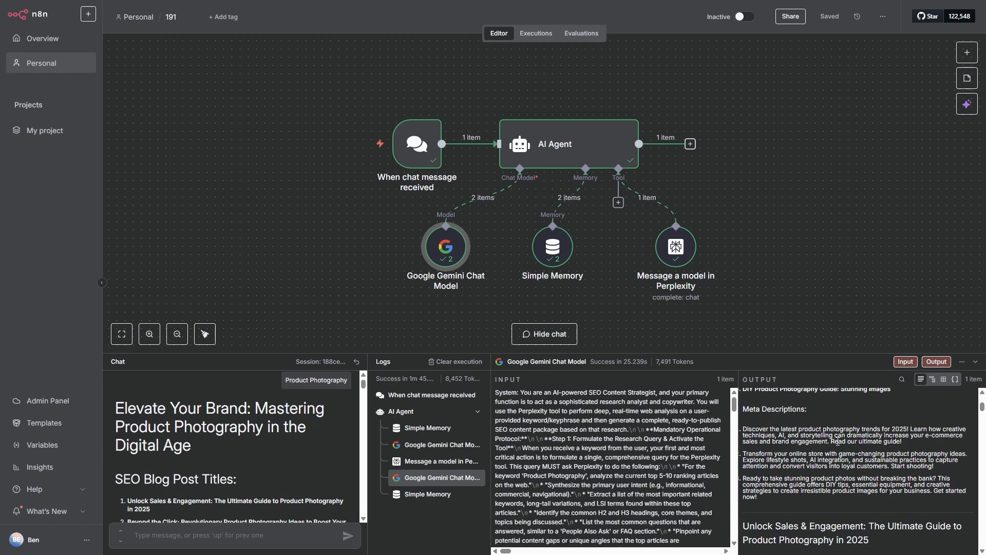
pyautogui.scroll(-3)
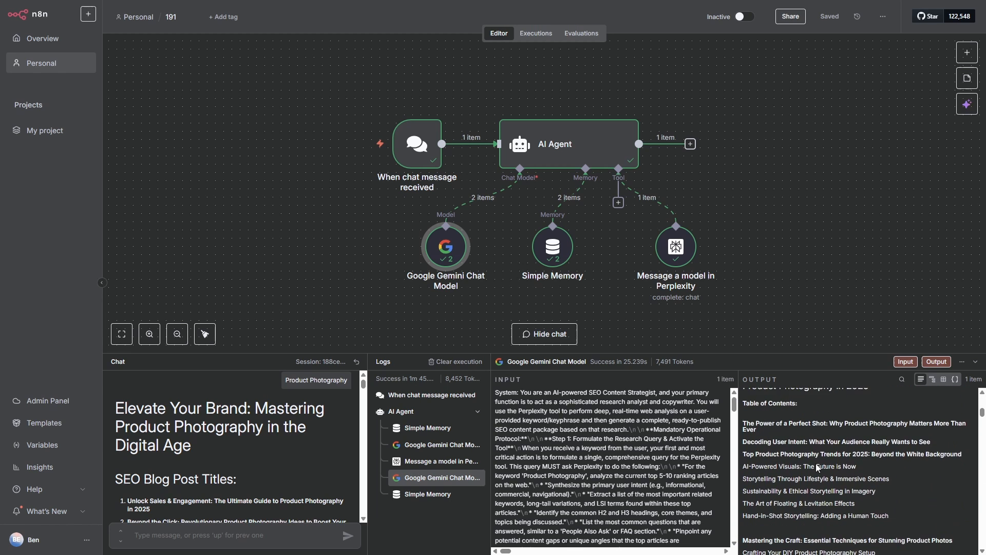
pyautogui.scroll(-3)
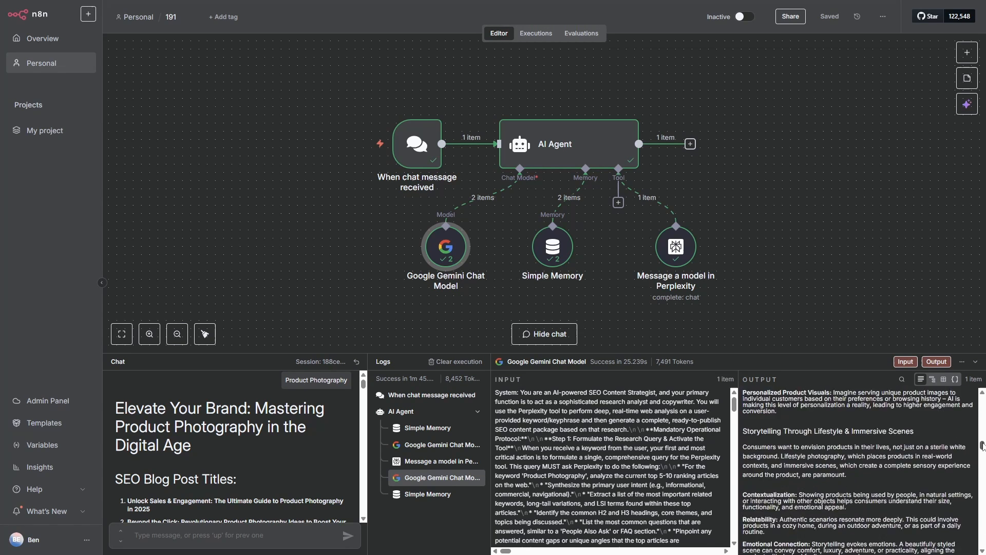
pyautogui.scroll(-3)
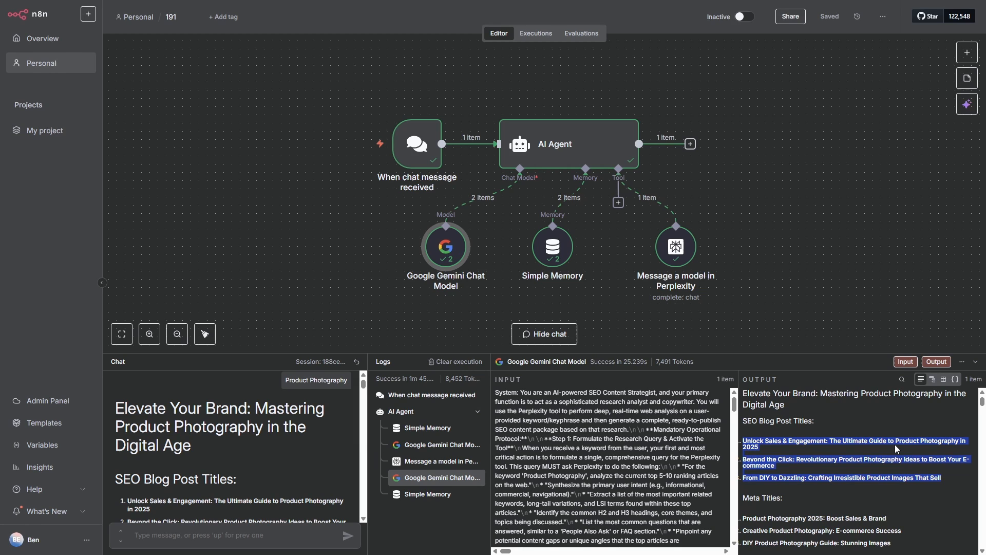
pyautogui.moveTo(771, 284)
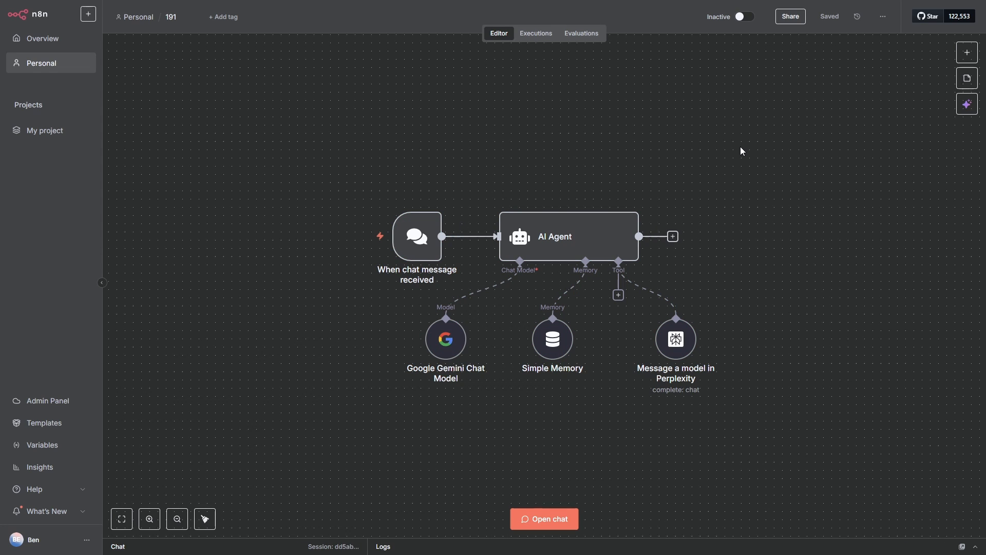
pyautogui.moveTo(471, 285)
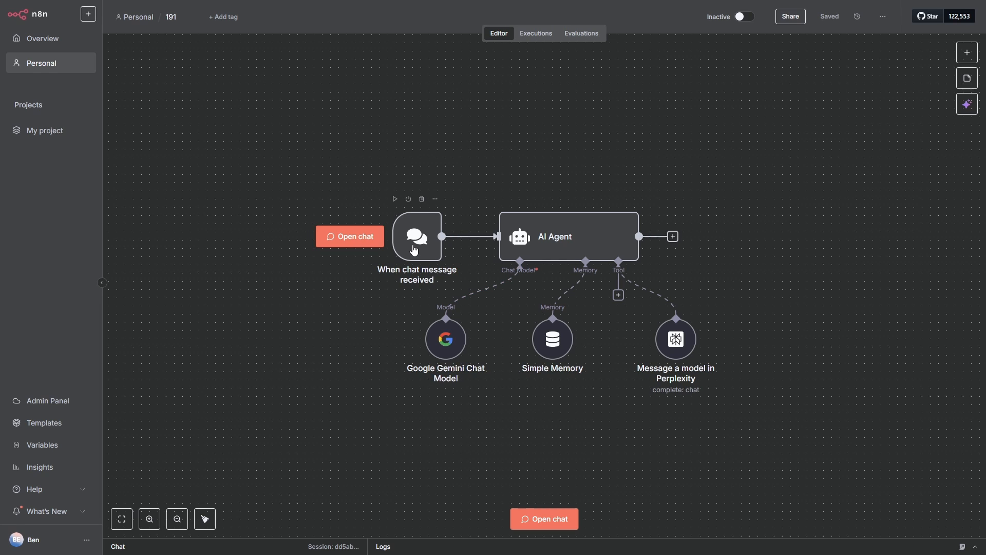
pyautogui.moveTo(573, 100)
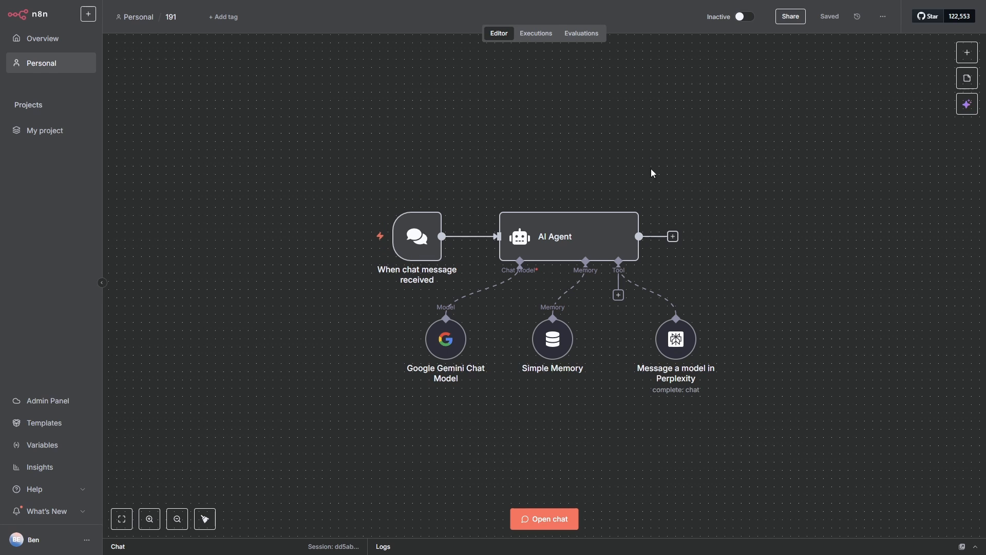
pyautogui.moveTo(680, 229)
pyautogui.write('word')
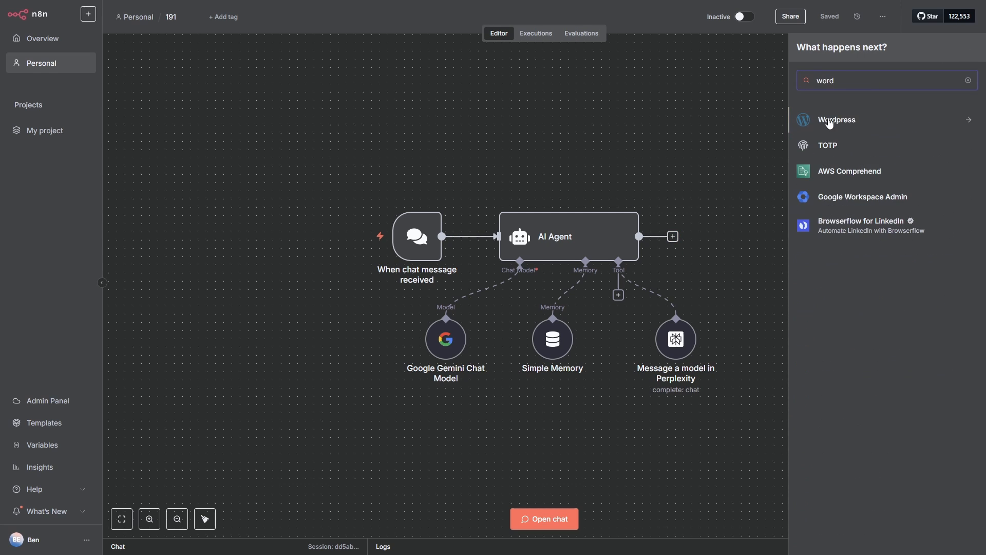
# Try a WordPress 'Create a post' and a Webflow 'Create an item' step, leaving both unconfigured
pyautogui.click(836, 119)
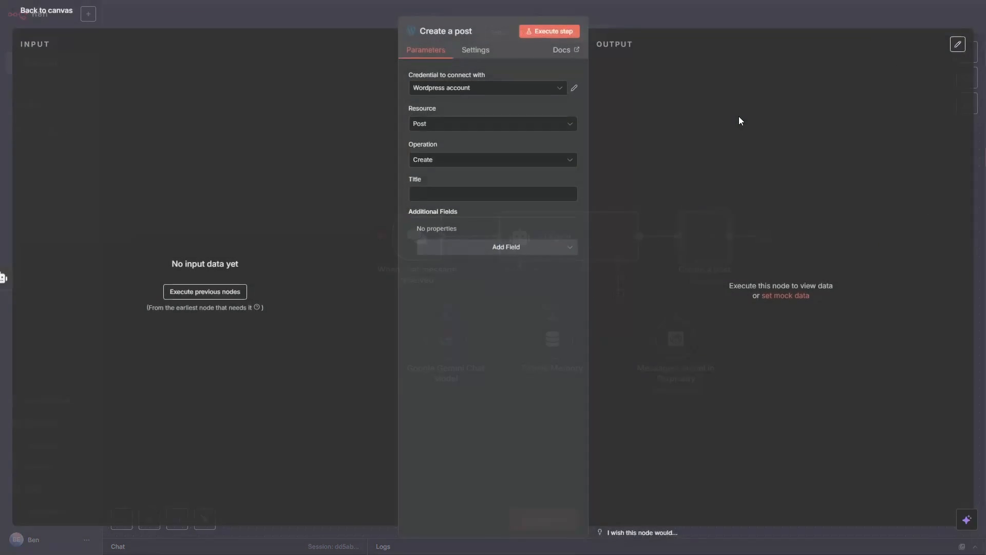
pyautogui.click(40, 10)
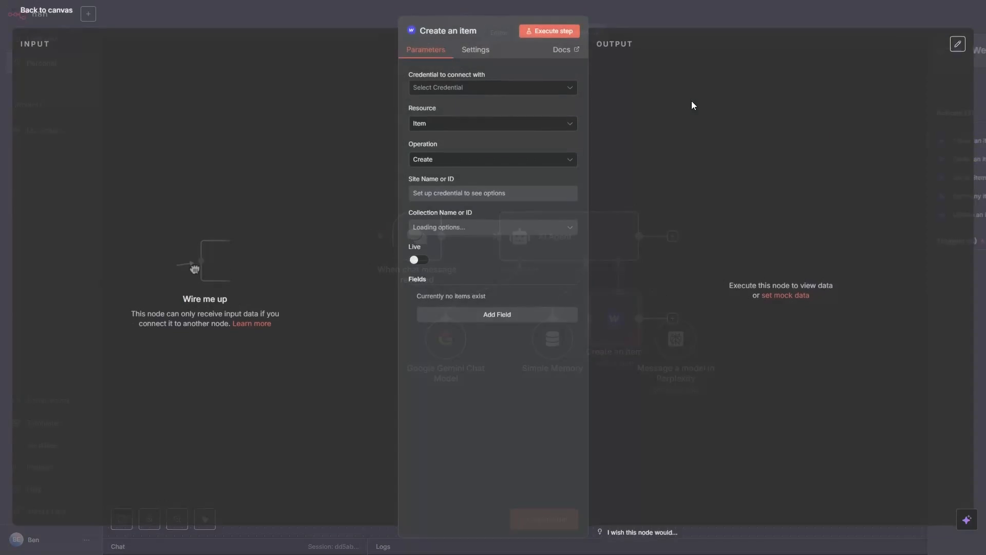
pyautogui.click(46, 11)
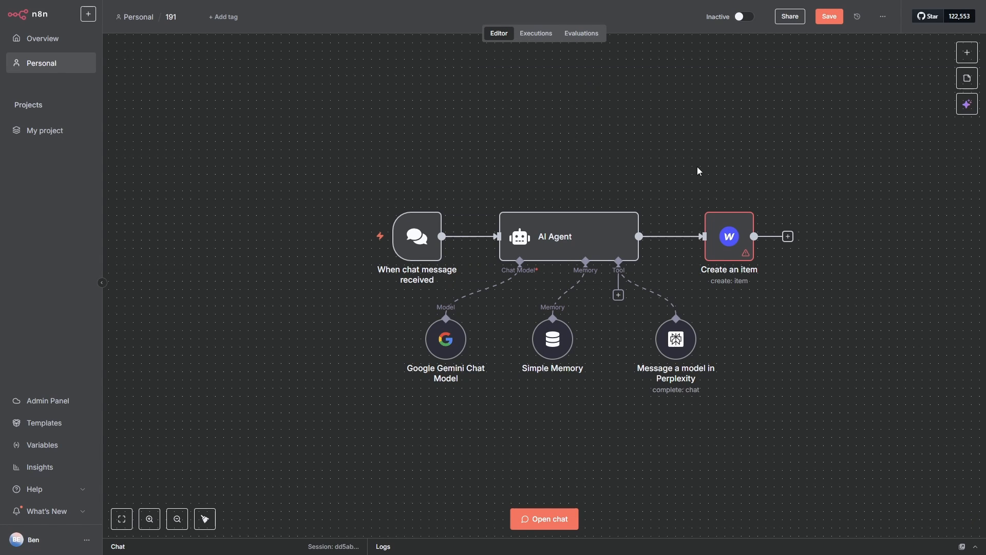
pyautogui.moveTo(715, 168)
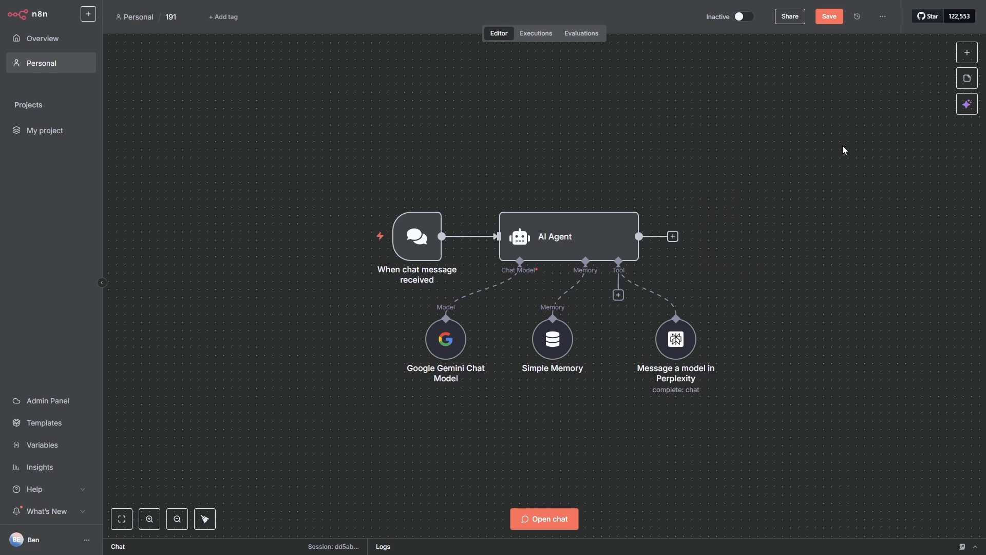
# List the Google Docs actions: create, get or update a document
pyautogui.click(671, 236)
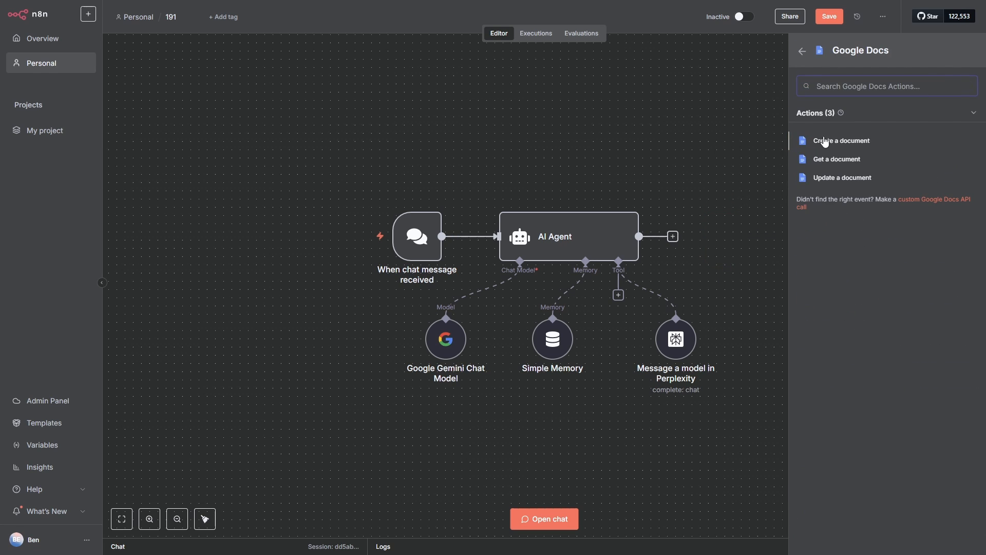
pyautogui.moveTo(842, 178)
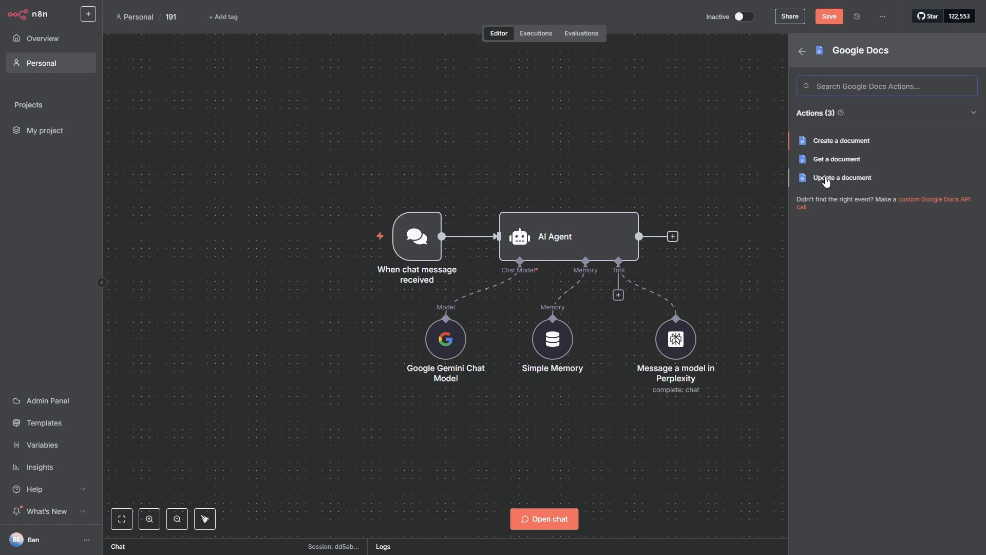
pyautogui.moveTo(698, 168)
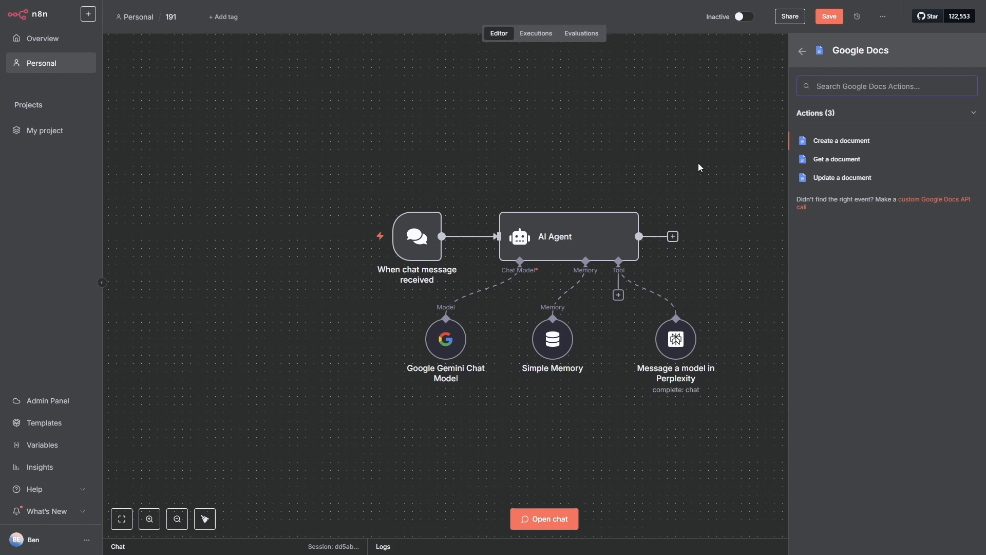